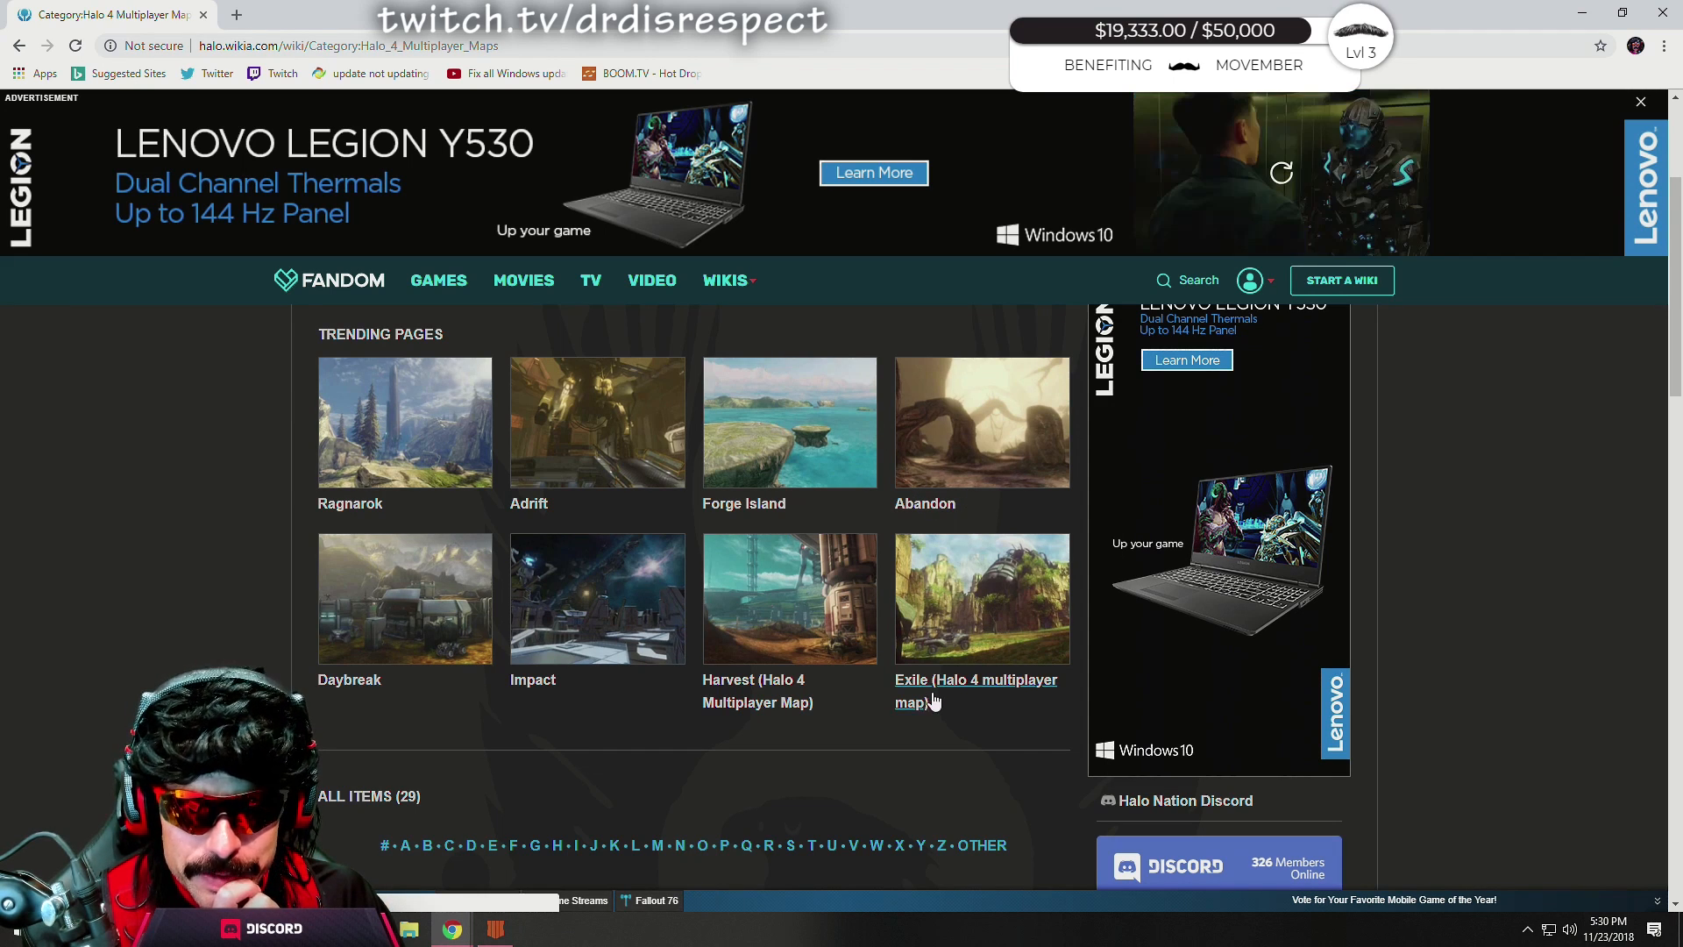
Open the Ragnarok map article from Trending Pages and scroll through its description and terrain sections.
scroll(down, 3)
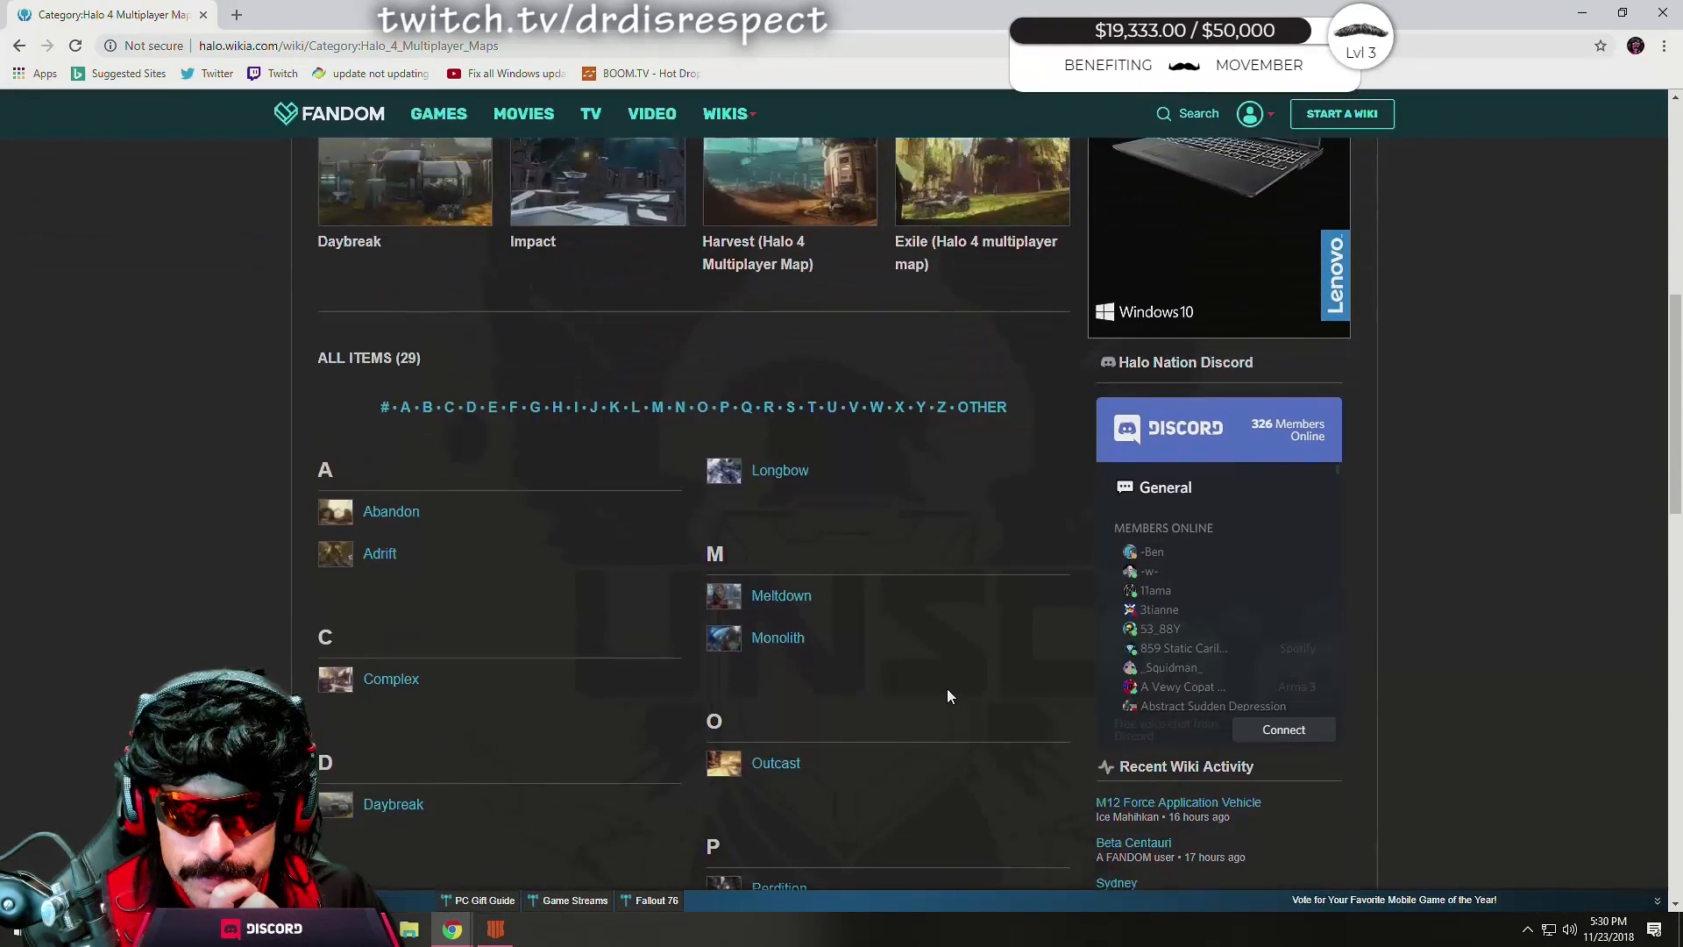
scroll(up, 3)
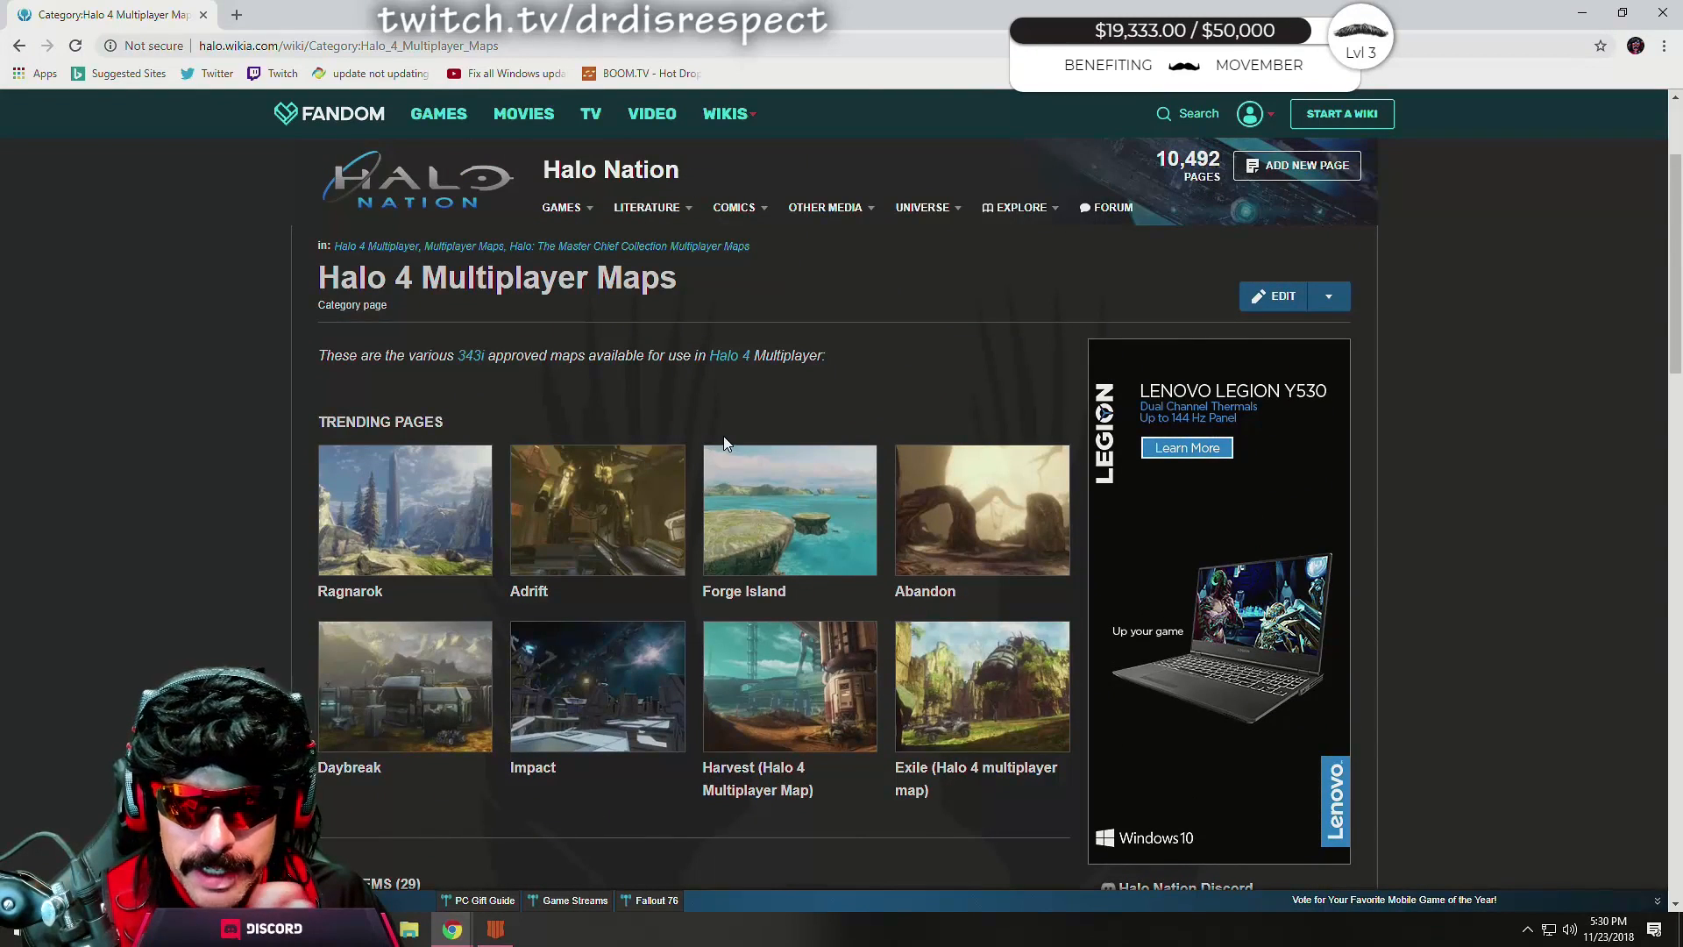
mouse_move(746, 445)
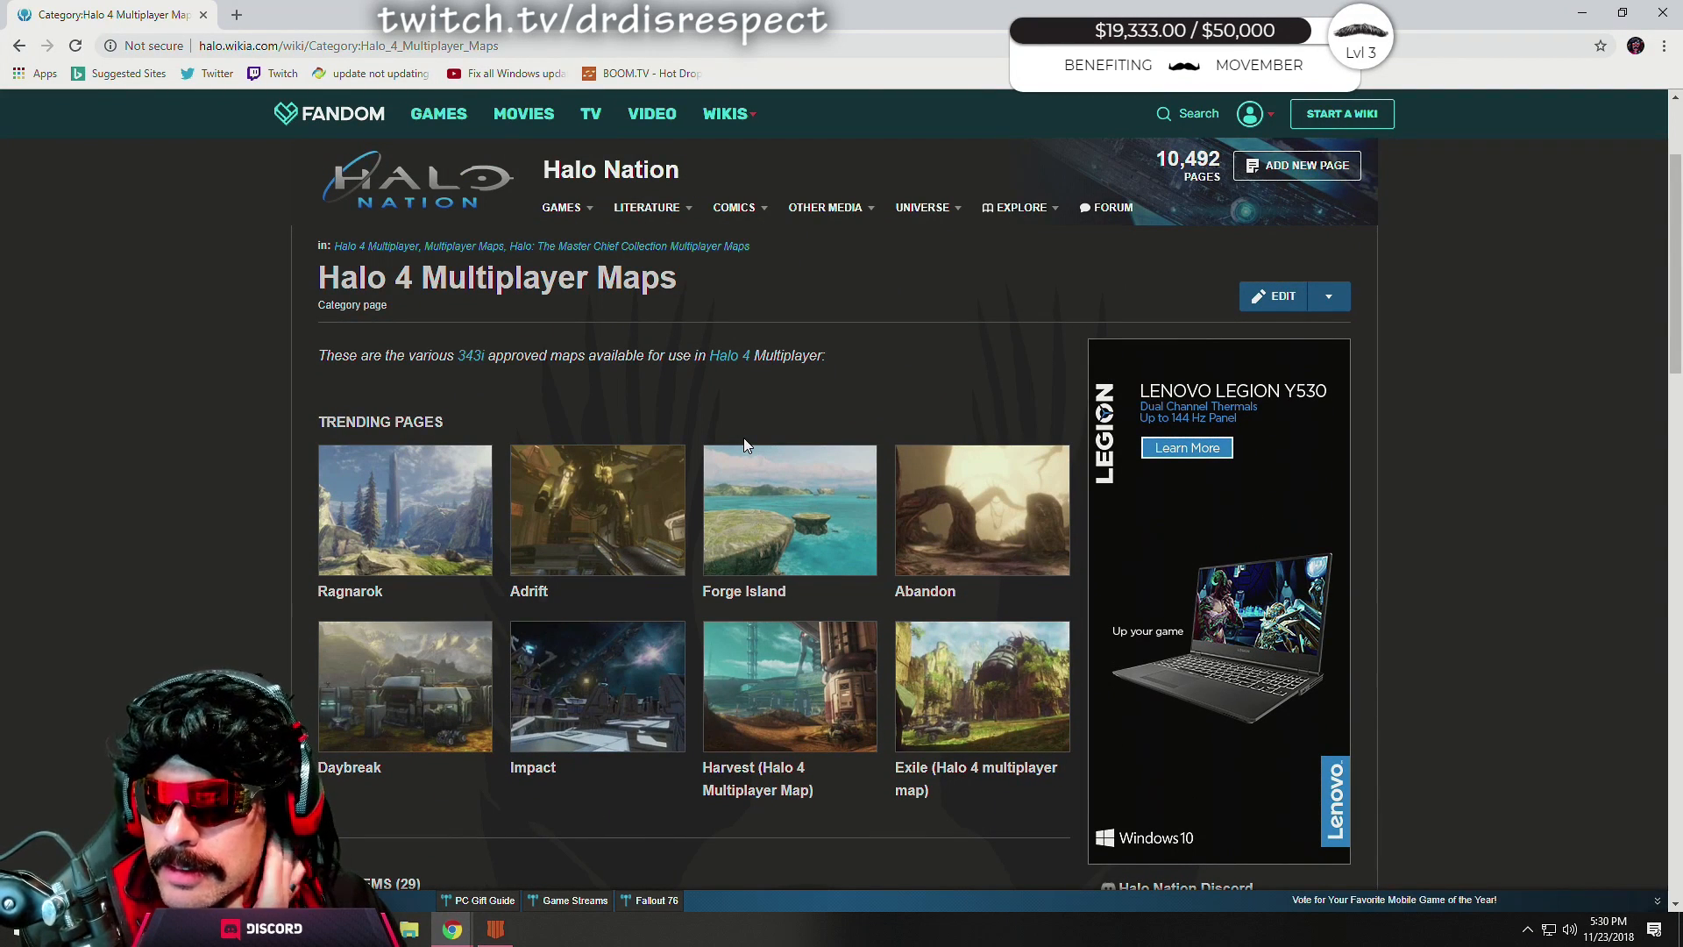
mouse_move(349, 592)
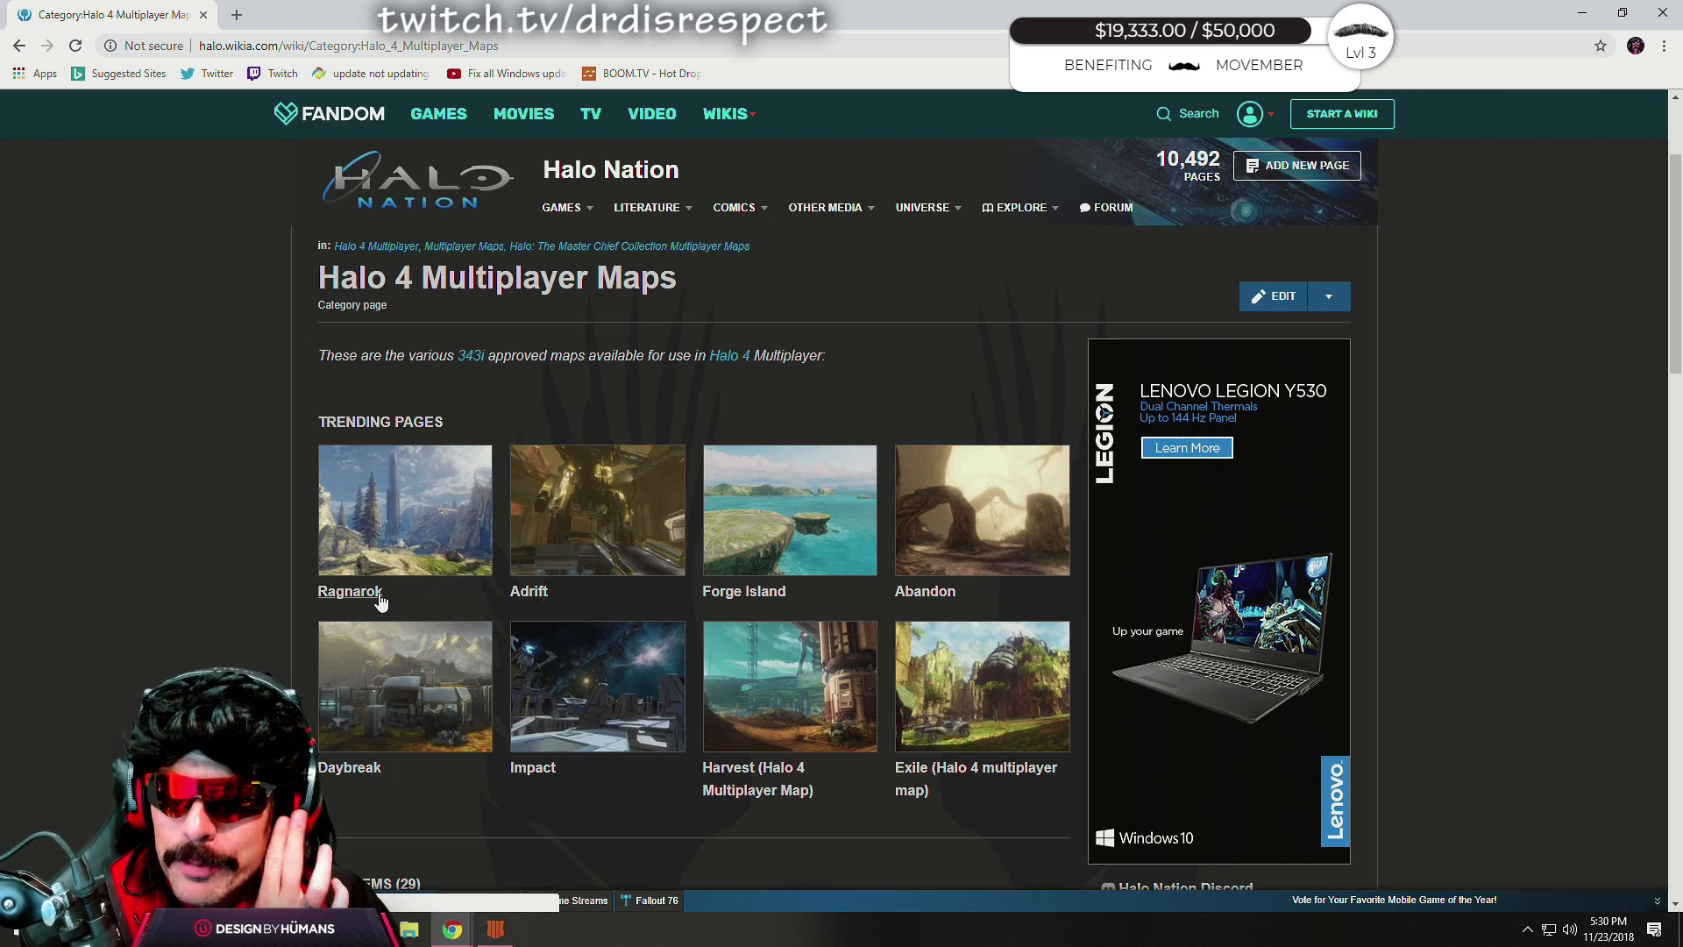
mouse_move(390, 621)
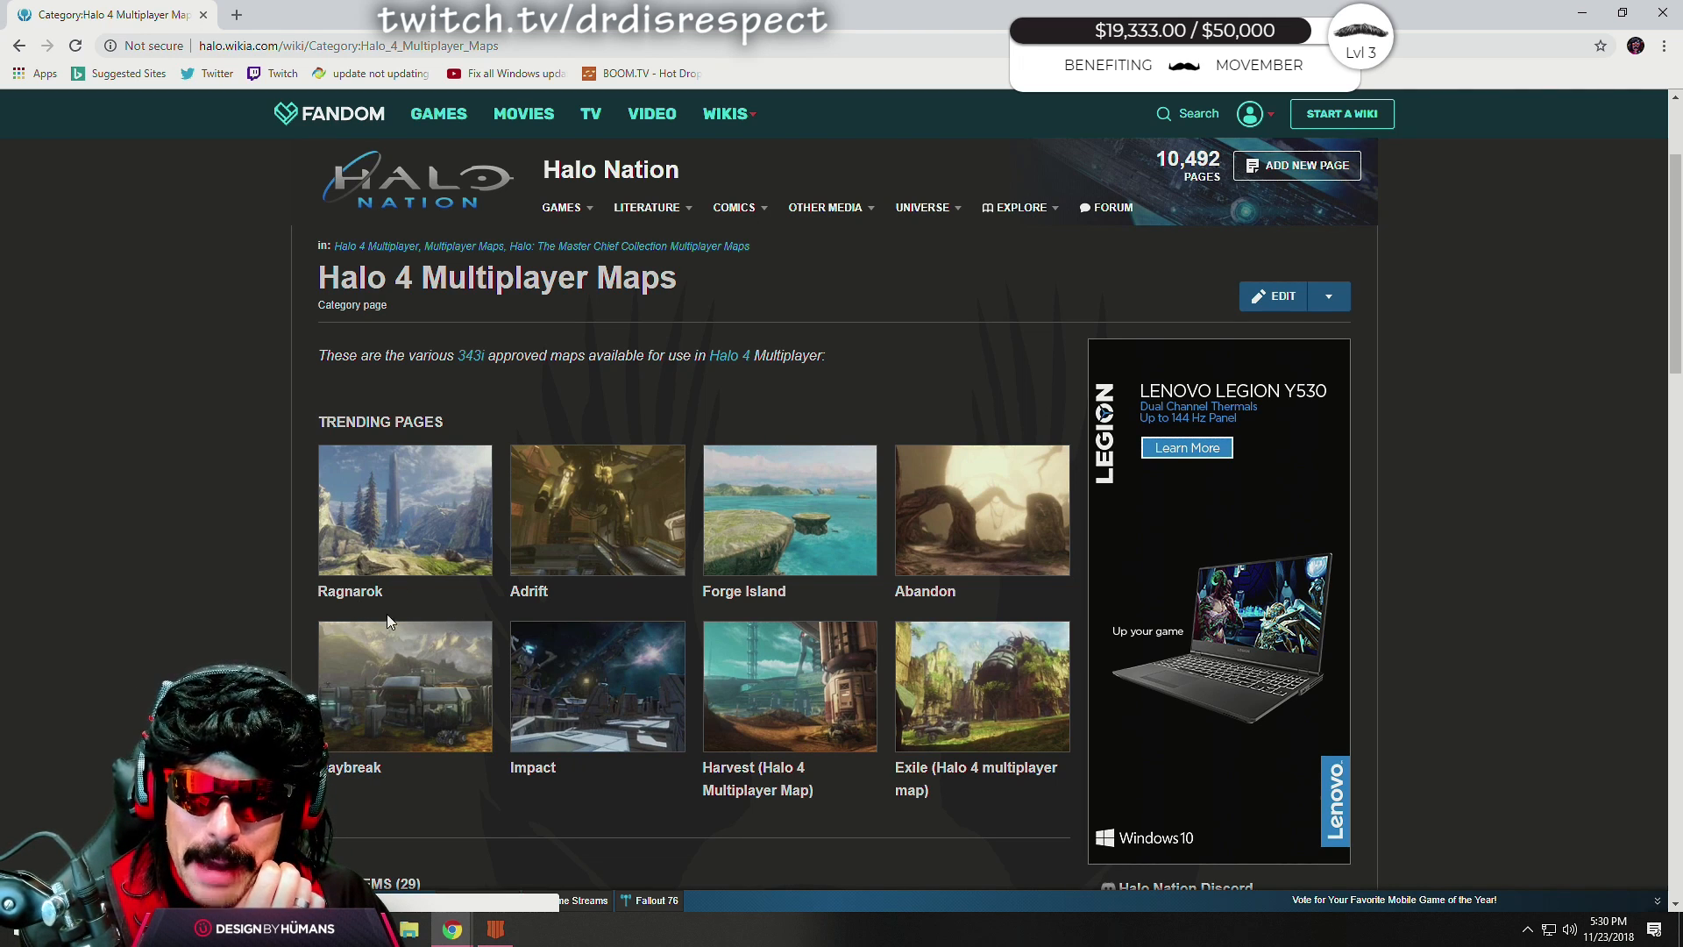
mouse_move(448, 538)
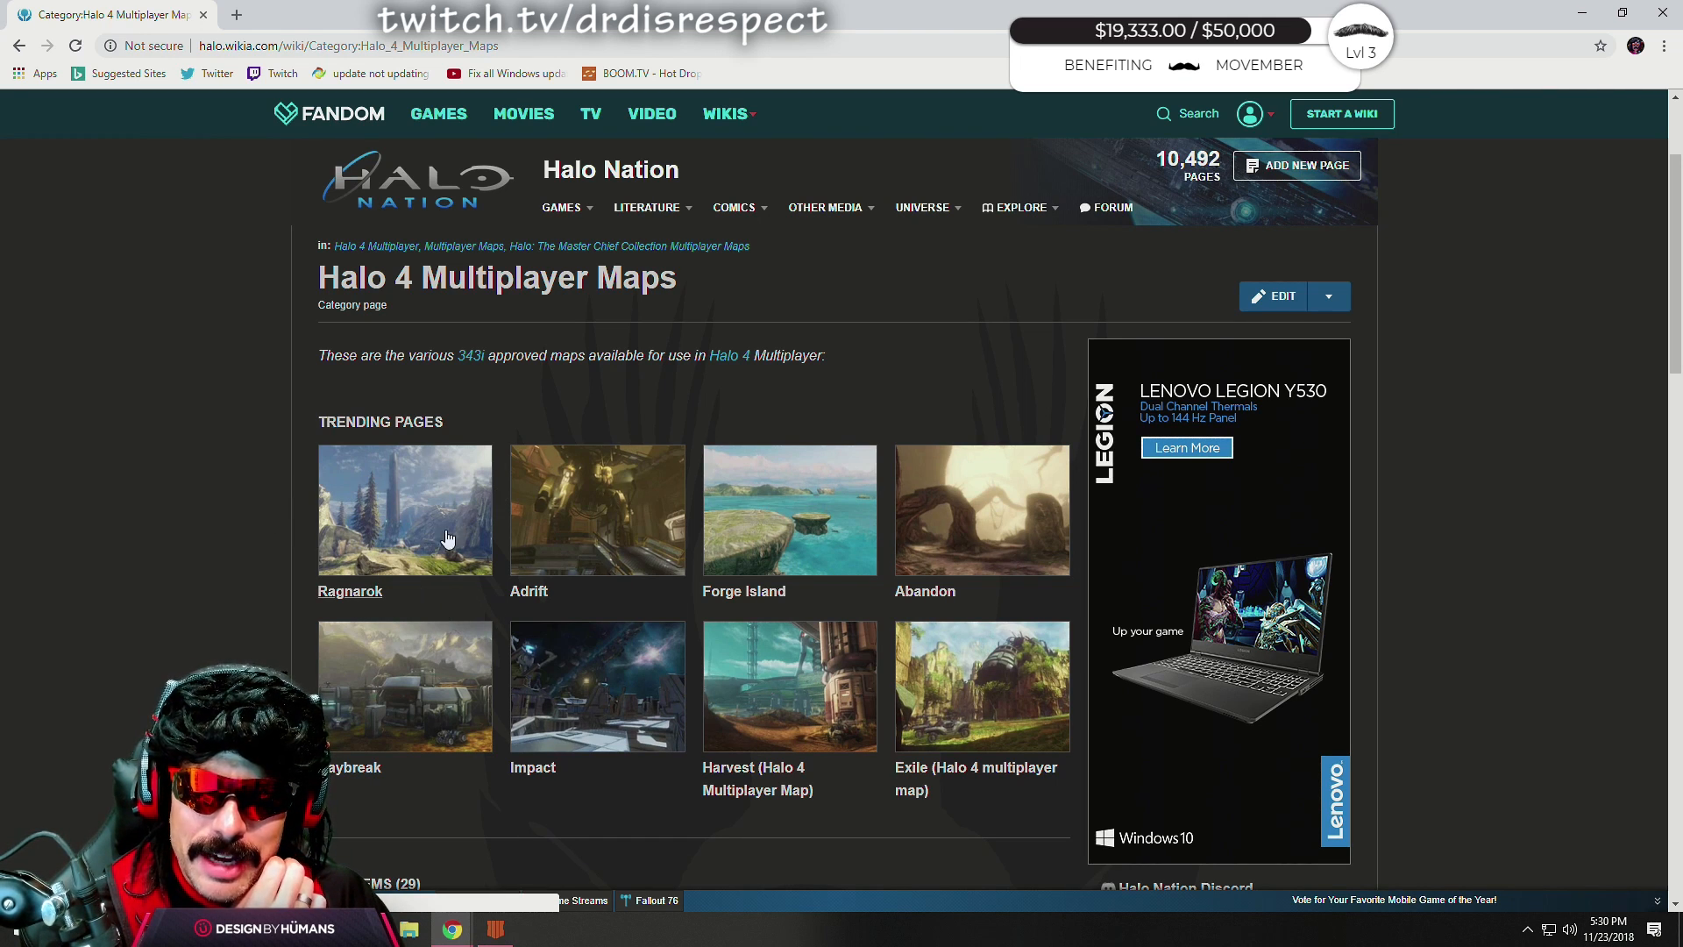
mouse_move(449, 556)
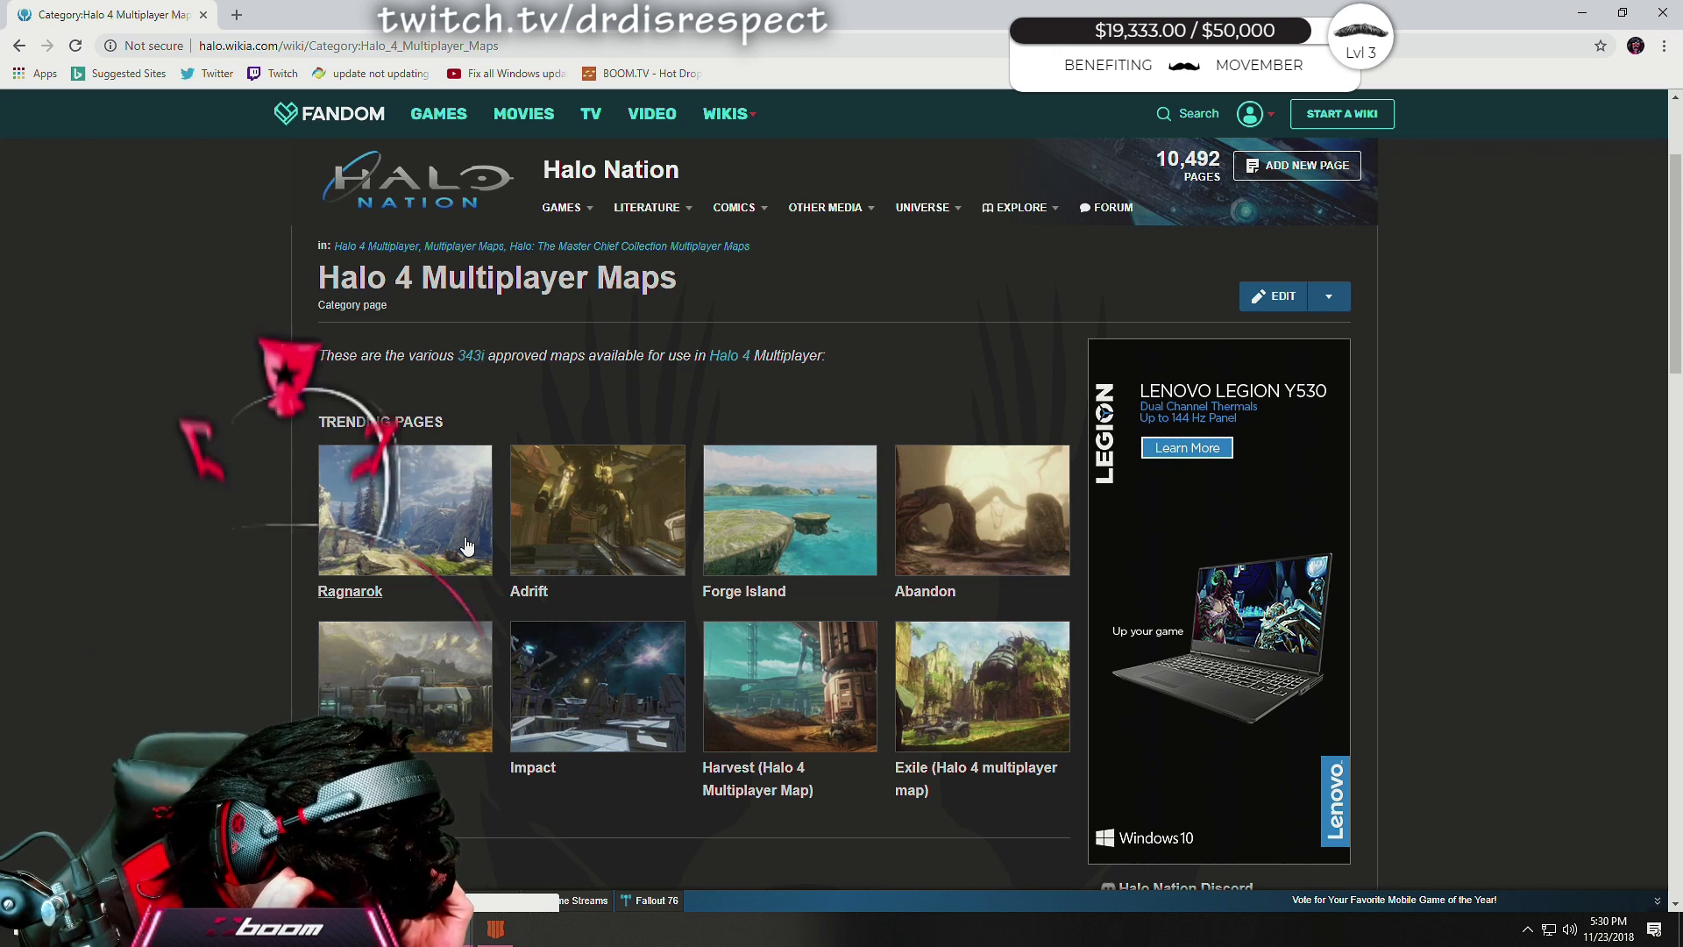
mouse_move(907, 374)
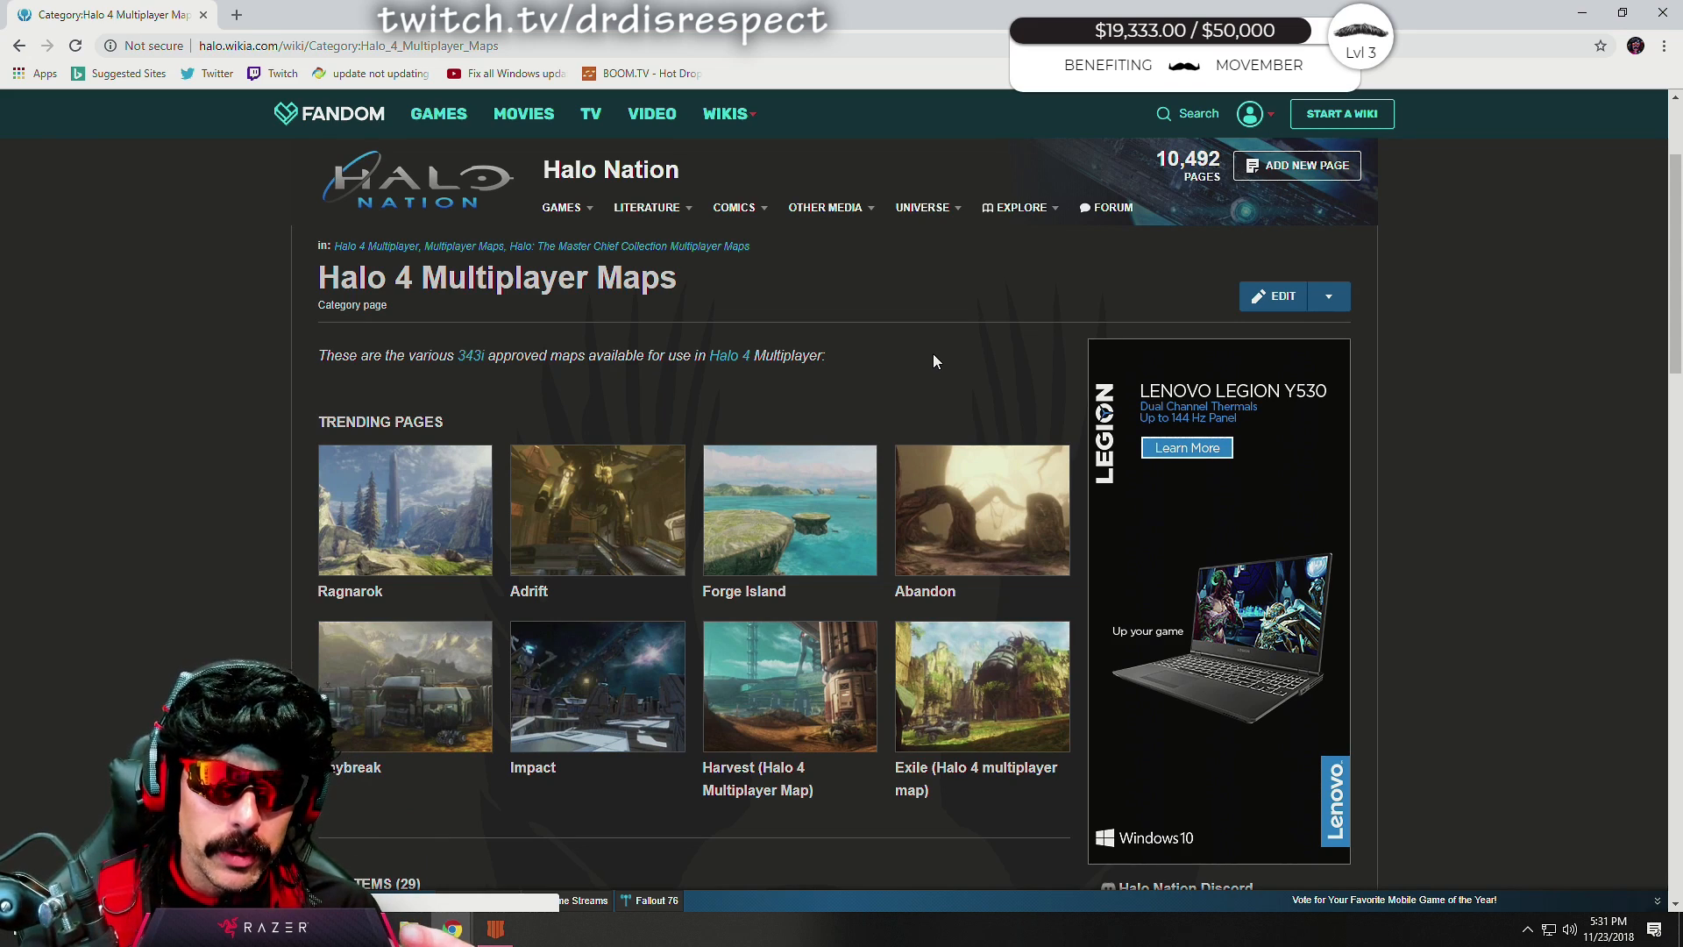
click(403, 510)
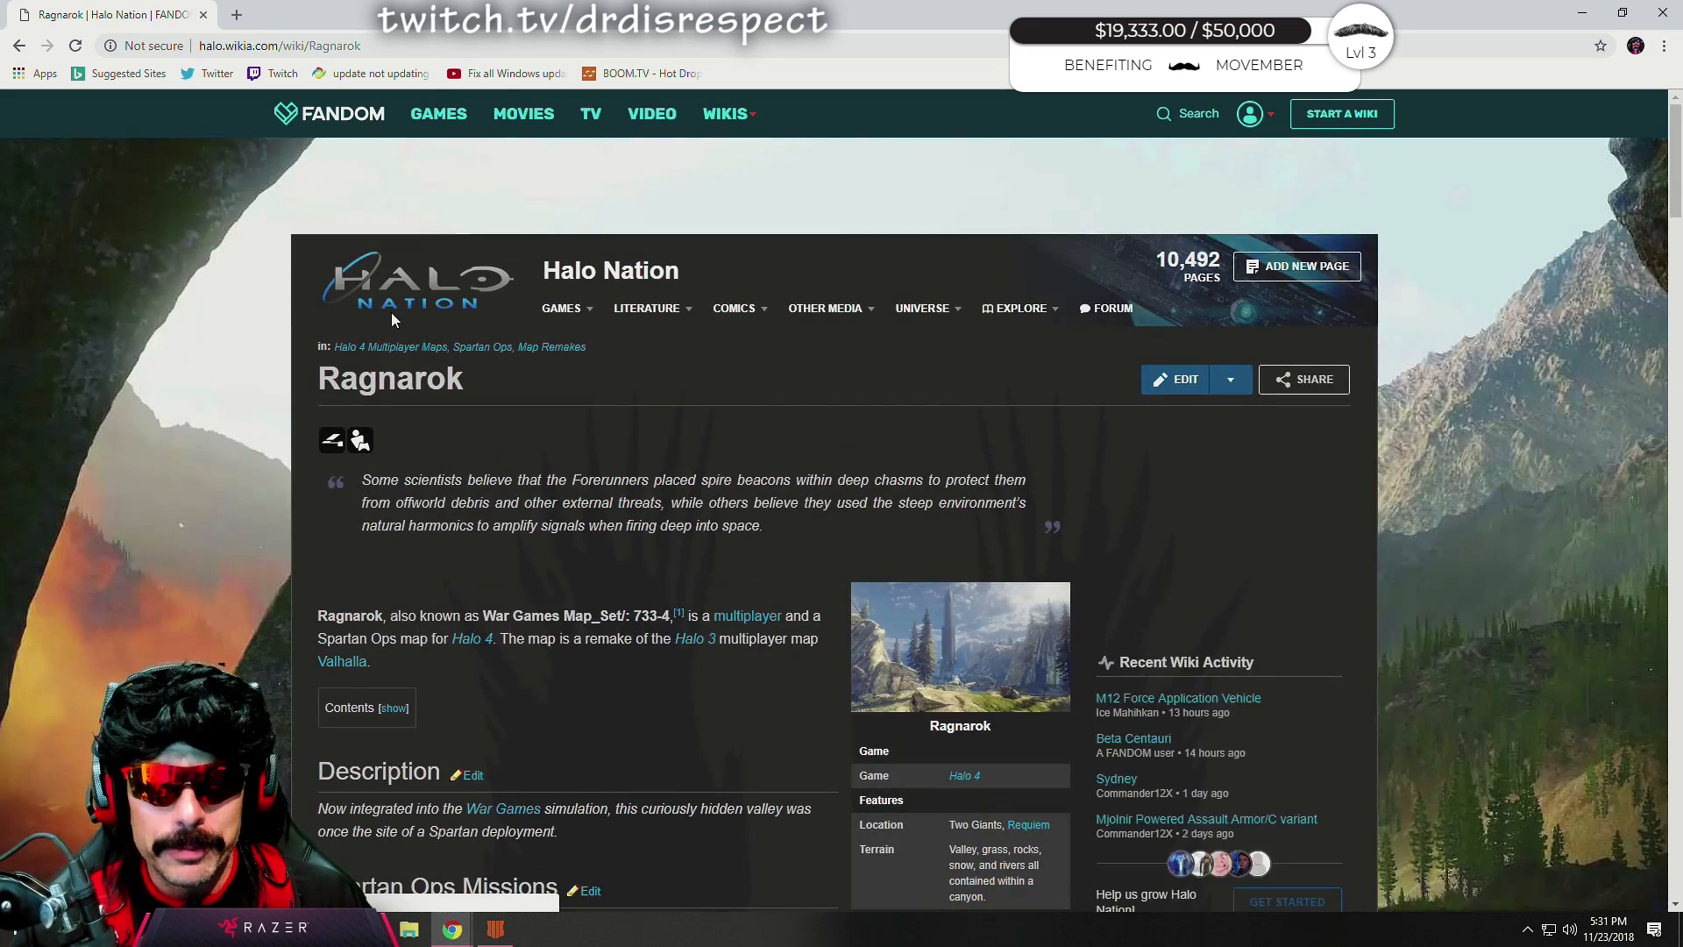
scroll(down, 3)
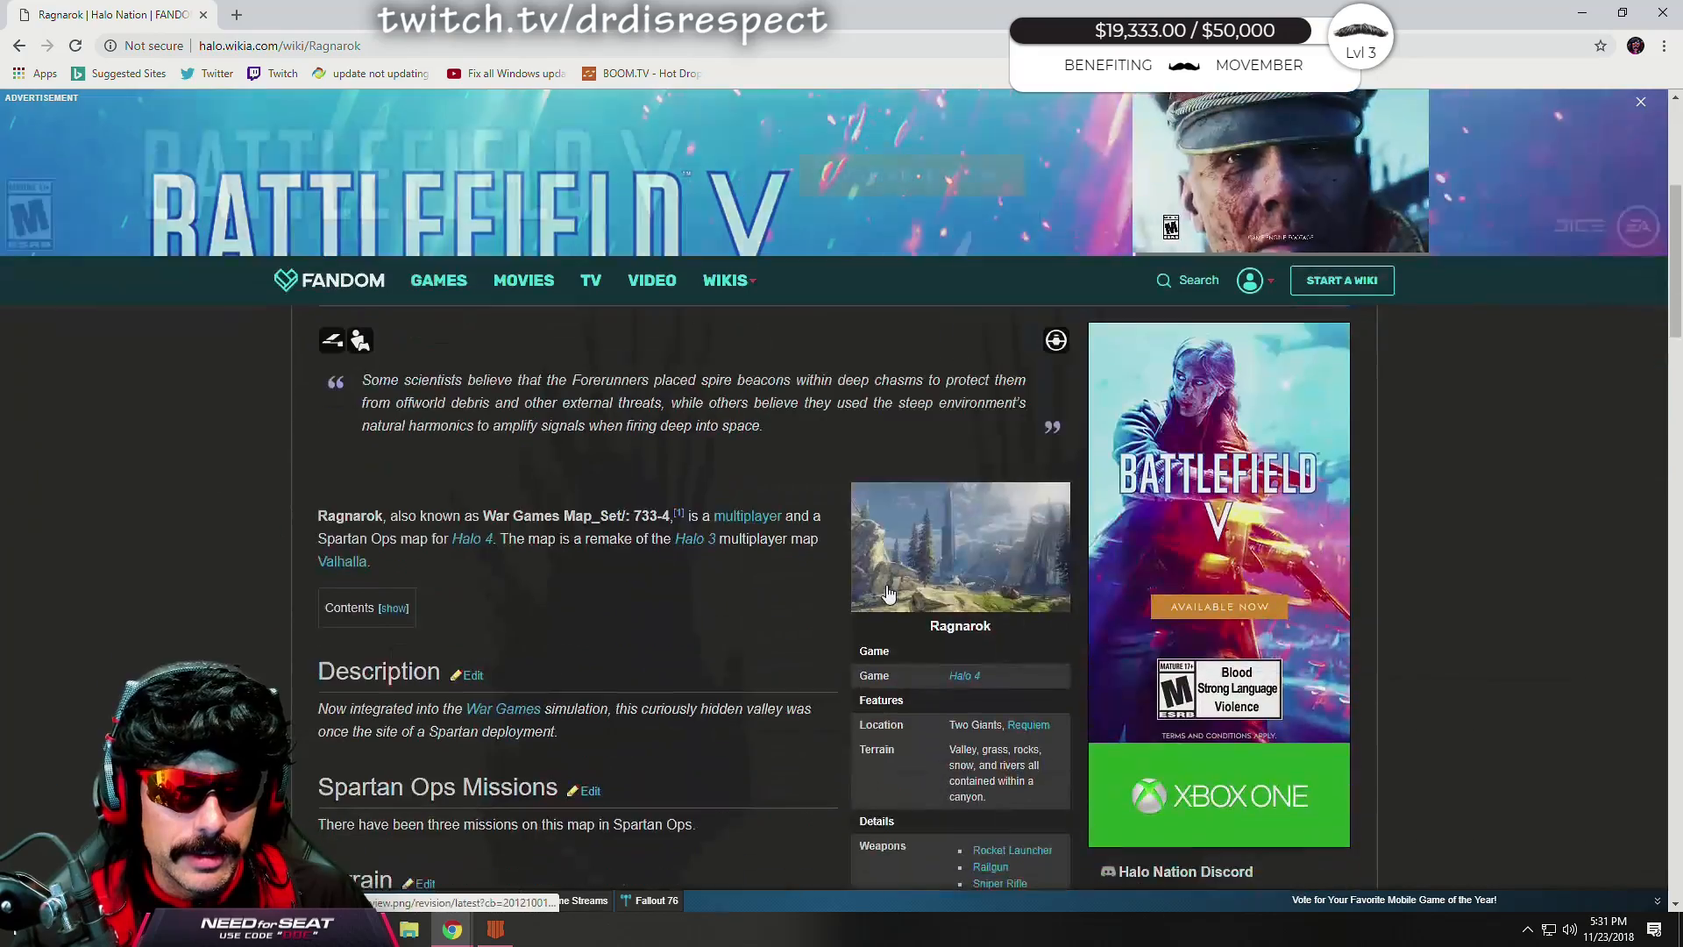
scroll(down, 3)
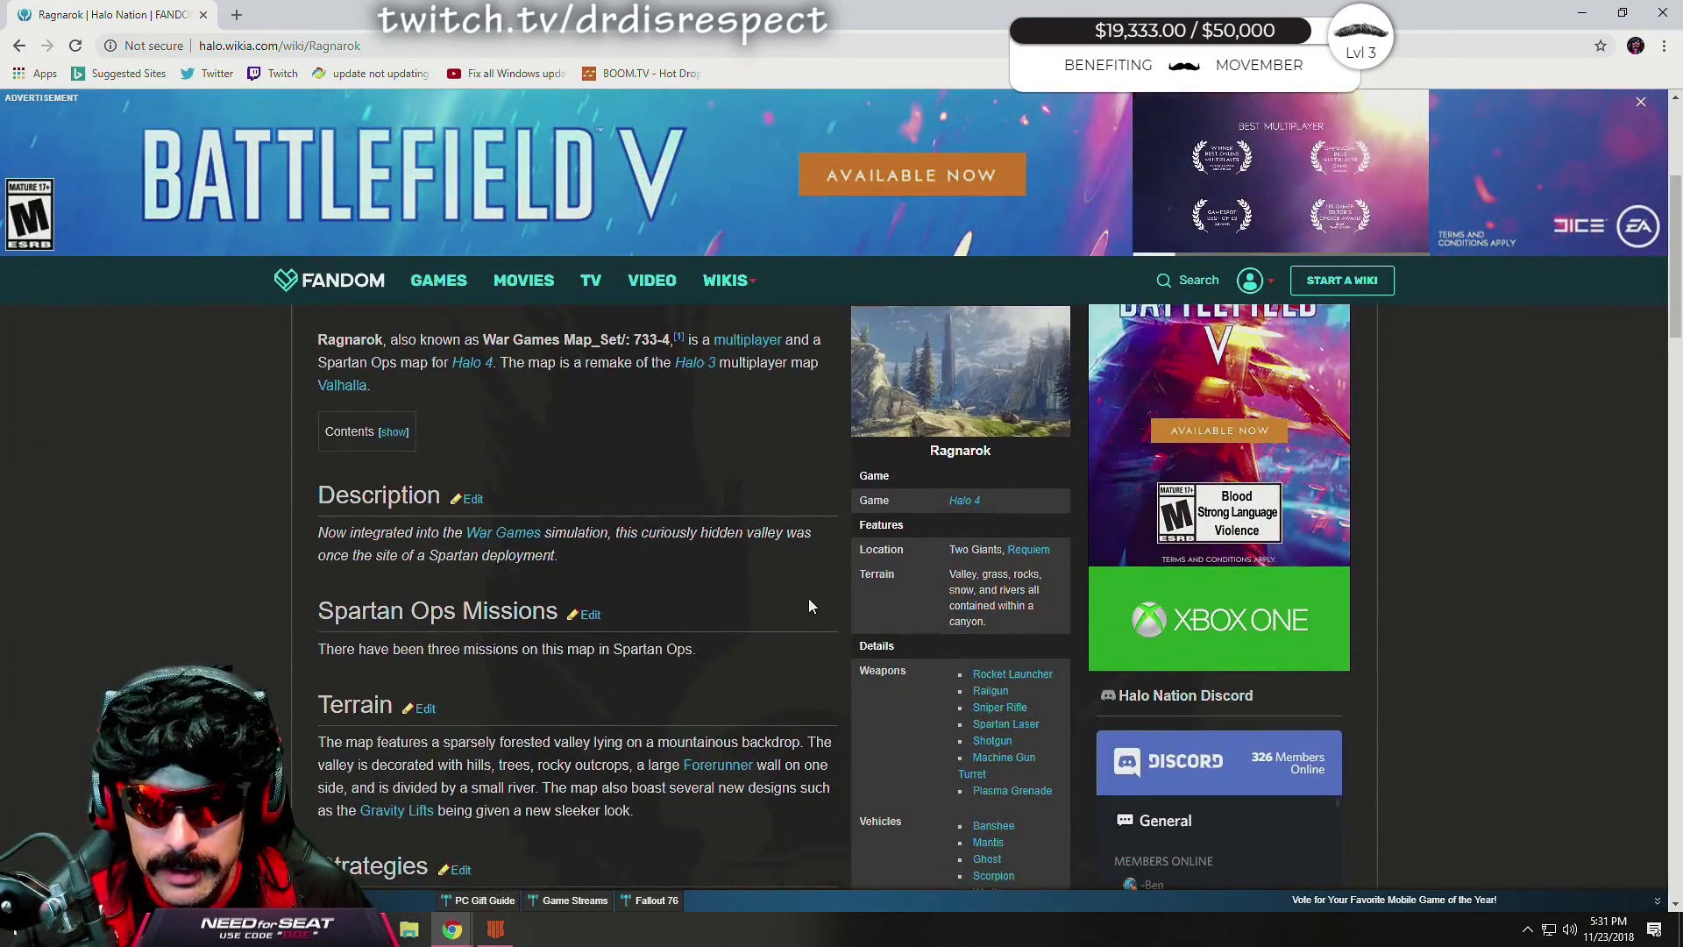
scroll(up, 3)
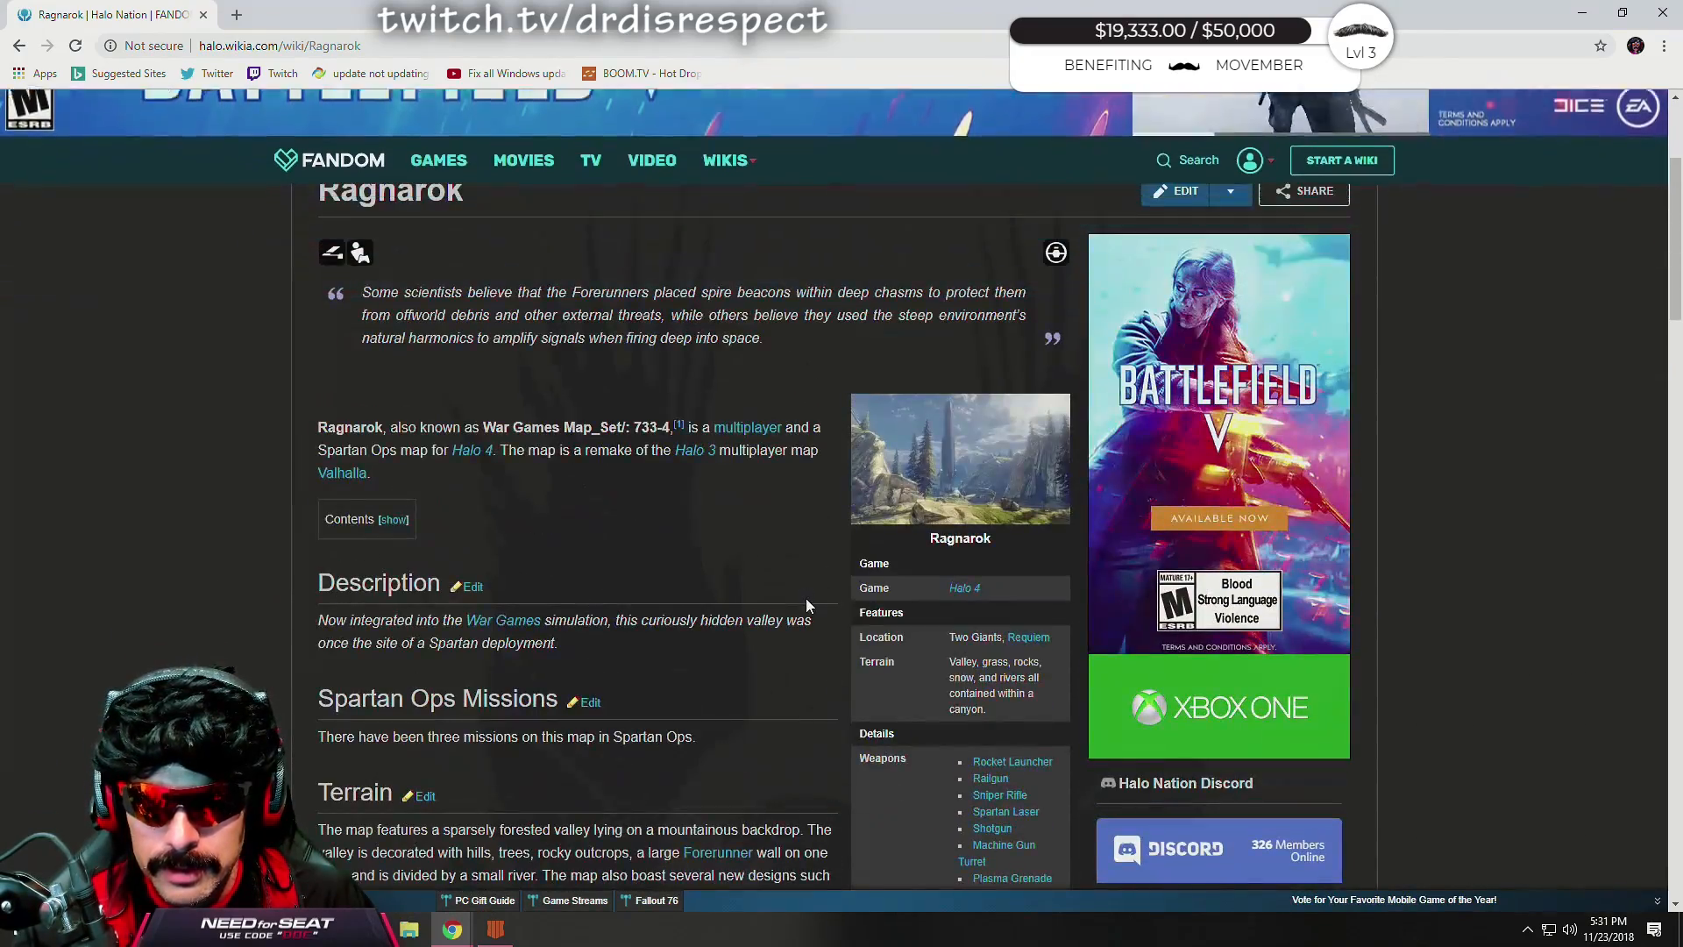
scroll(up, 3)
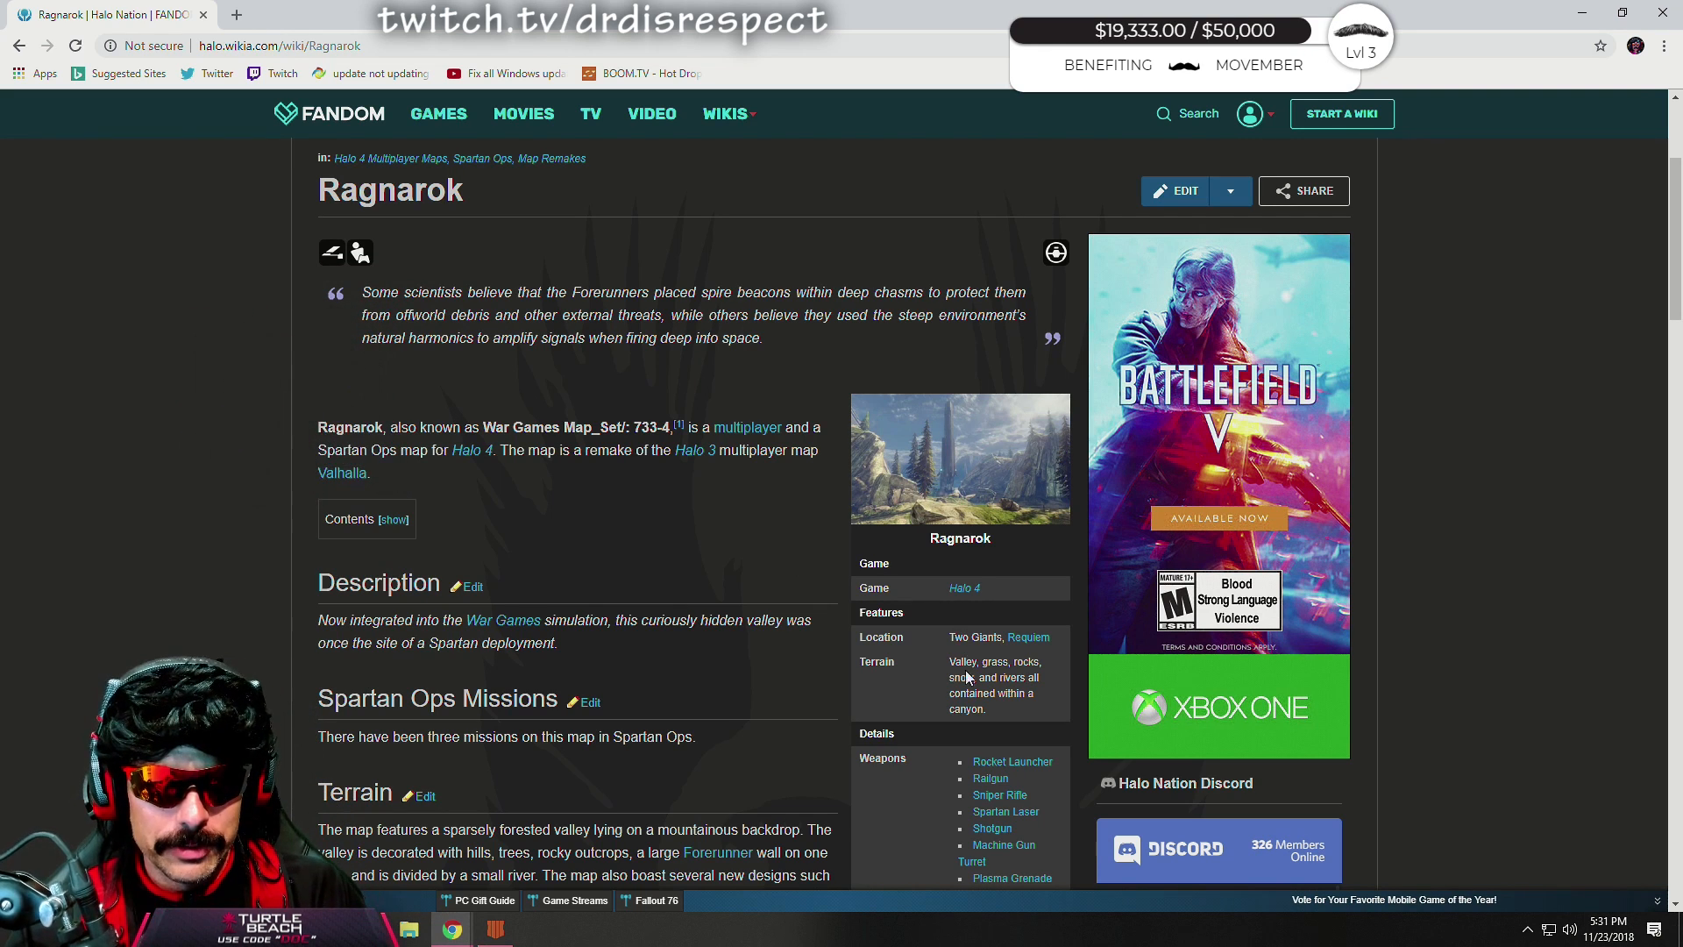
mouse_move(1008, 699)
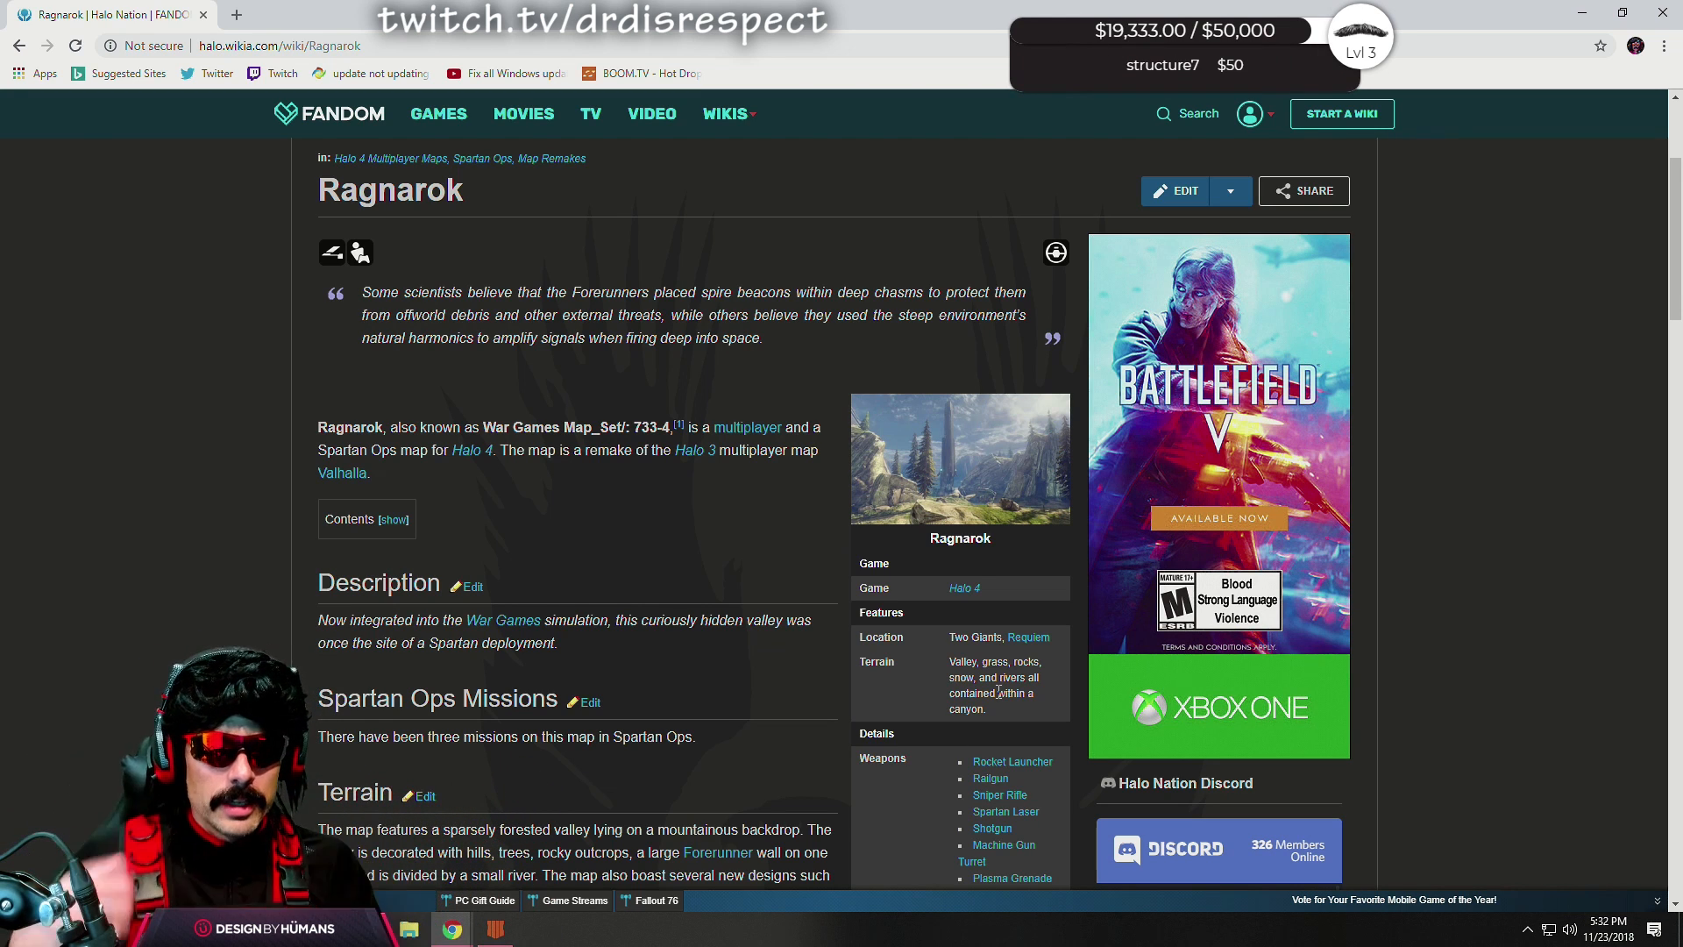
mouse_move(988, 505)
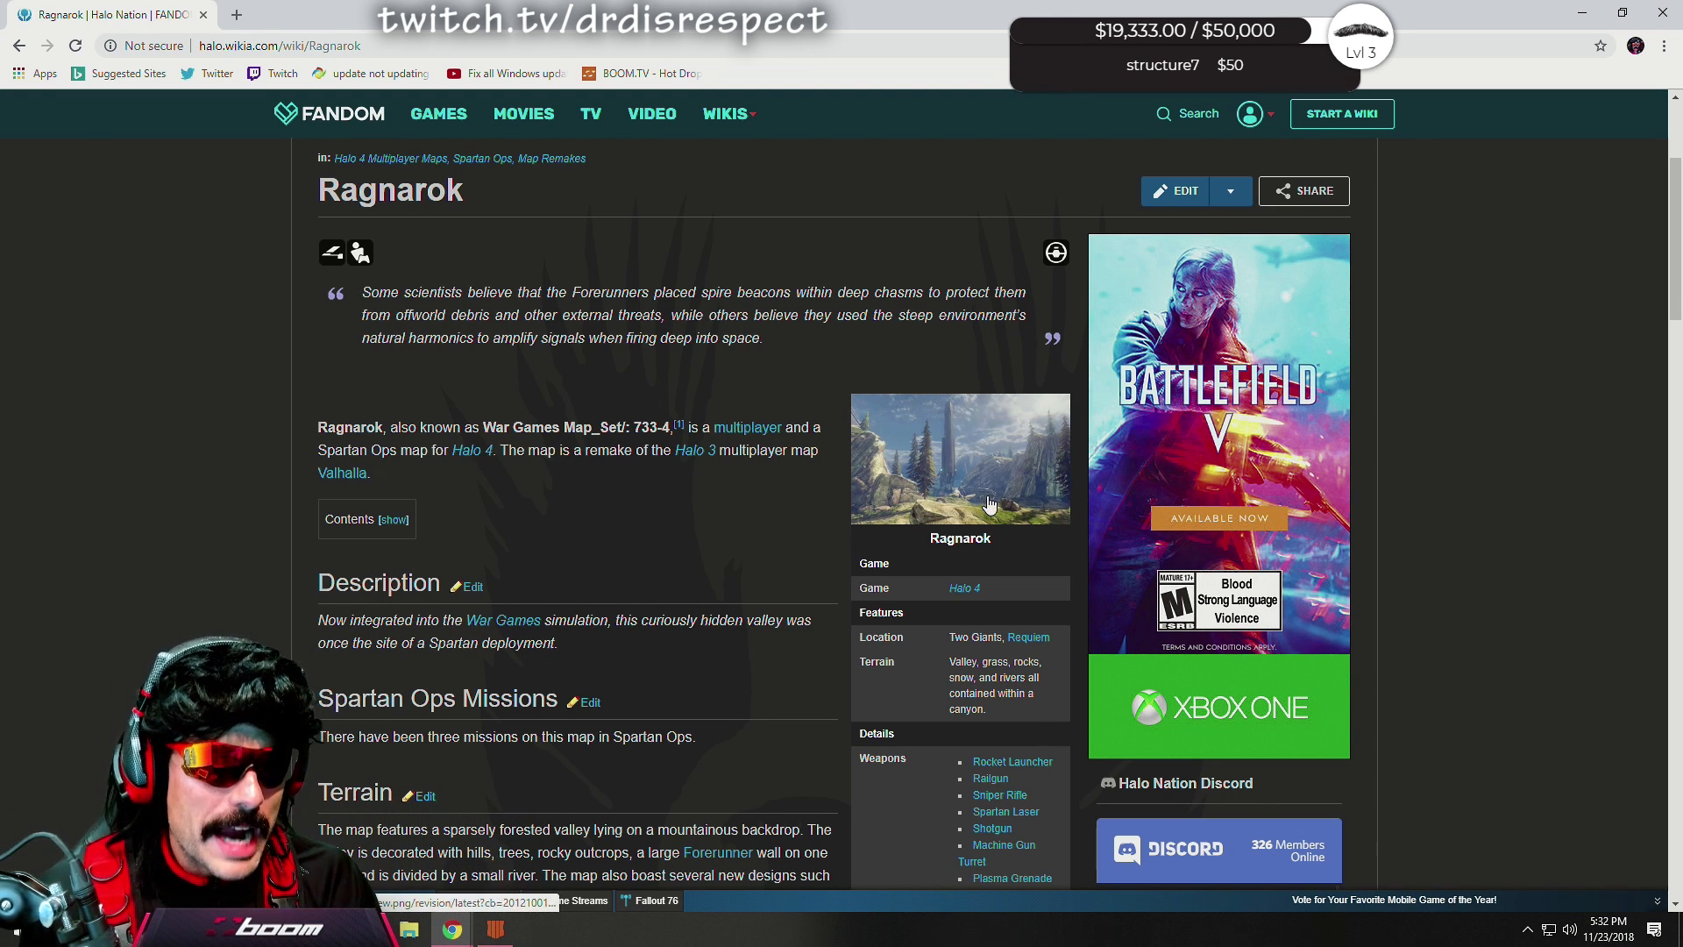
mouse_move(842, 521)
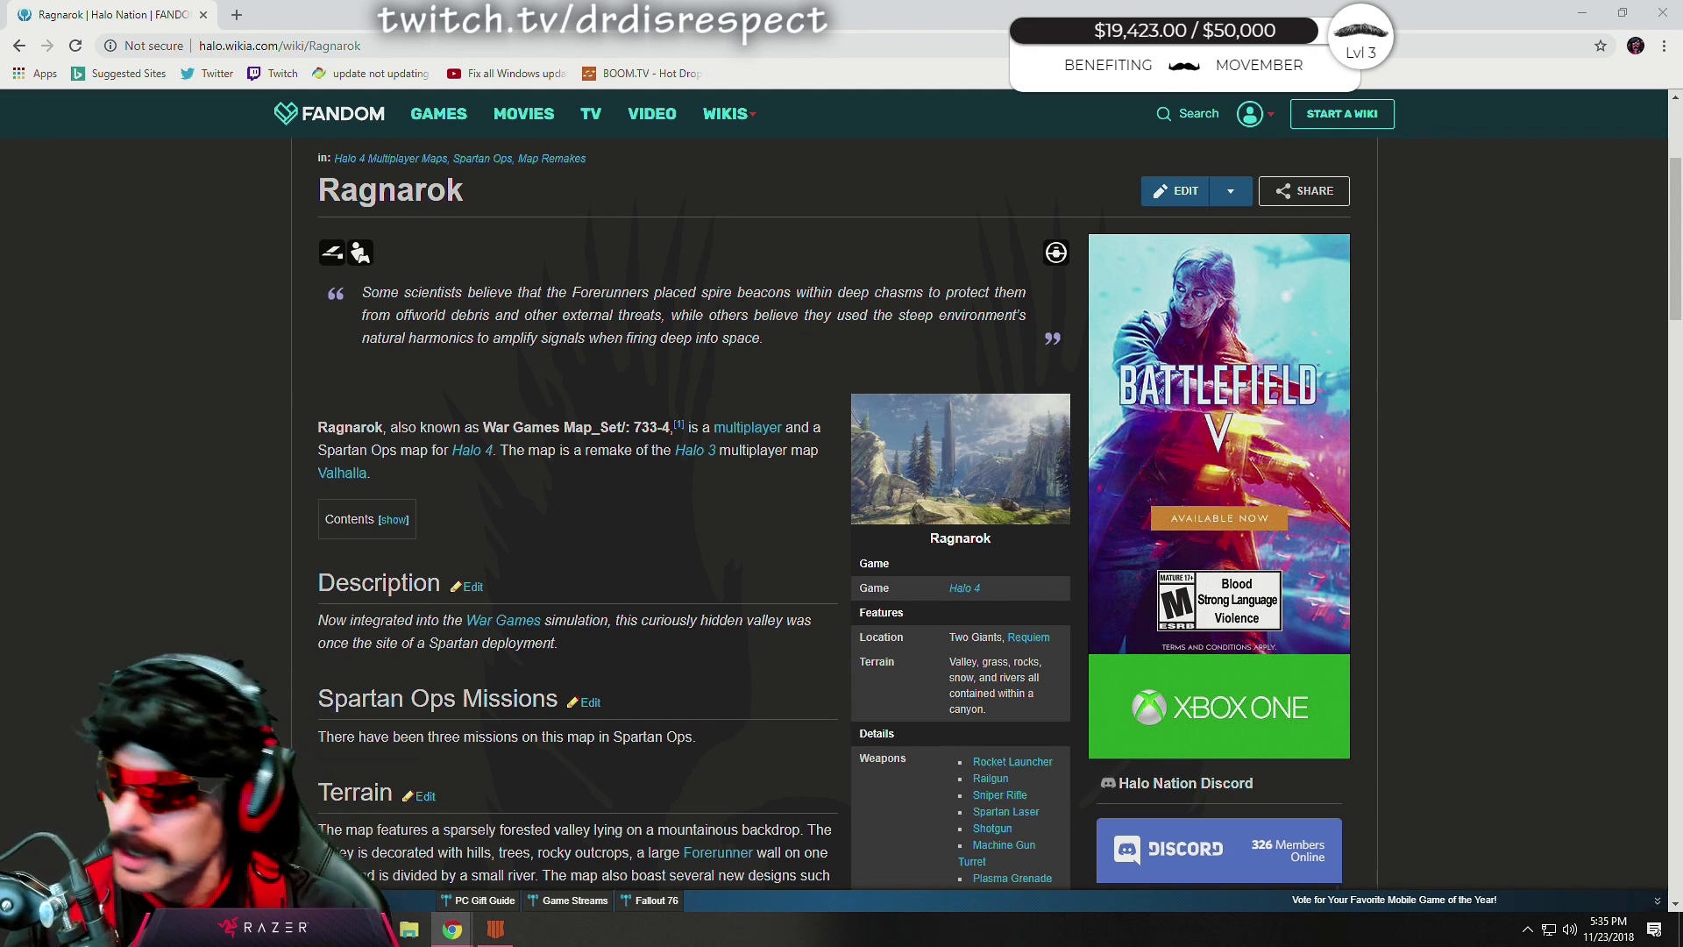
mouse_move(953, 284)
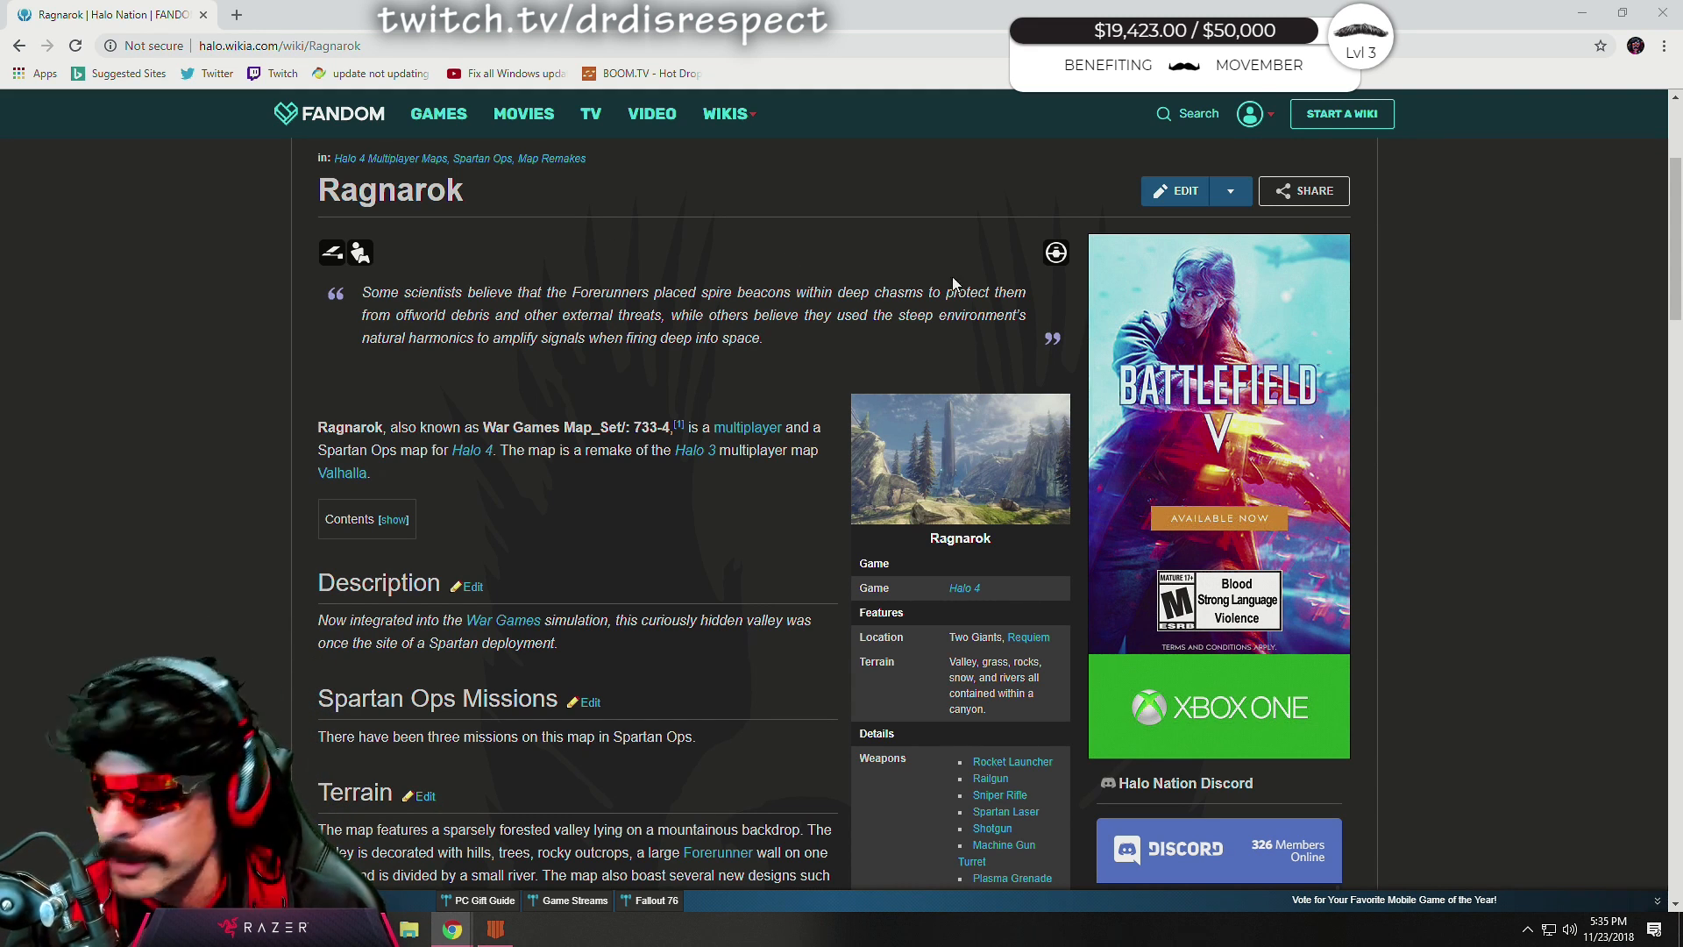
Go to the Halo 4 Multiplayer Maps category and check the Exile map article.
click(389, 159)
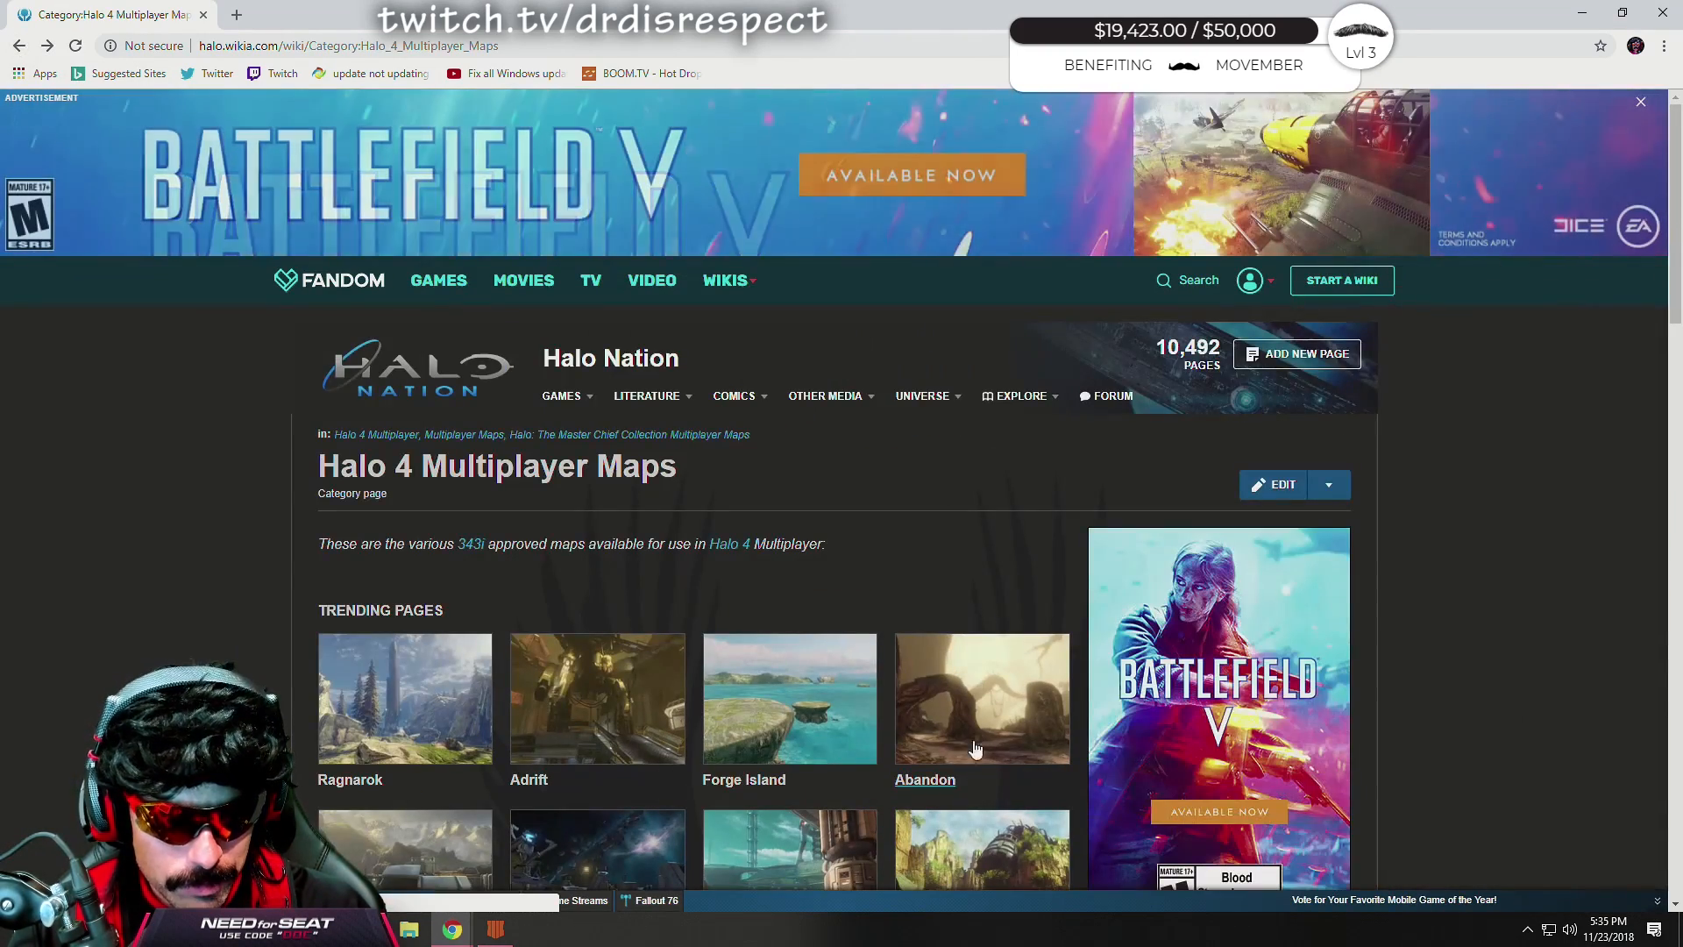
click(981, 848)
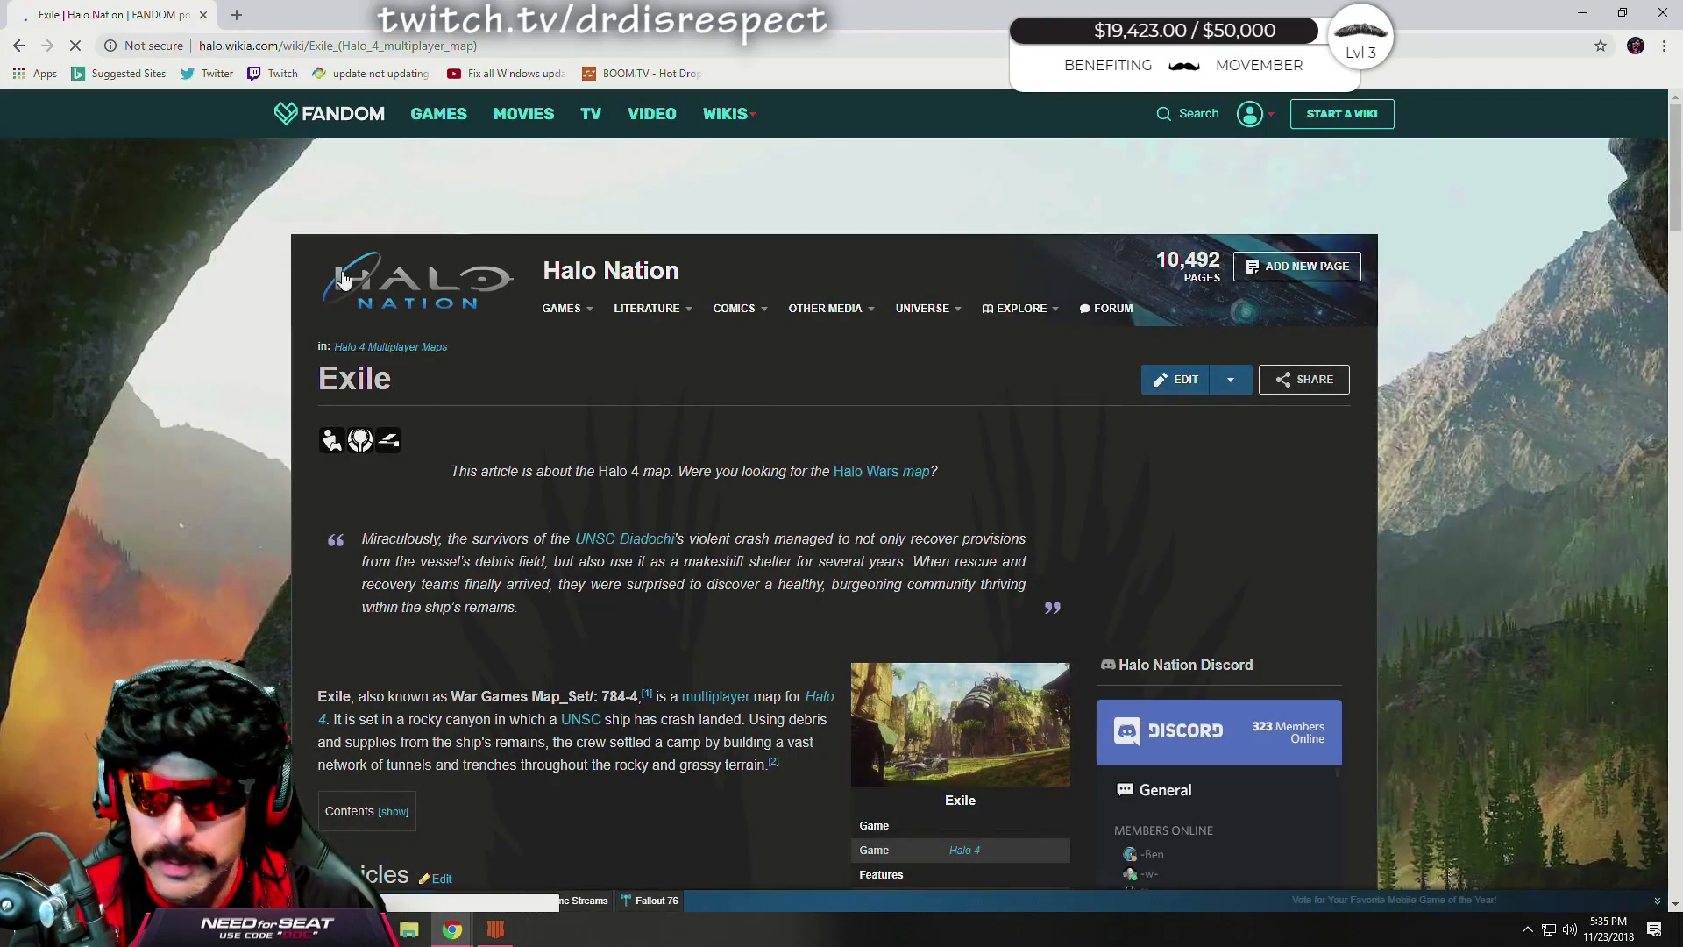
click(389, 346)
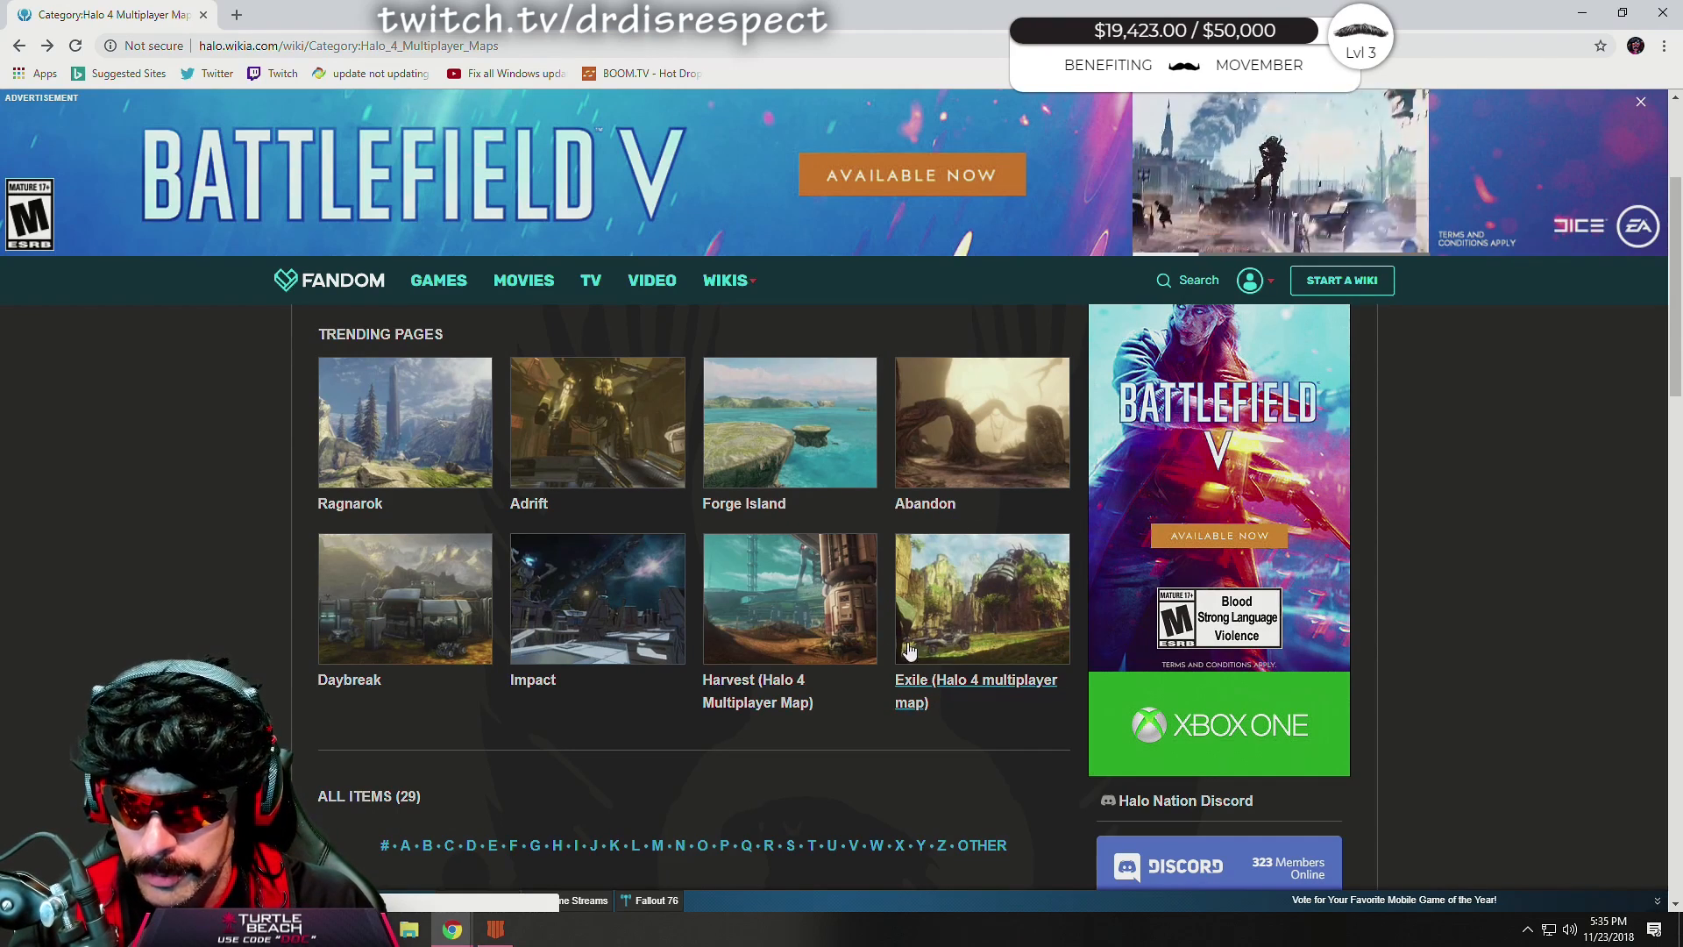
mouse_move(604, 699)
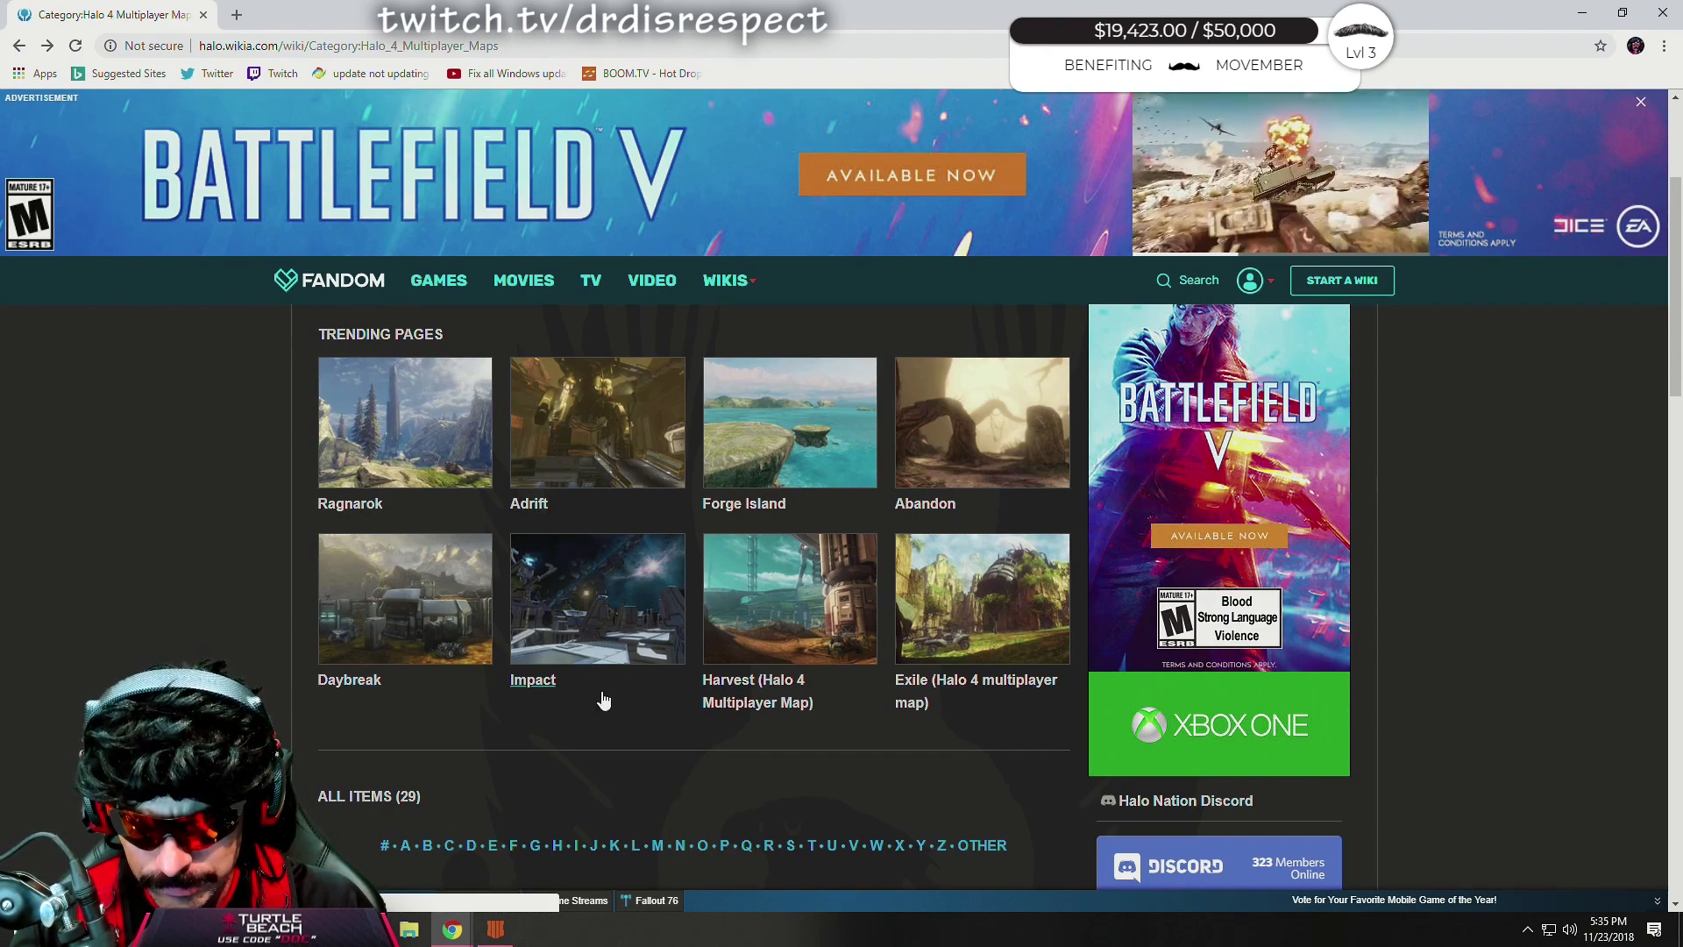
Scroll through the Harvest map article, then return to the maps list.
scroll(down, 3)
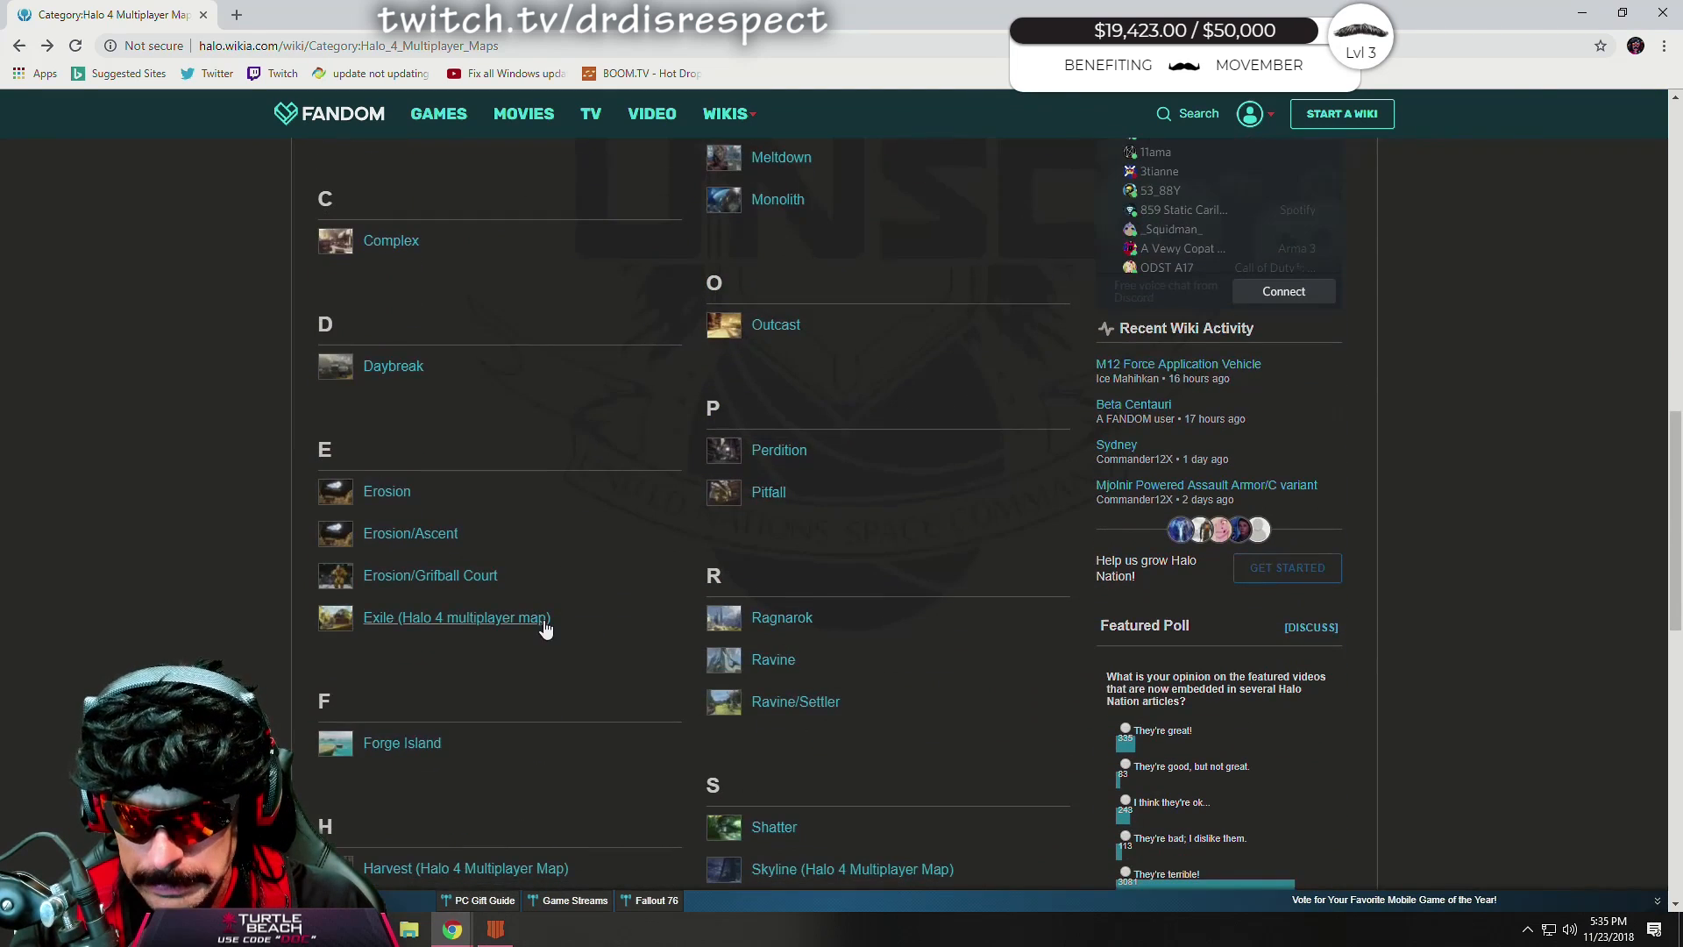
mouse_move(387, 492)
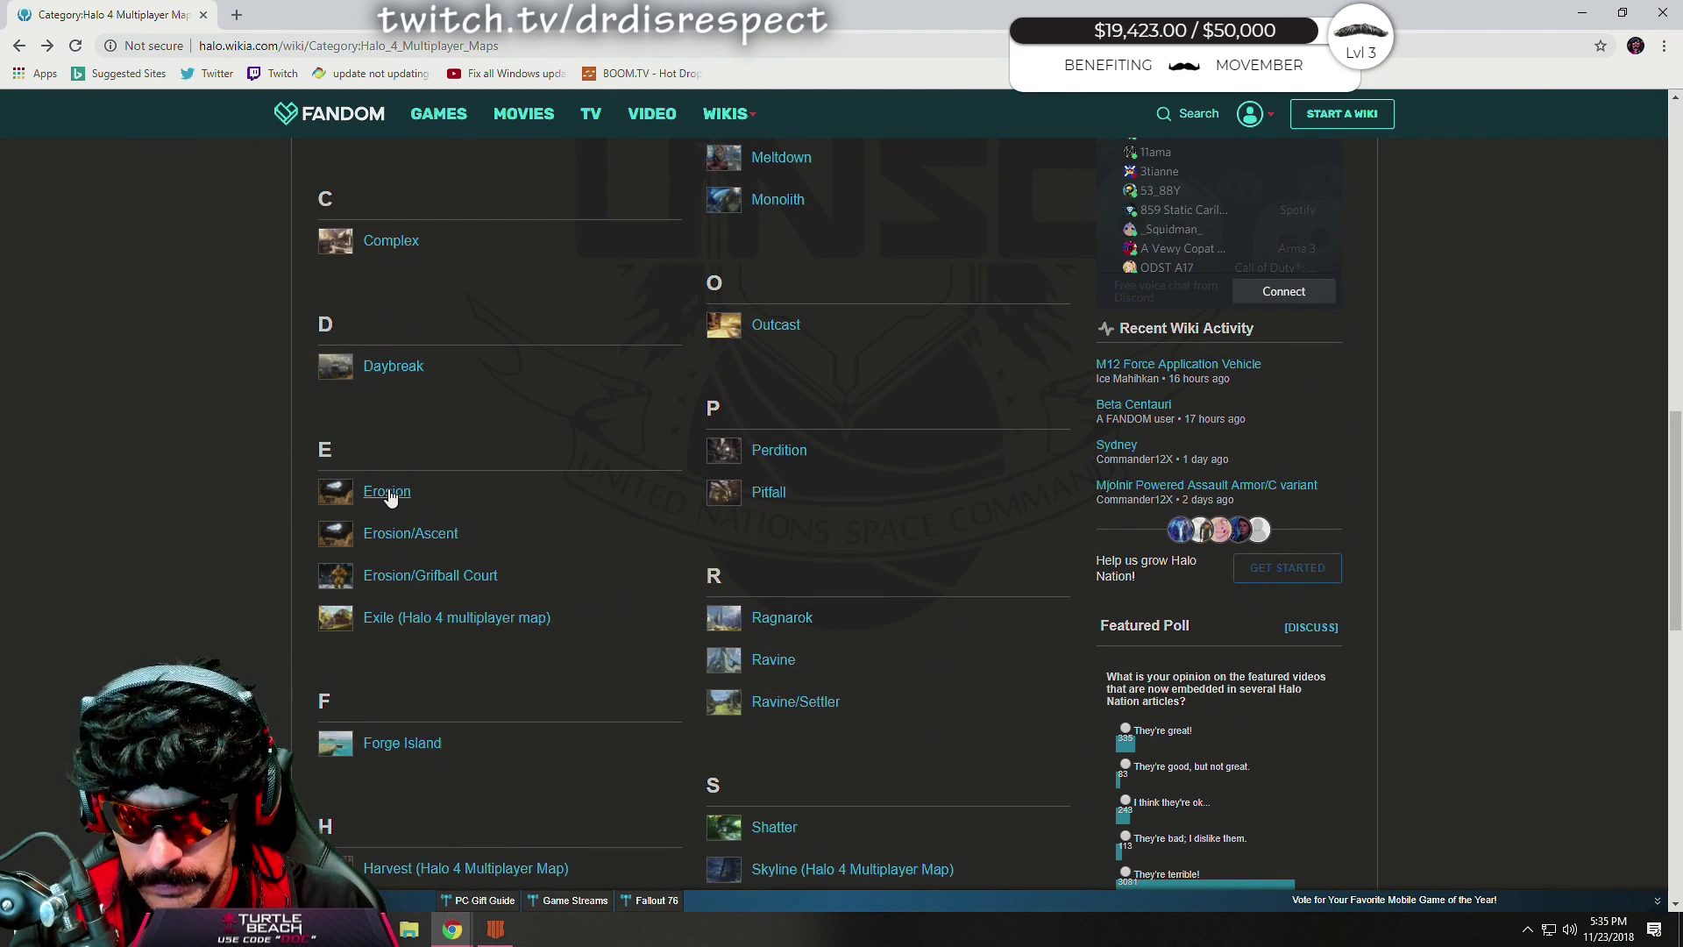
mouse_move(406, 725)
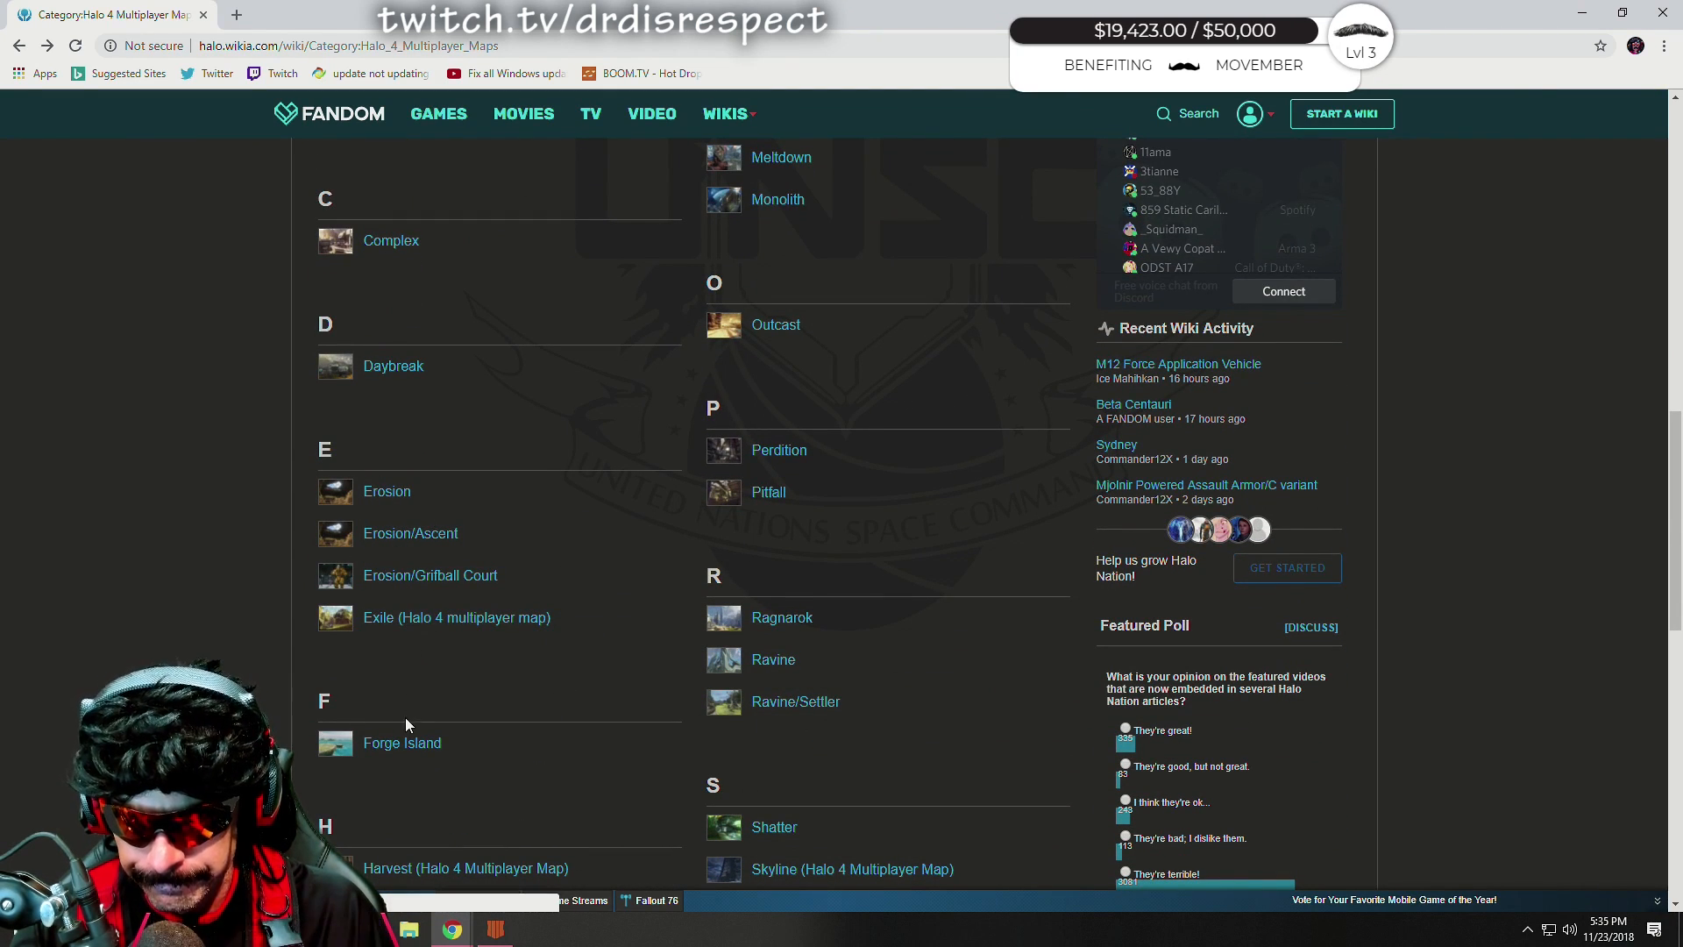
scroll(down, 3)
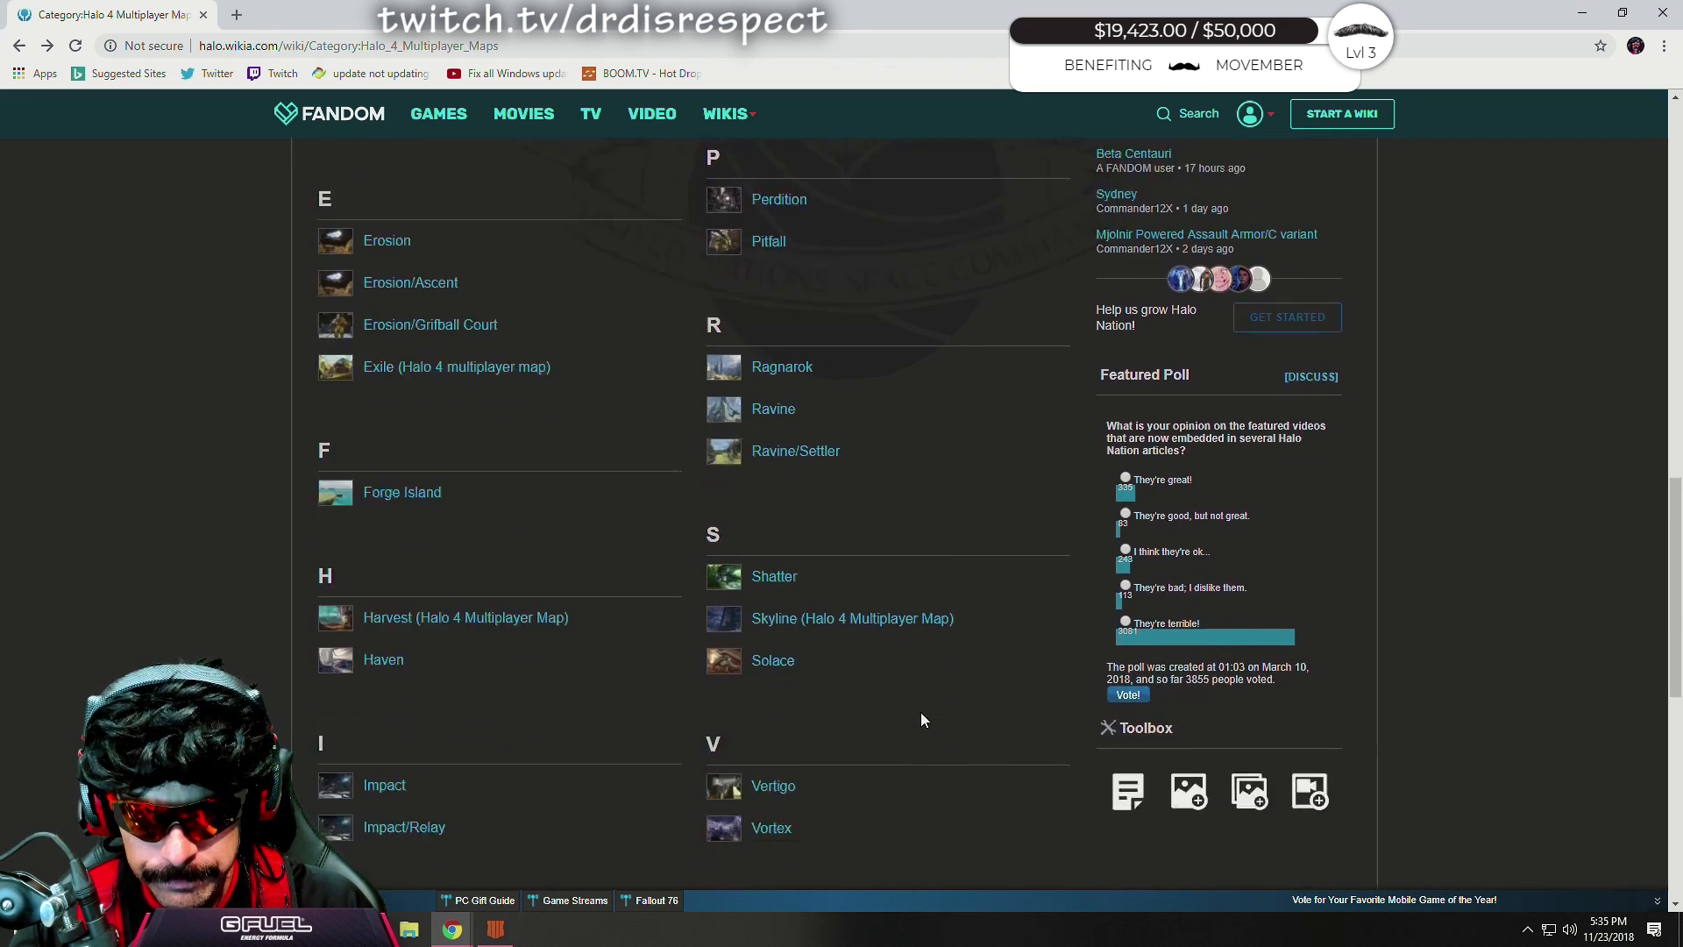
scroll(down, 3)
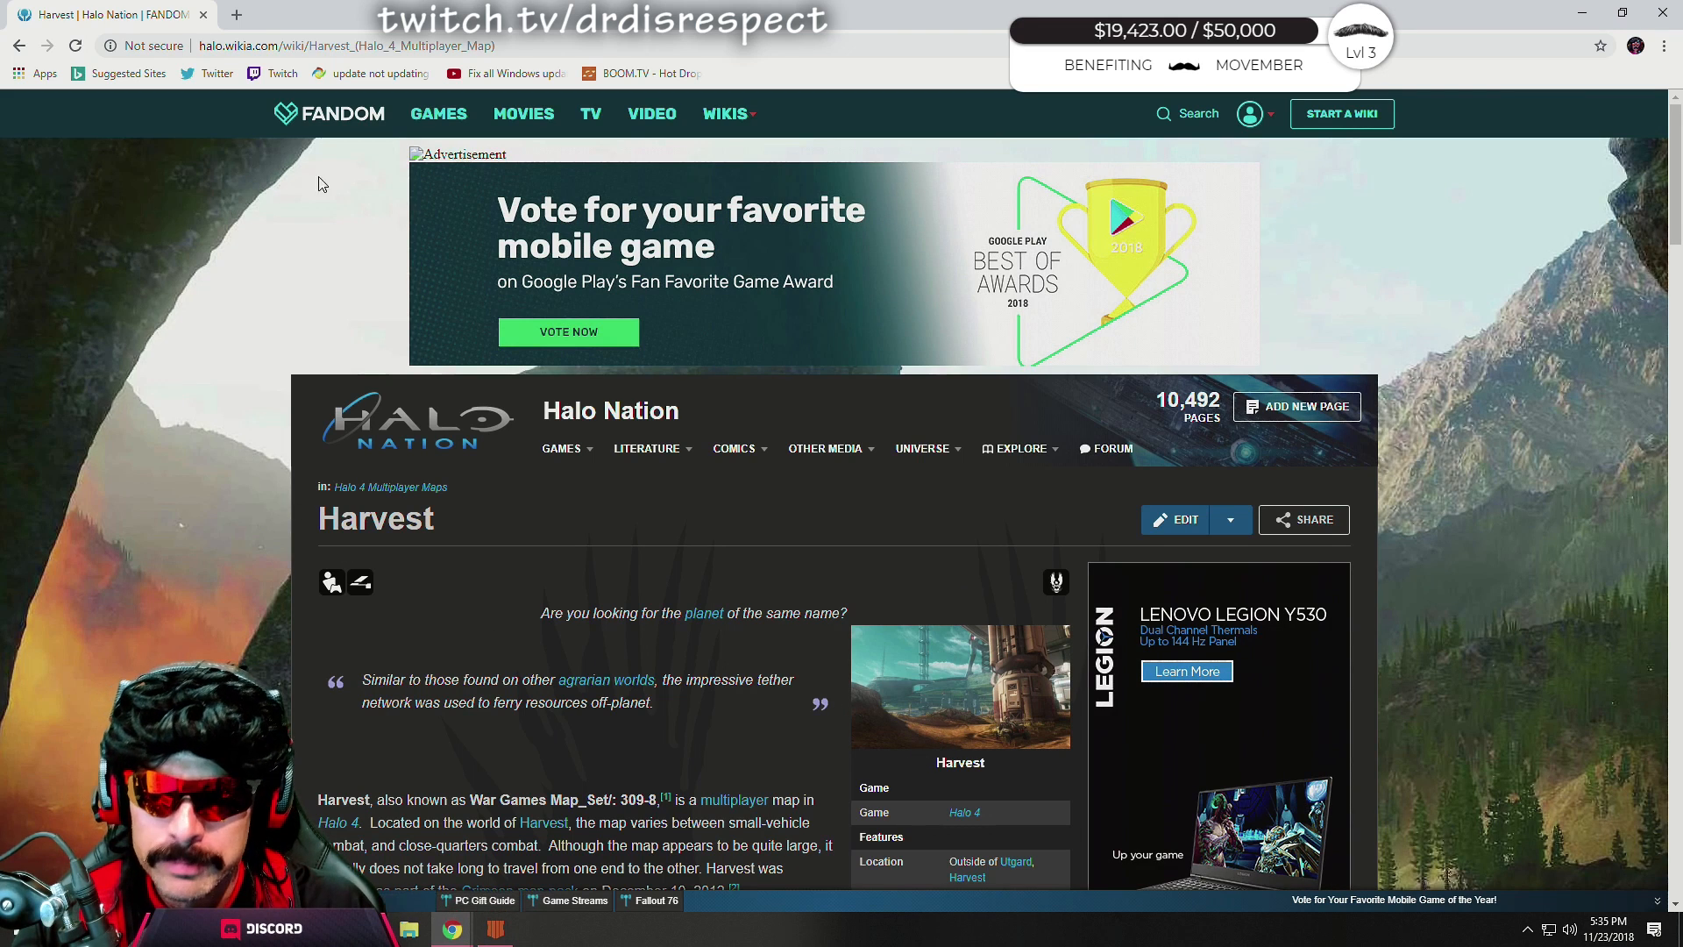
click(20, 47)
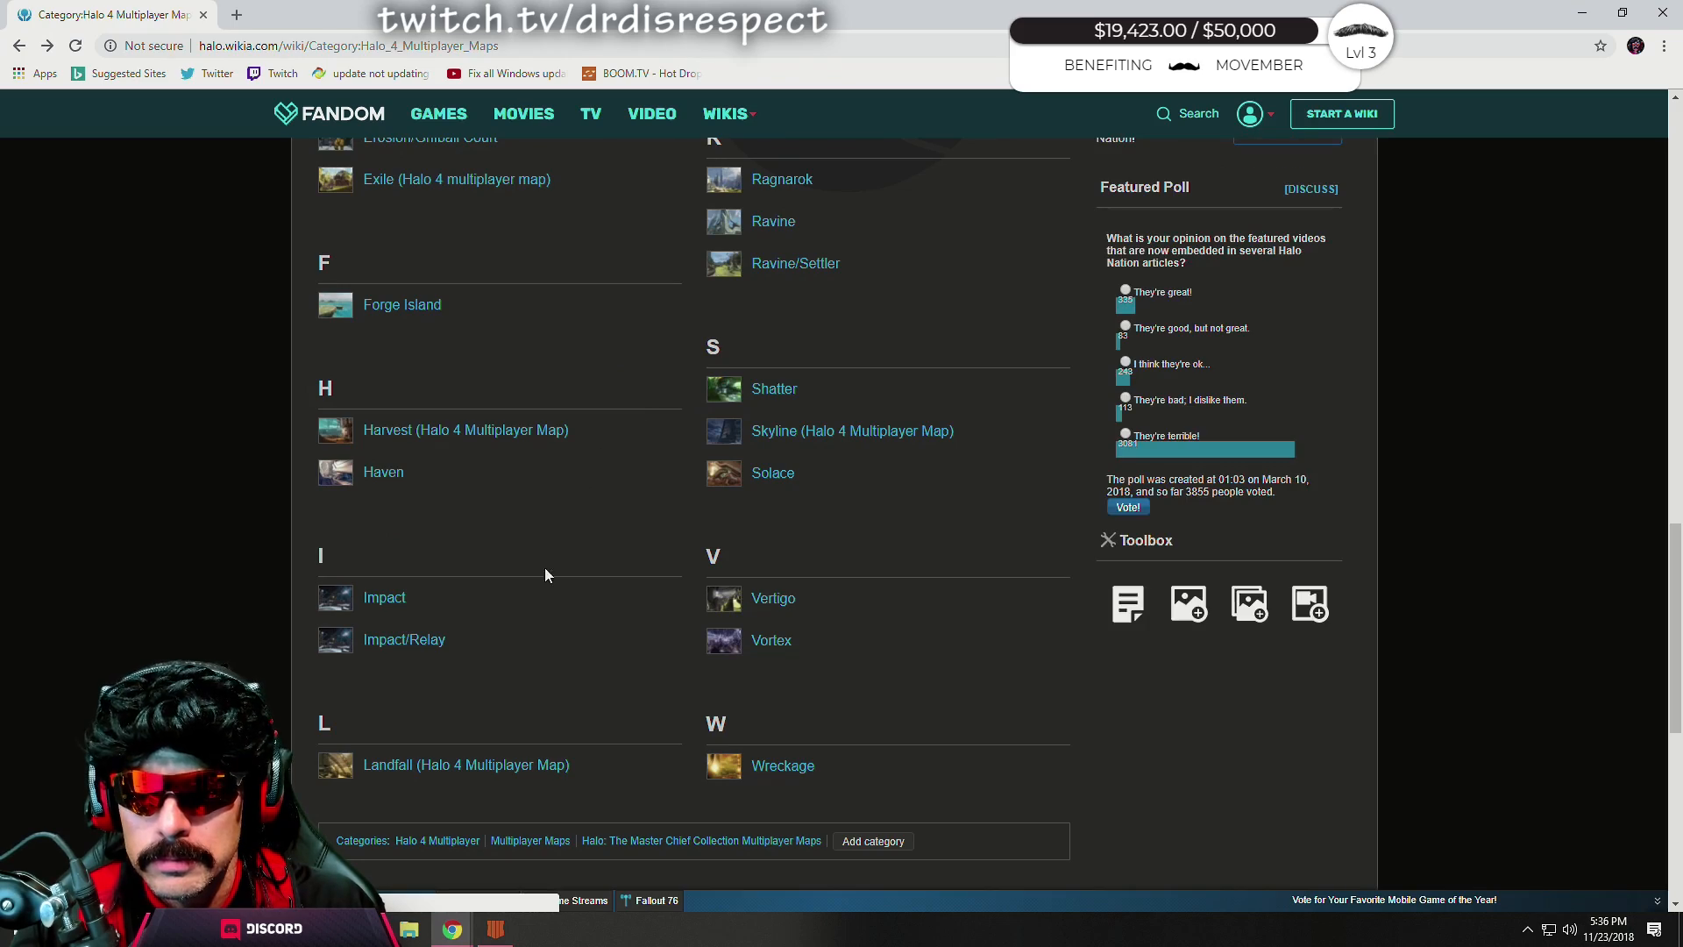
click(465, 764)
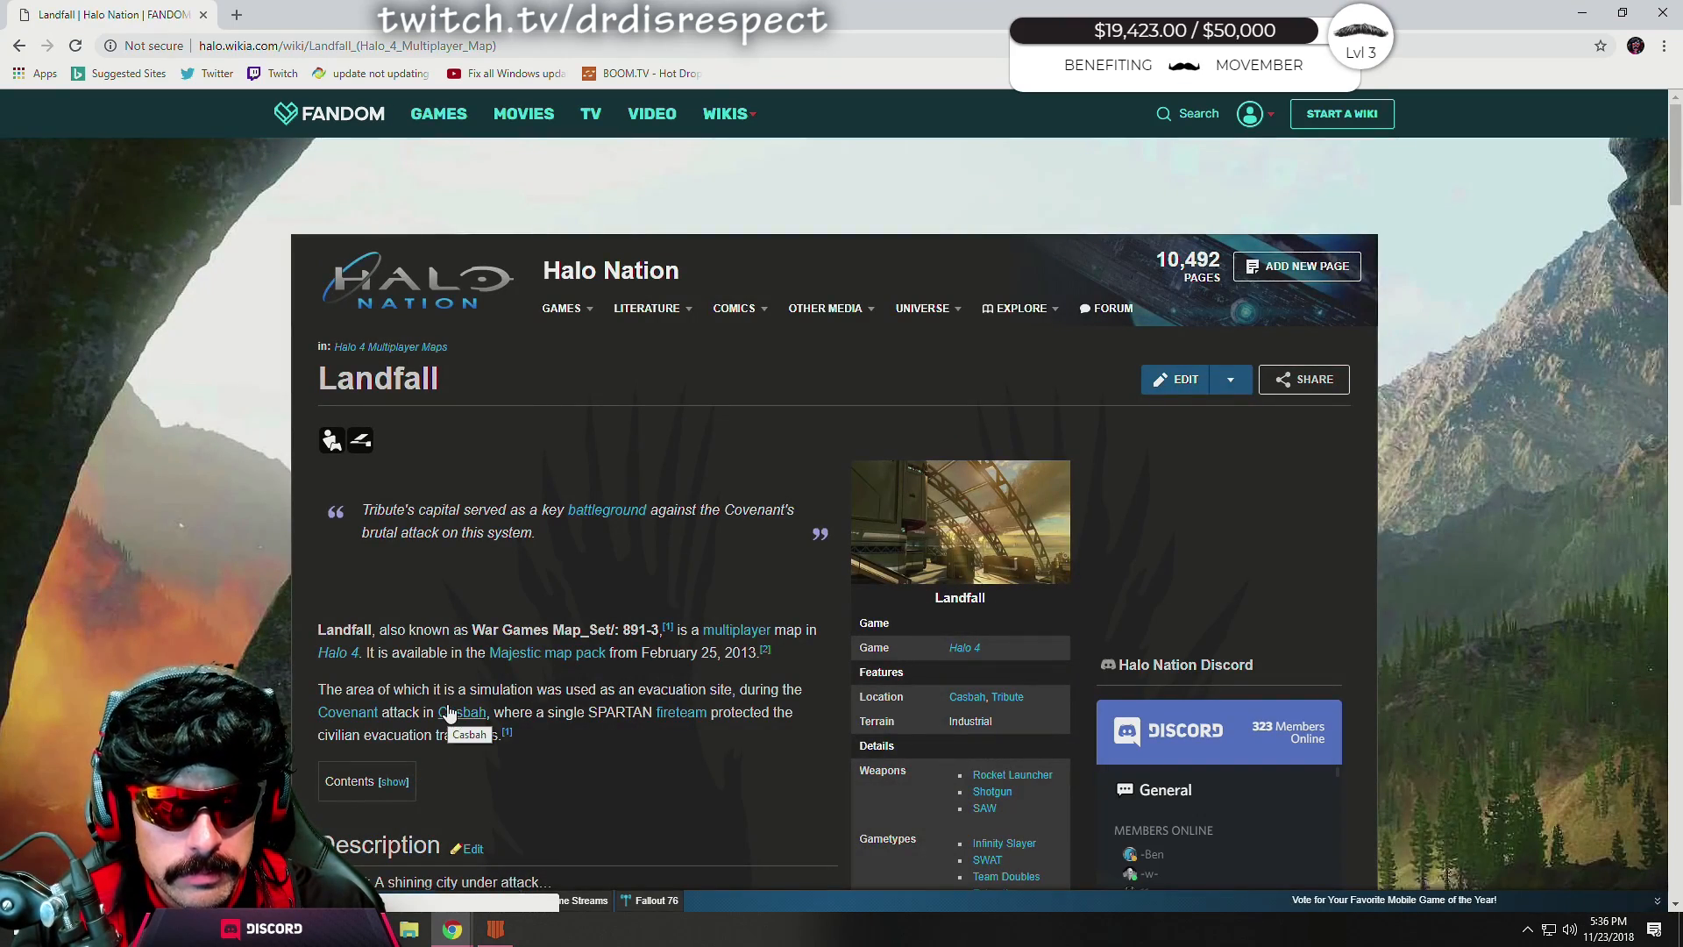
scroll(down, 3)
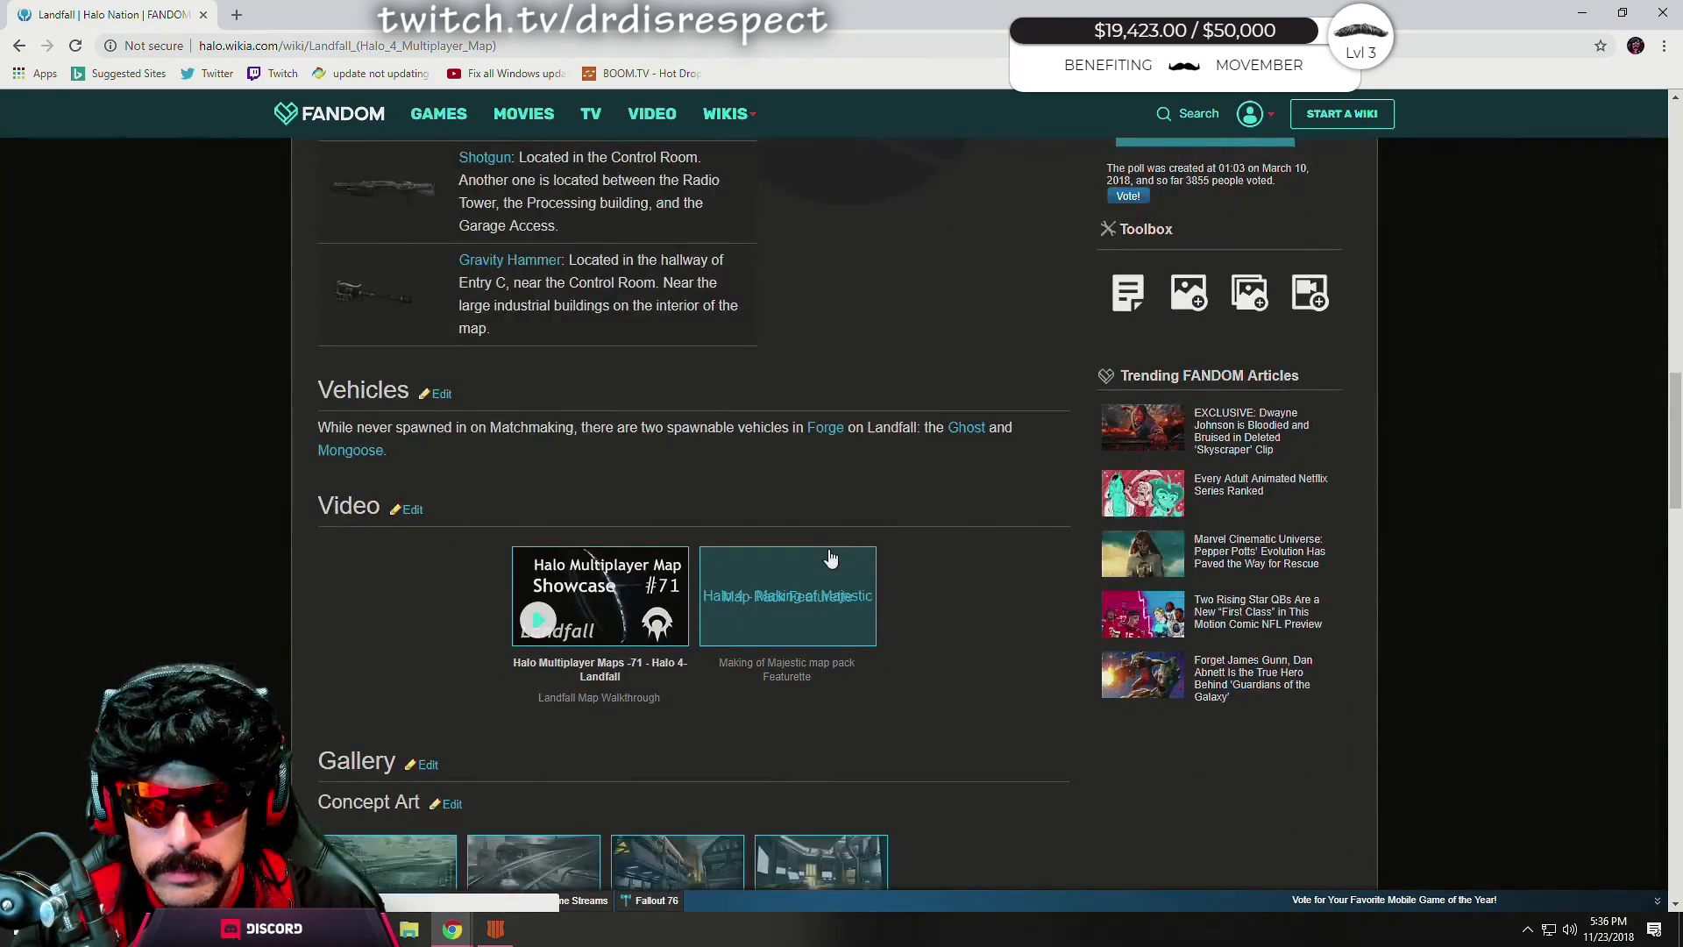
scroll(down, 3)
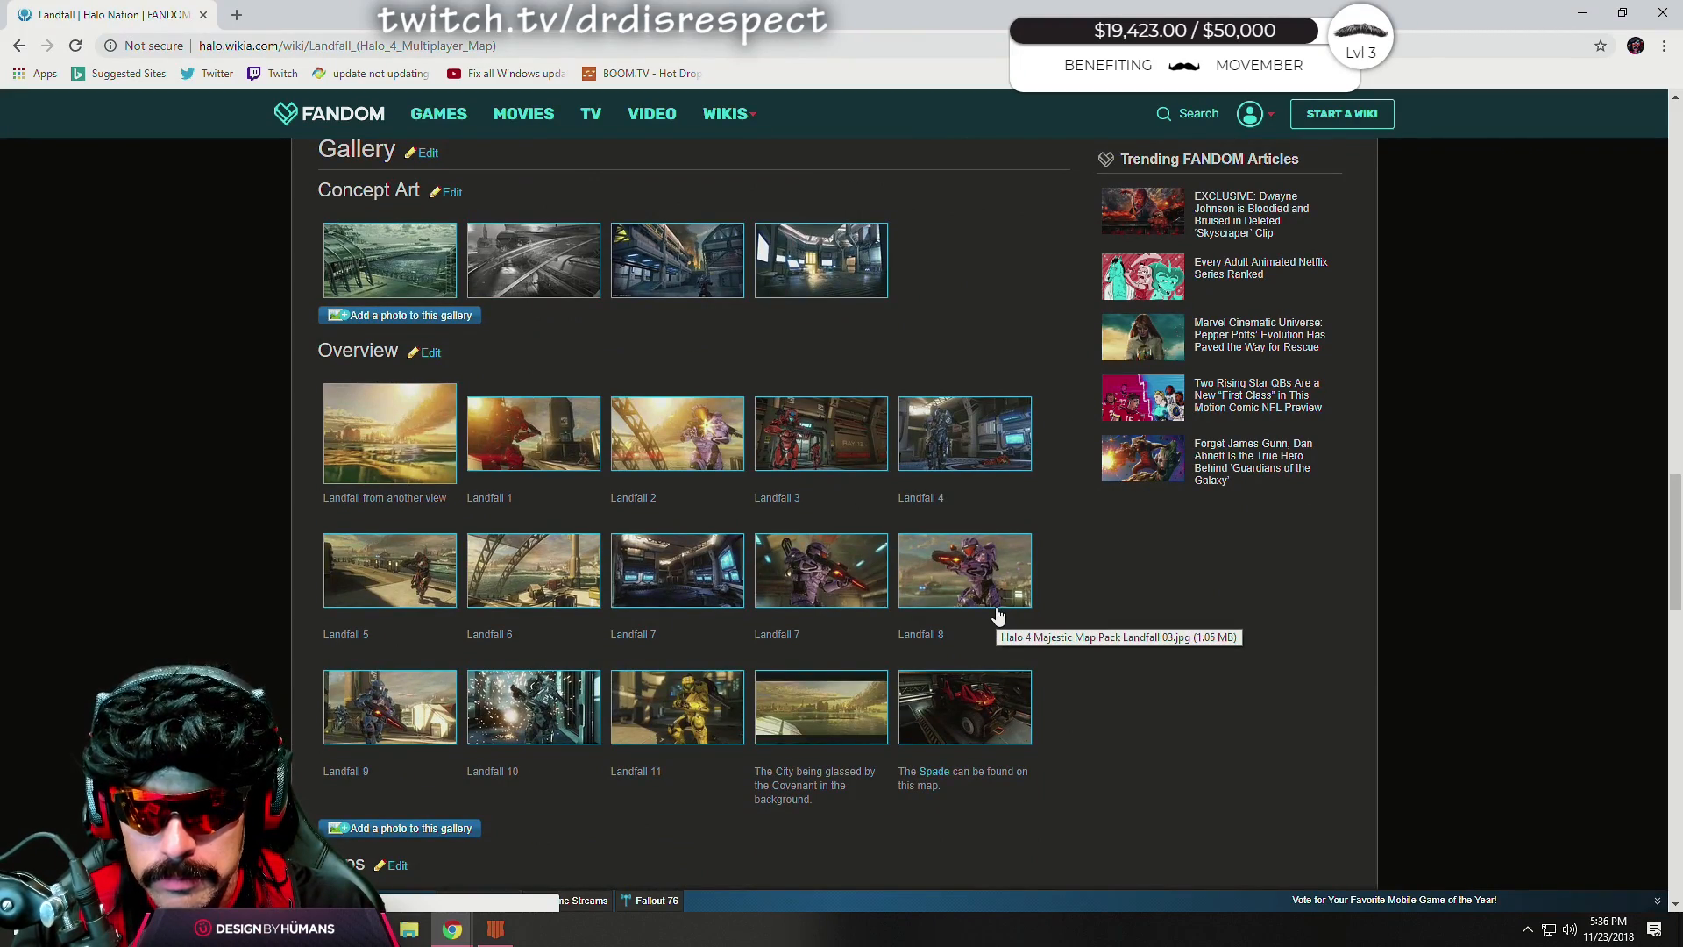
scroll(up, 3)
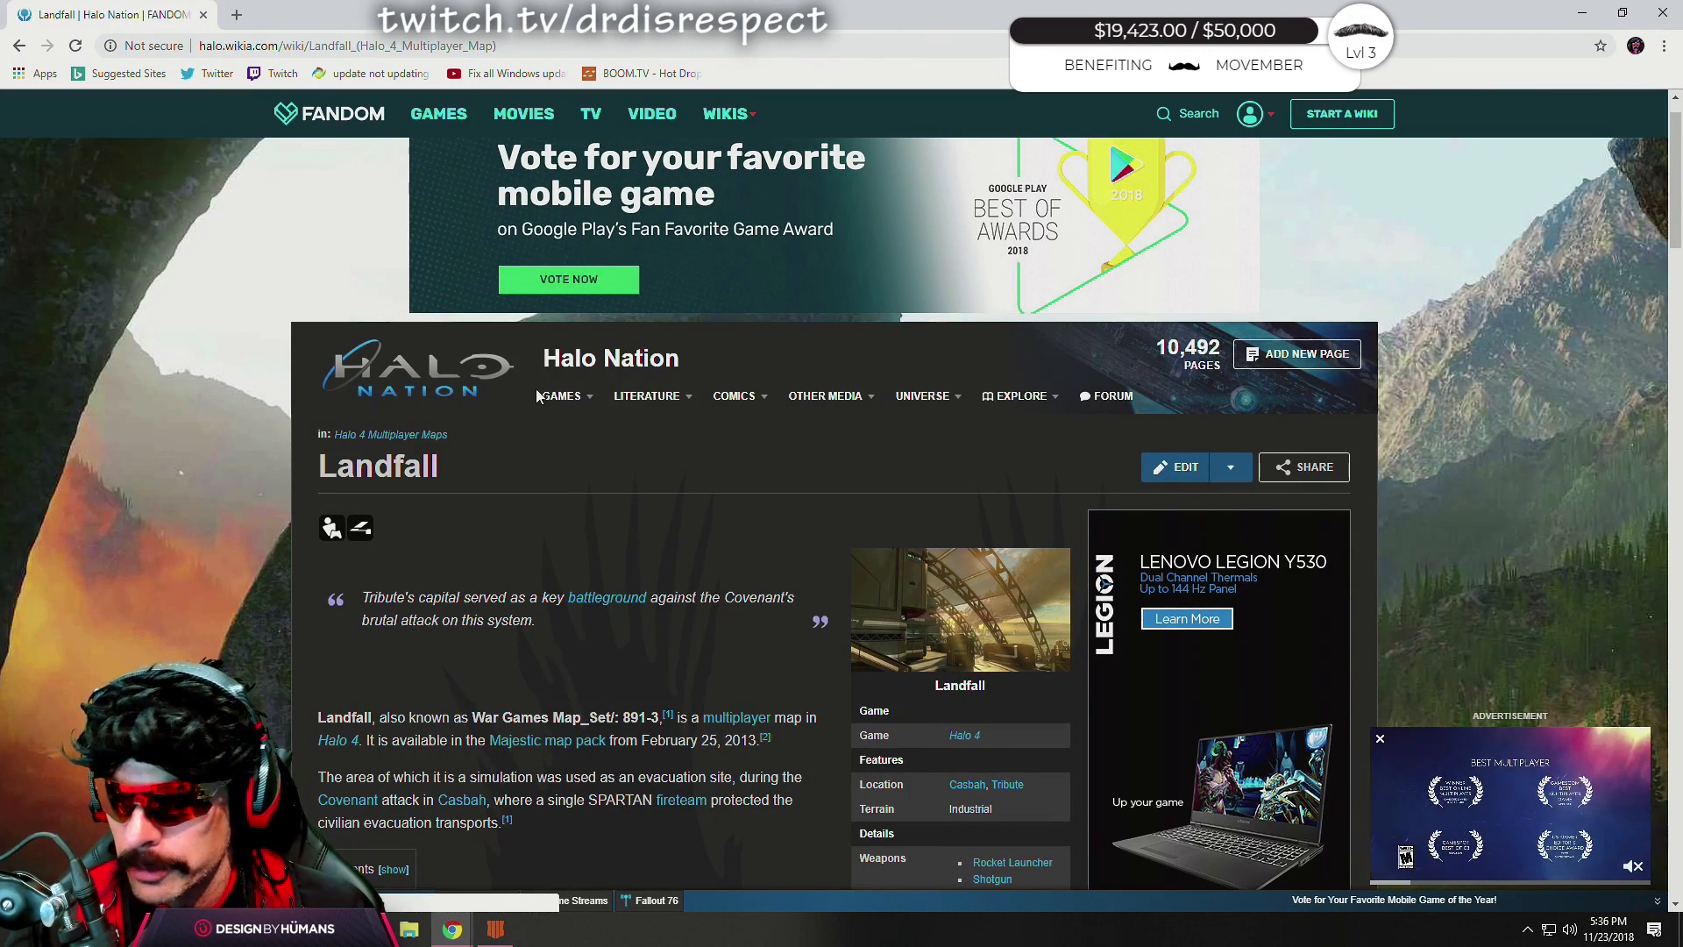
scroll(down, 3)
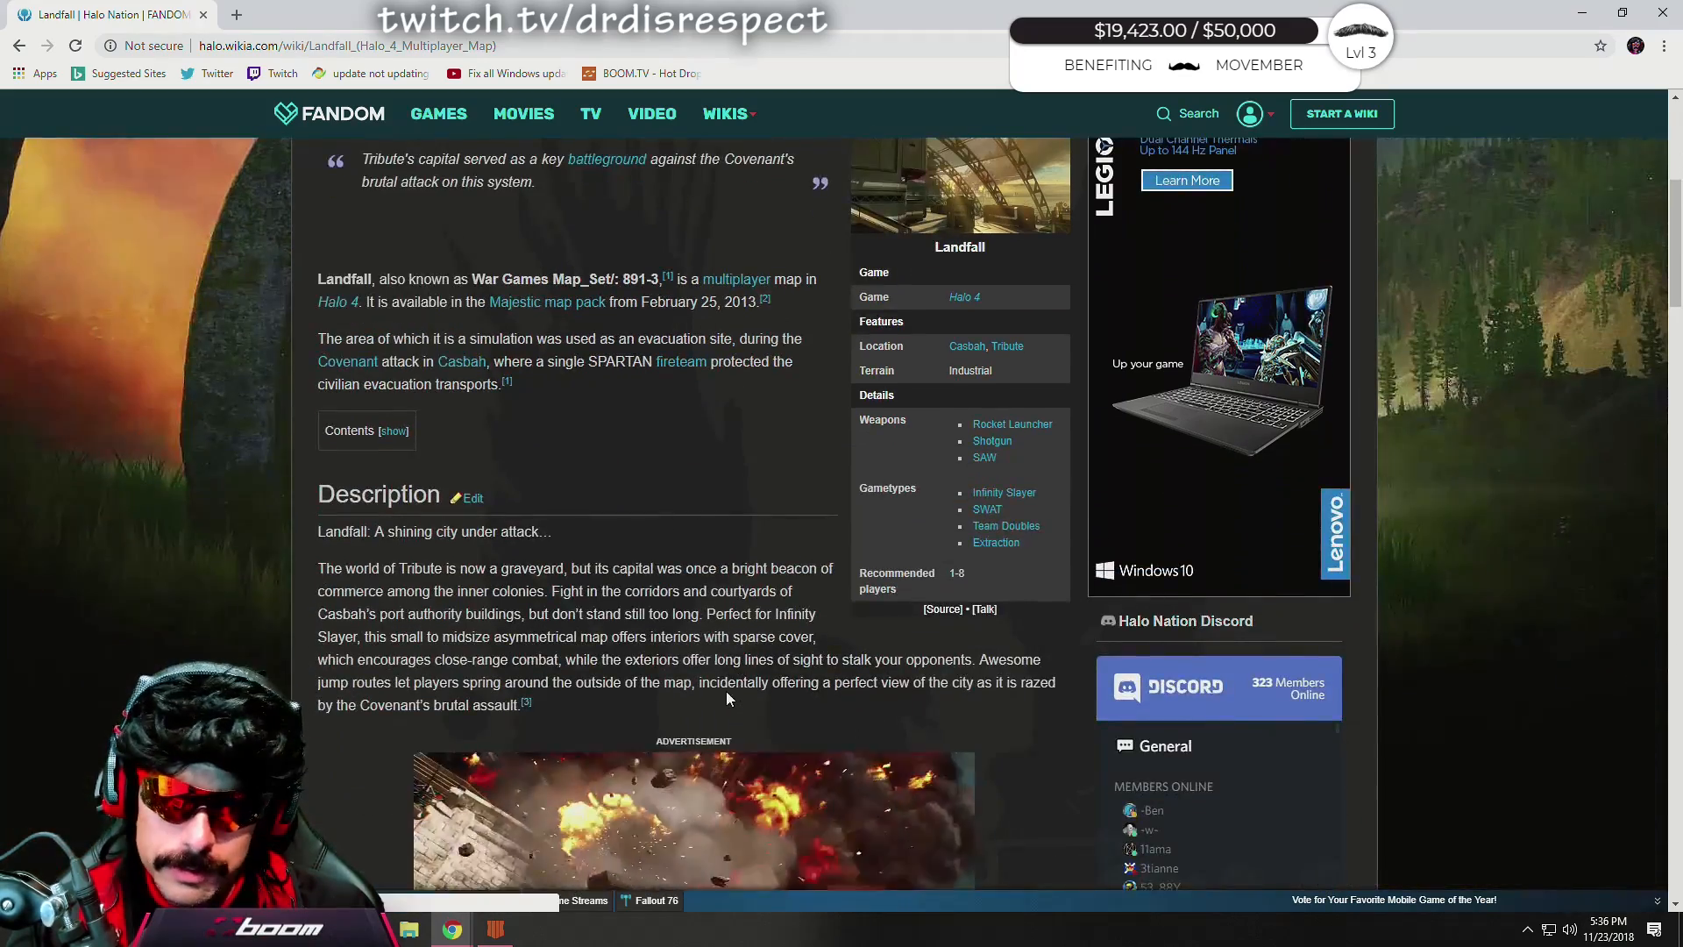
scroll(up, 3)
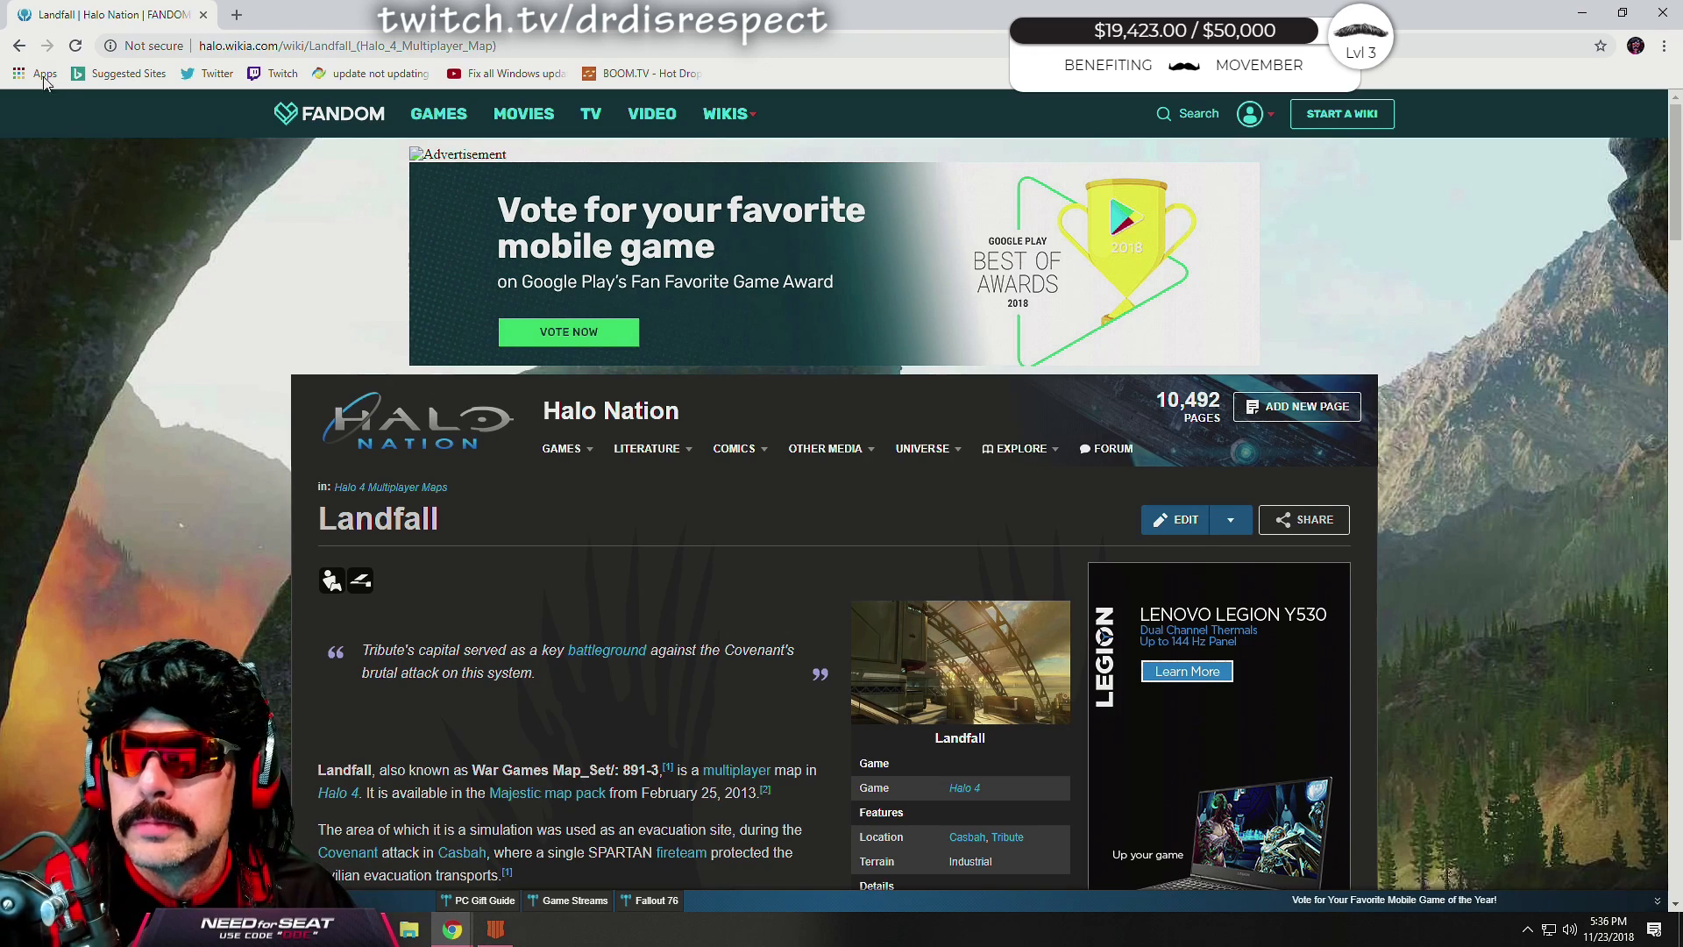
click(391, 487)
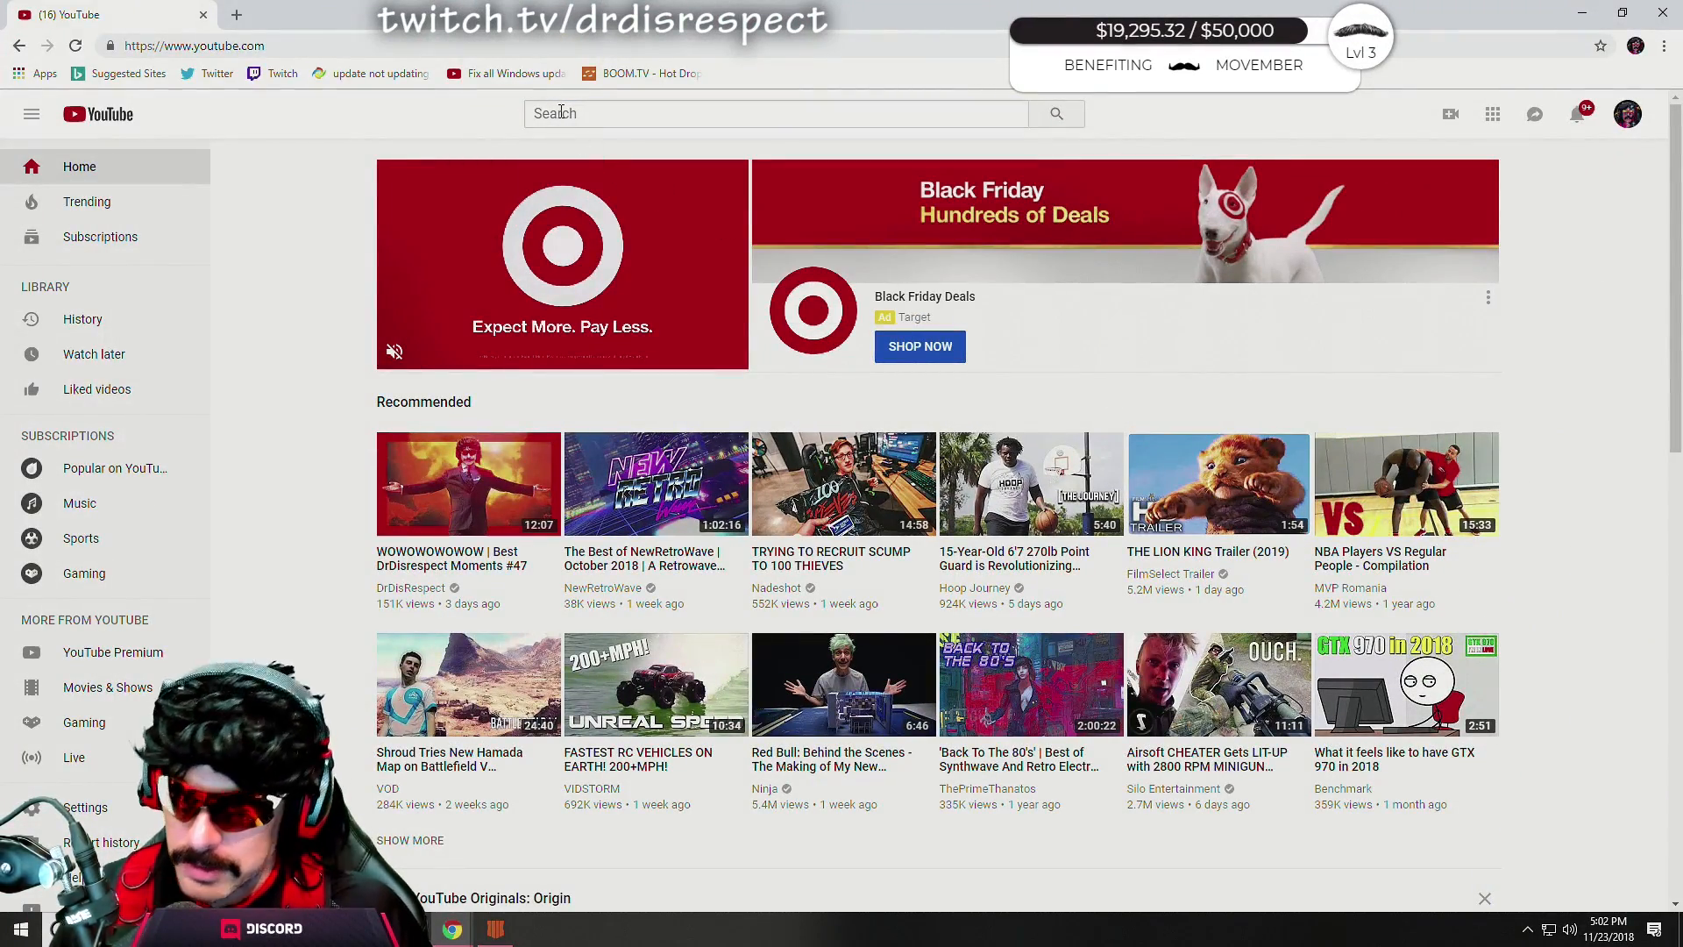
Search YouTube for 'mavericks proving grounds' using the search suggestion.
click(773, 114)
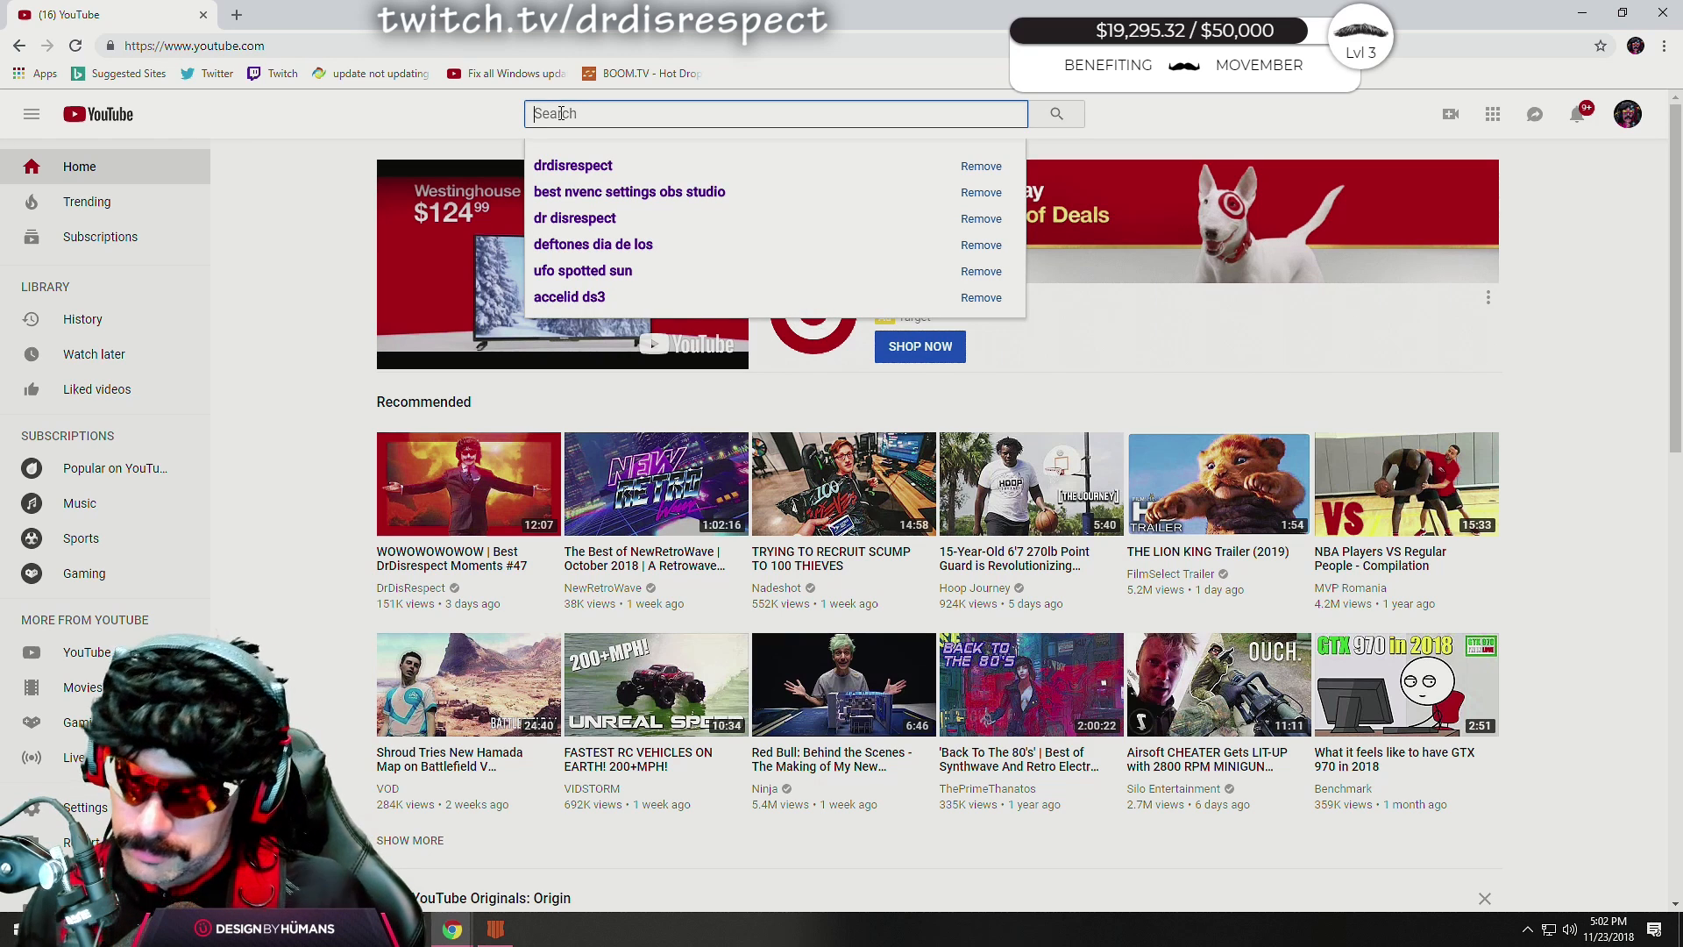
text(mavericks)
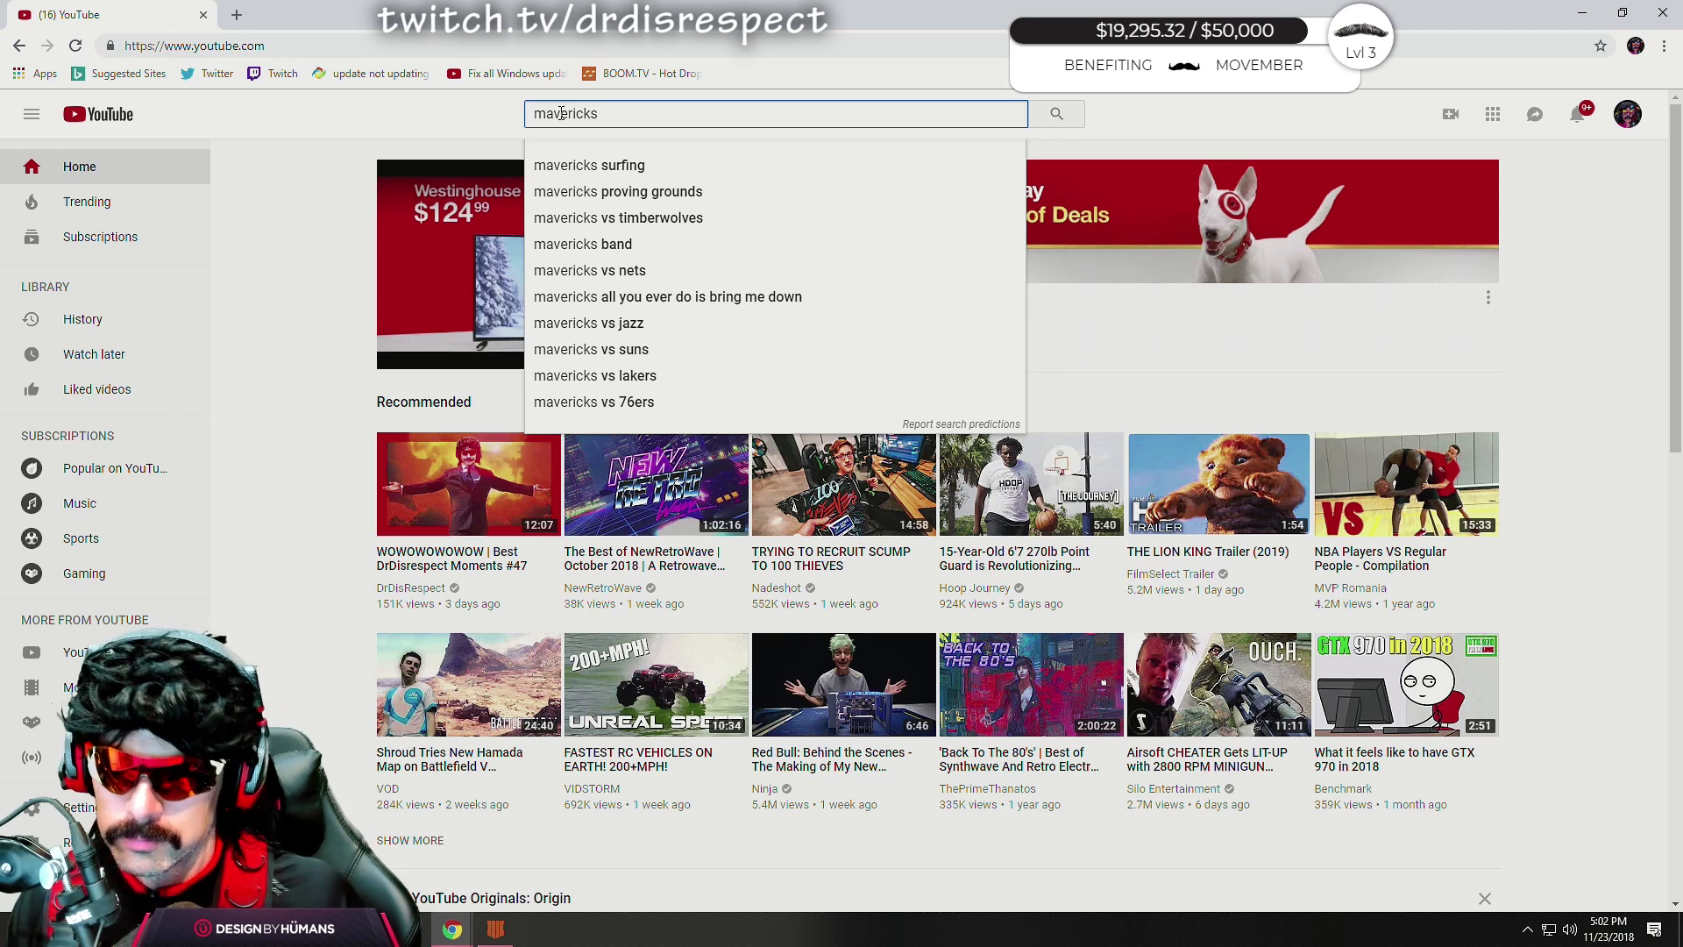
click(618, 191)
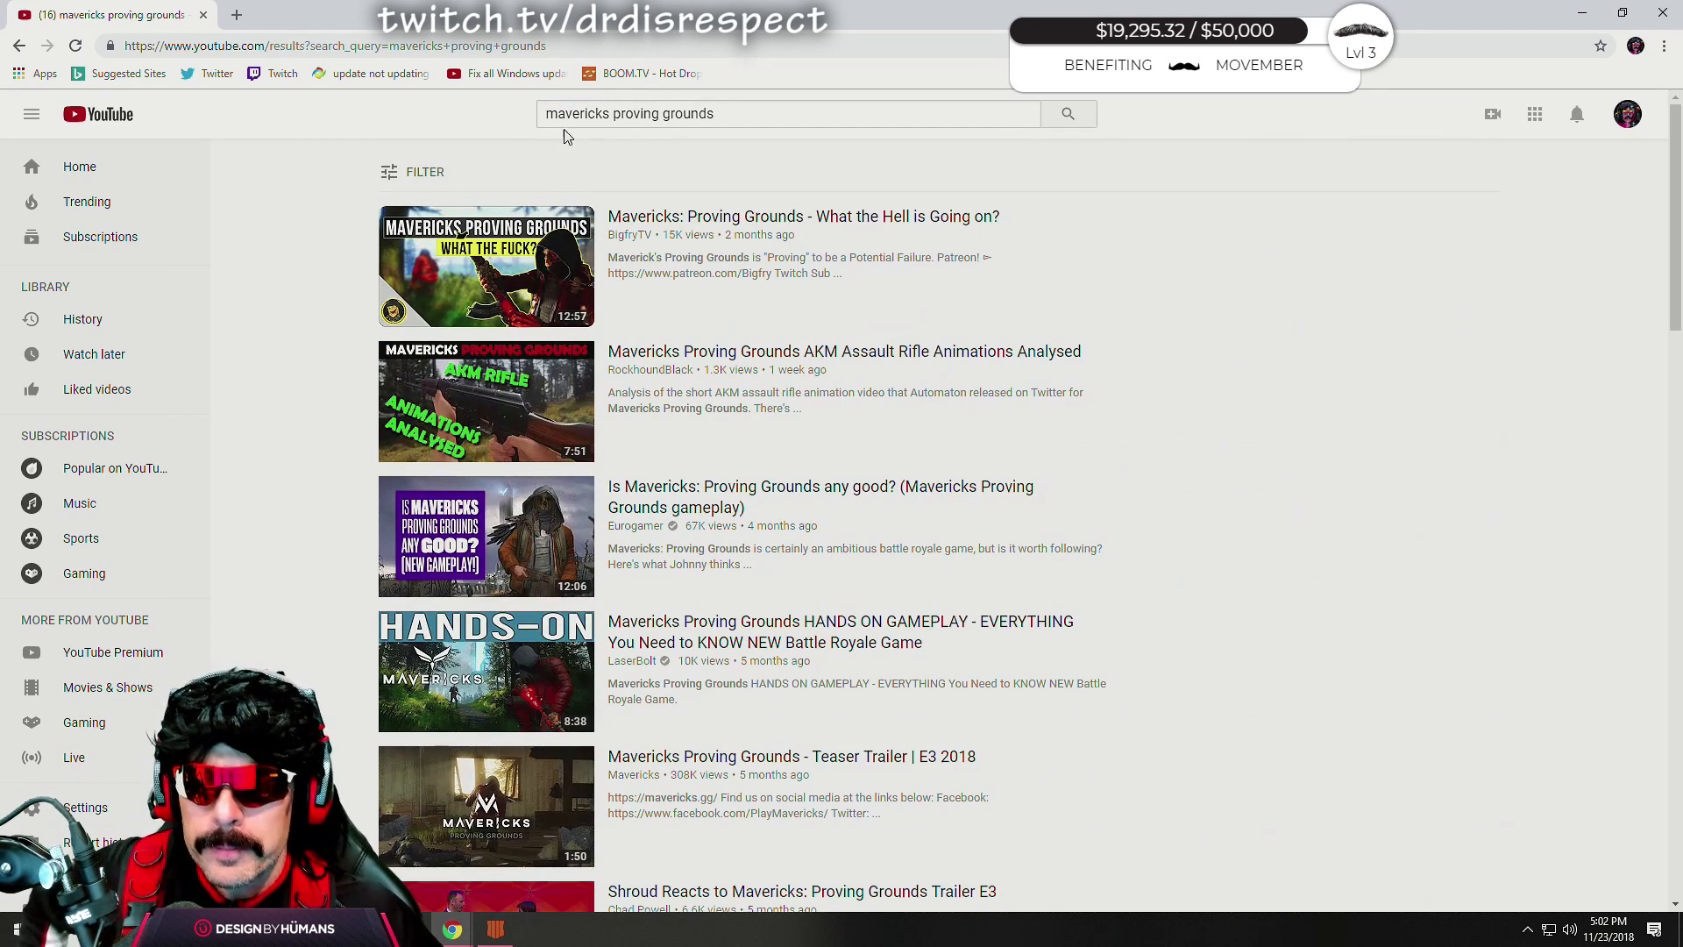
mouse_move(693, 166)
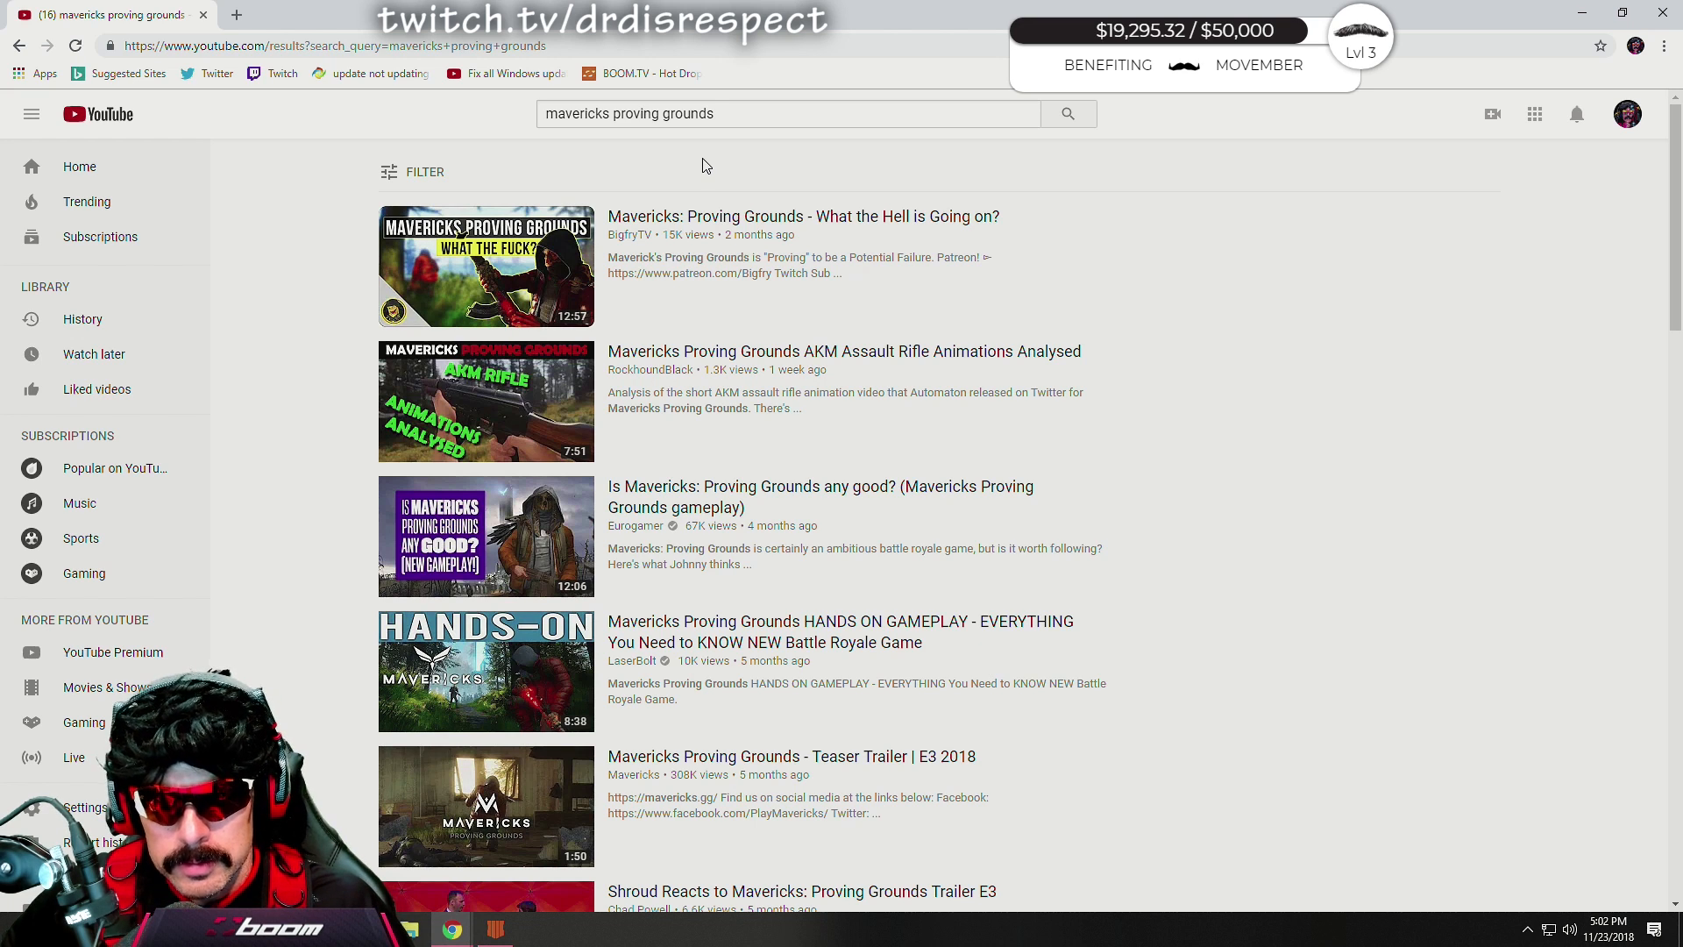
mouse_move(1054, 429)
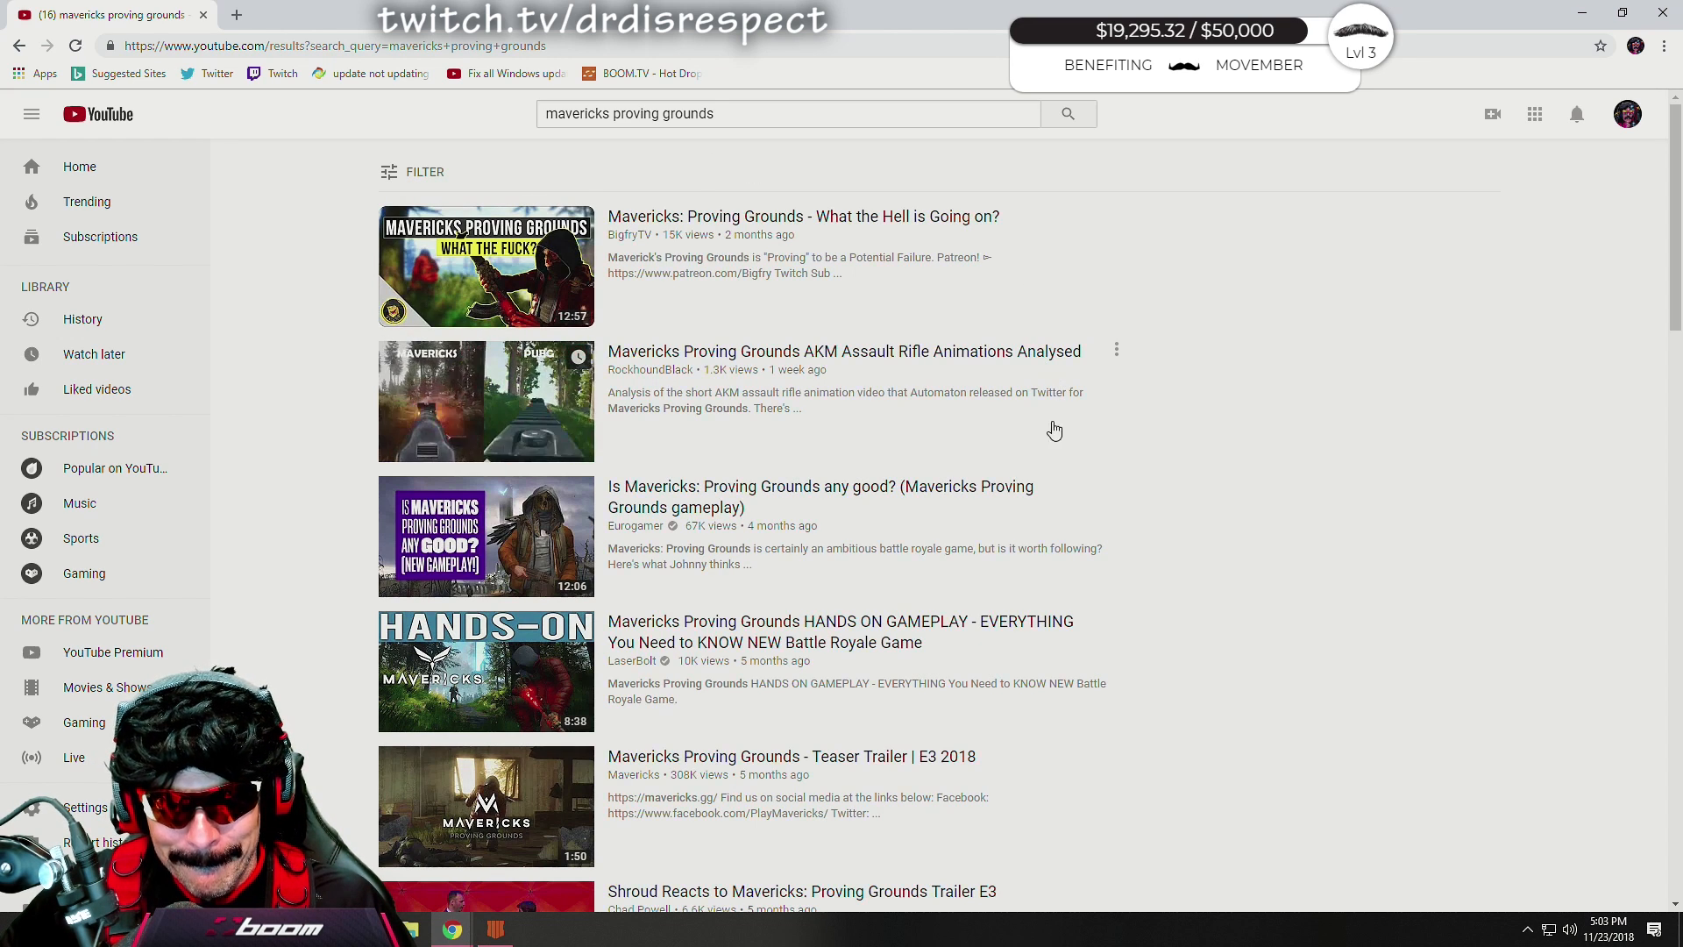
Scroll the search results and open the official Mavericks channel.
scroll(down, 3)
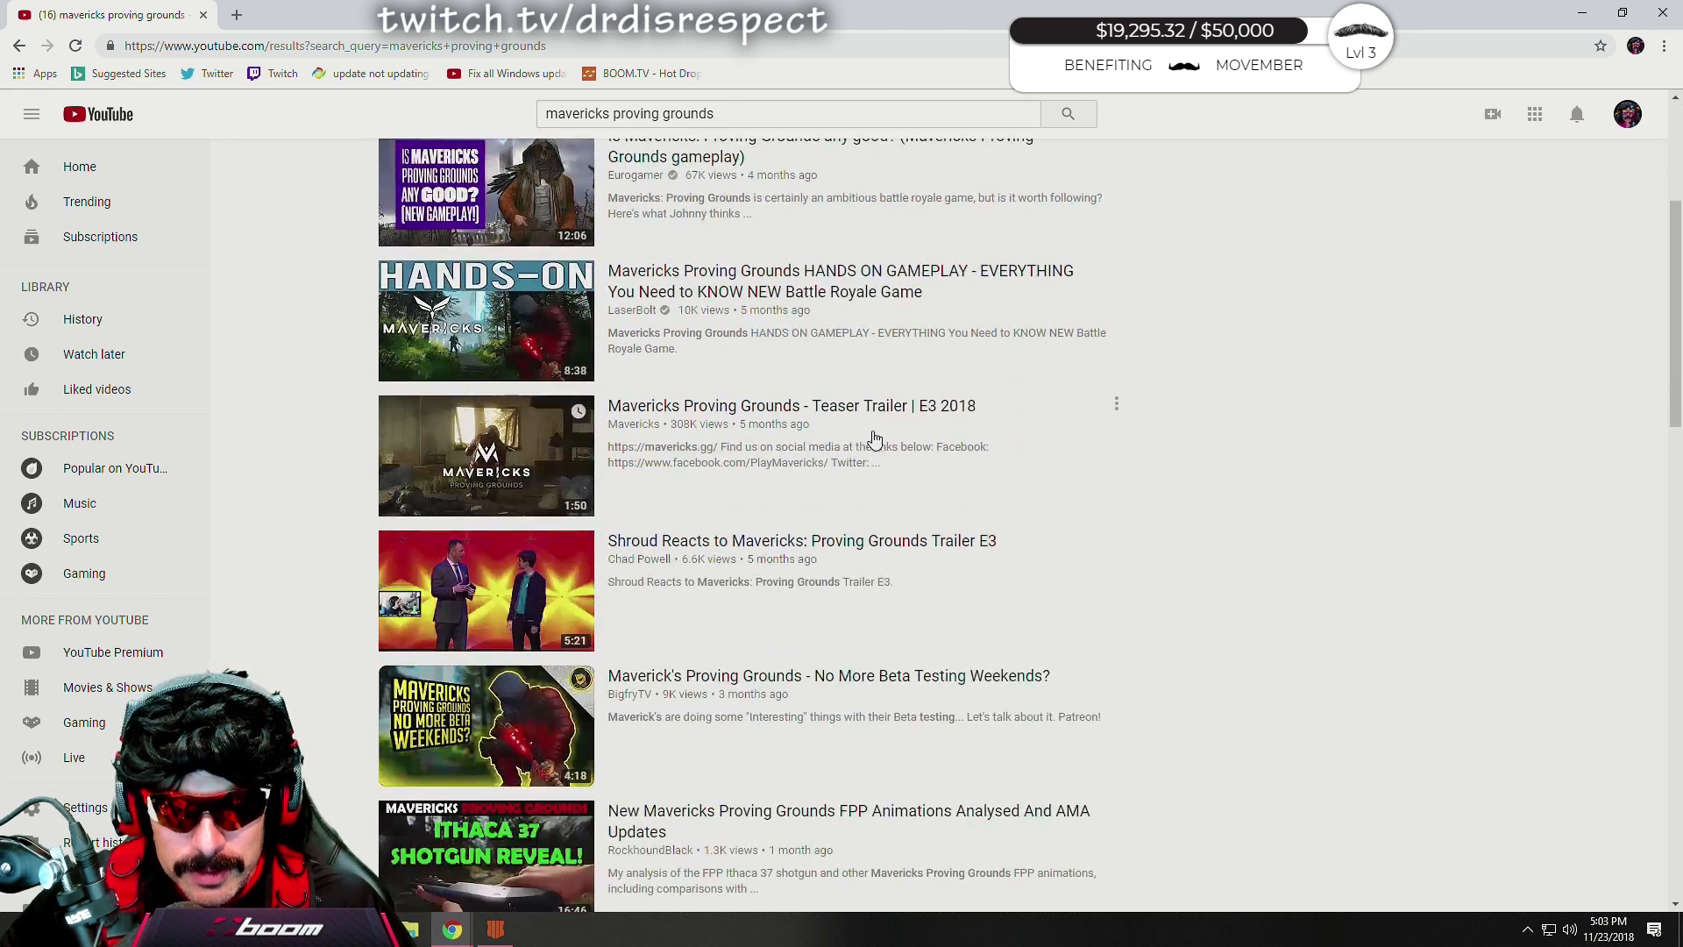
scroll(down, 3)
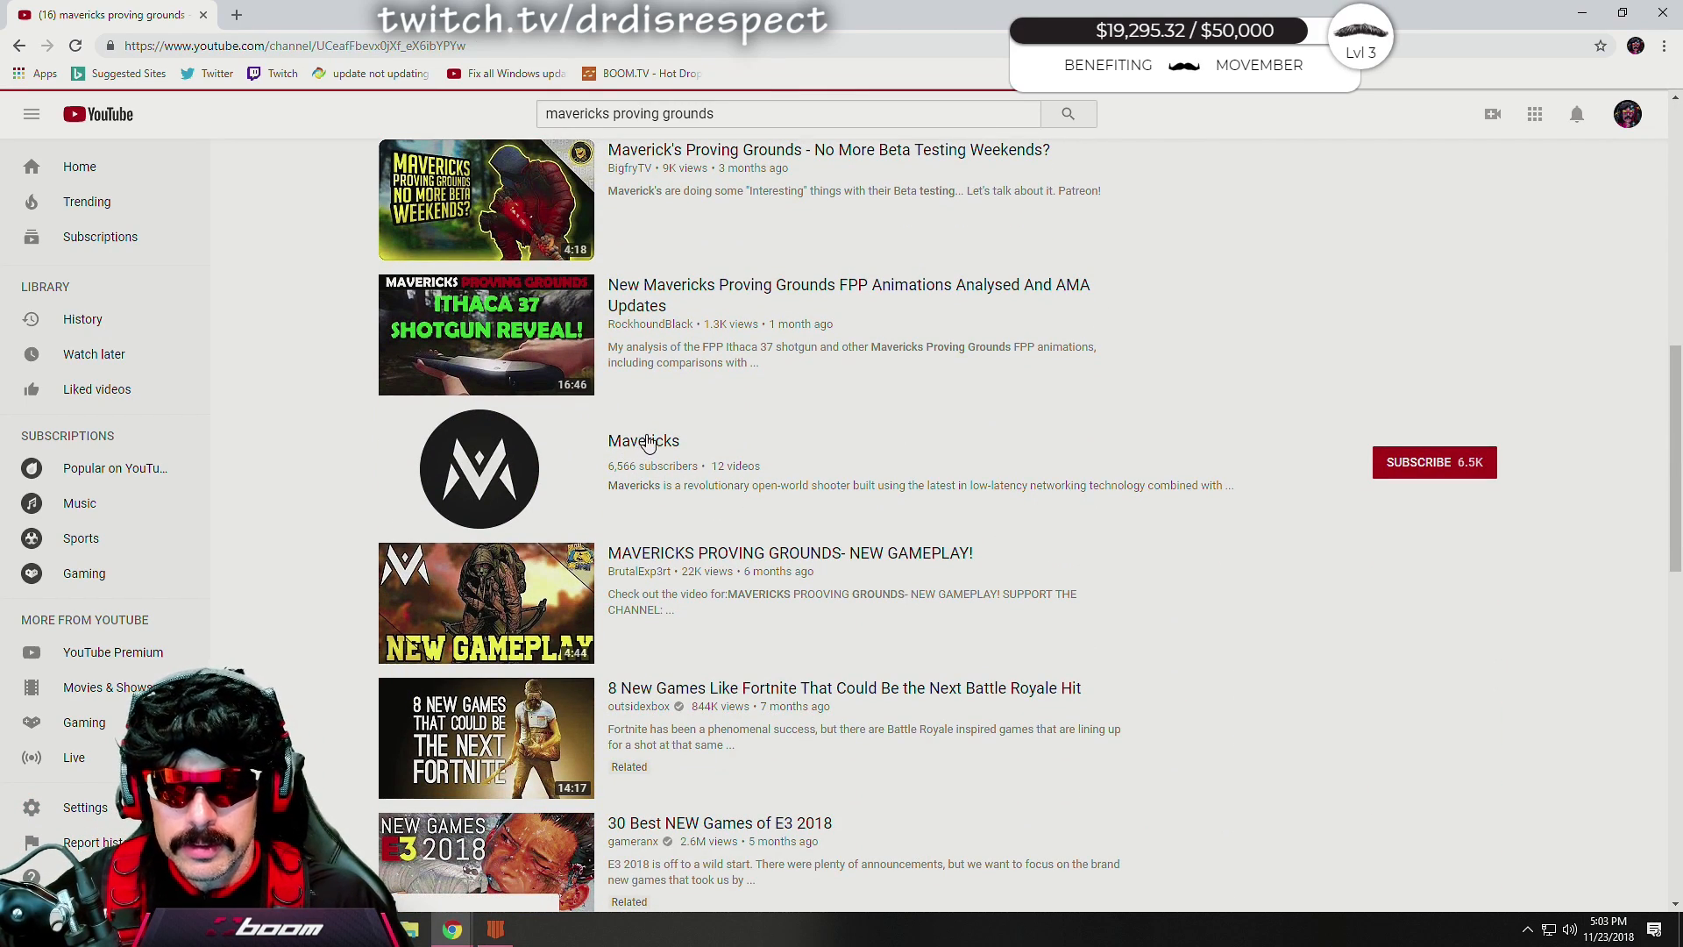
click(642, 440)
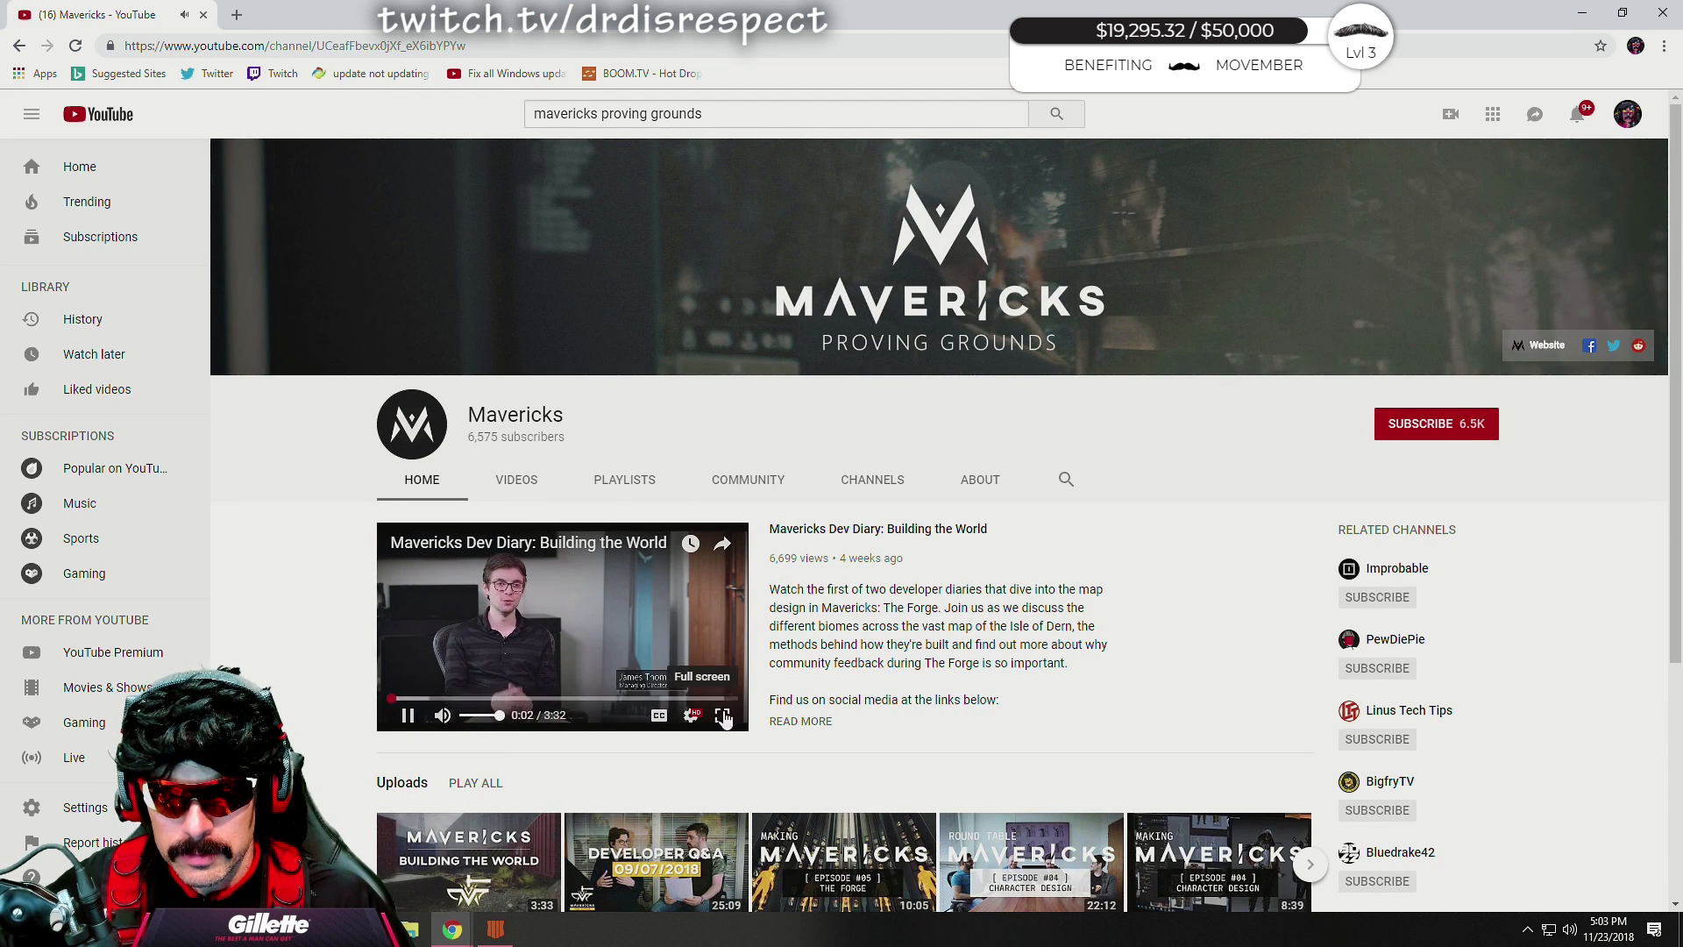
Switch the featured Building the World dev diary to full screen and watch the gameplay.
click(723, 715)
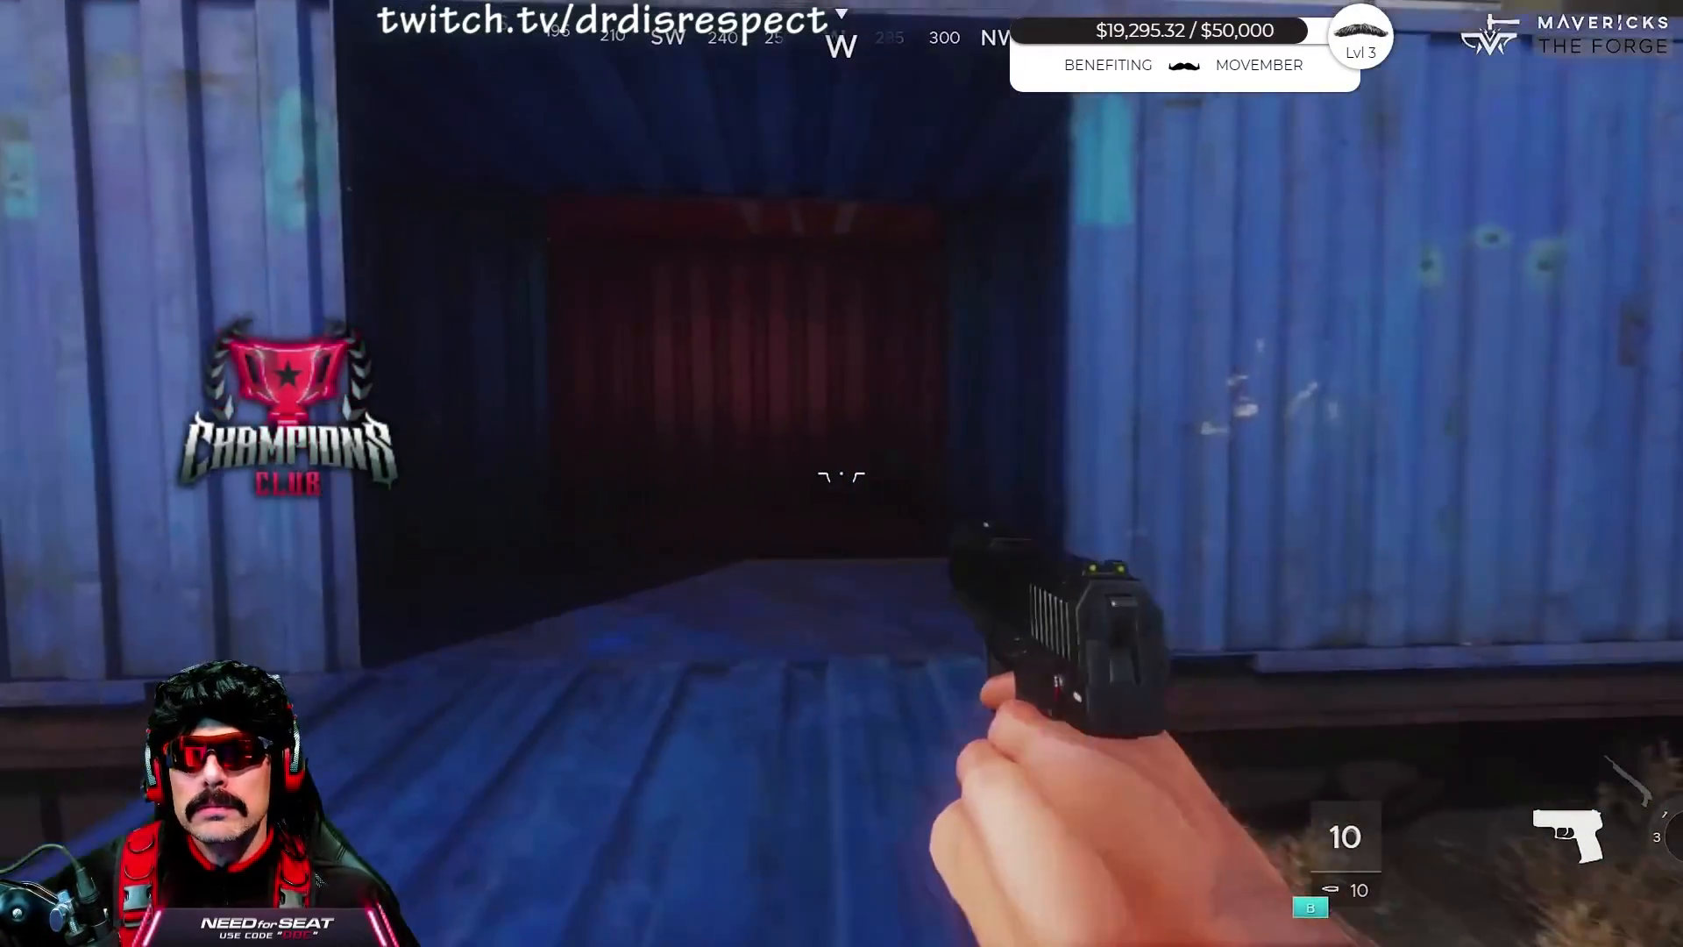
mouse_move(841, 477)
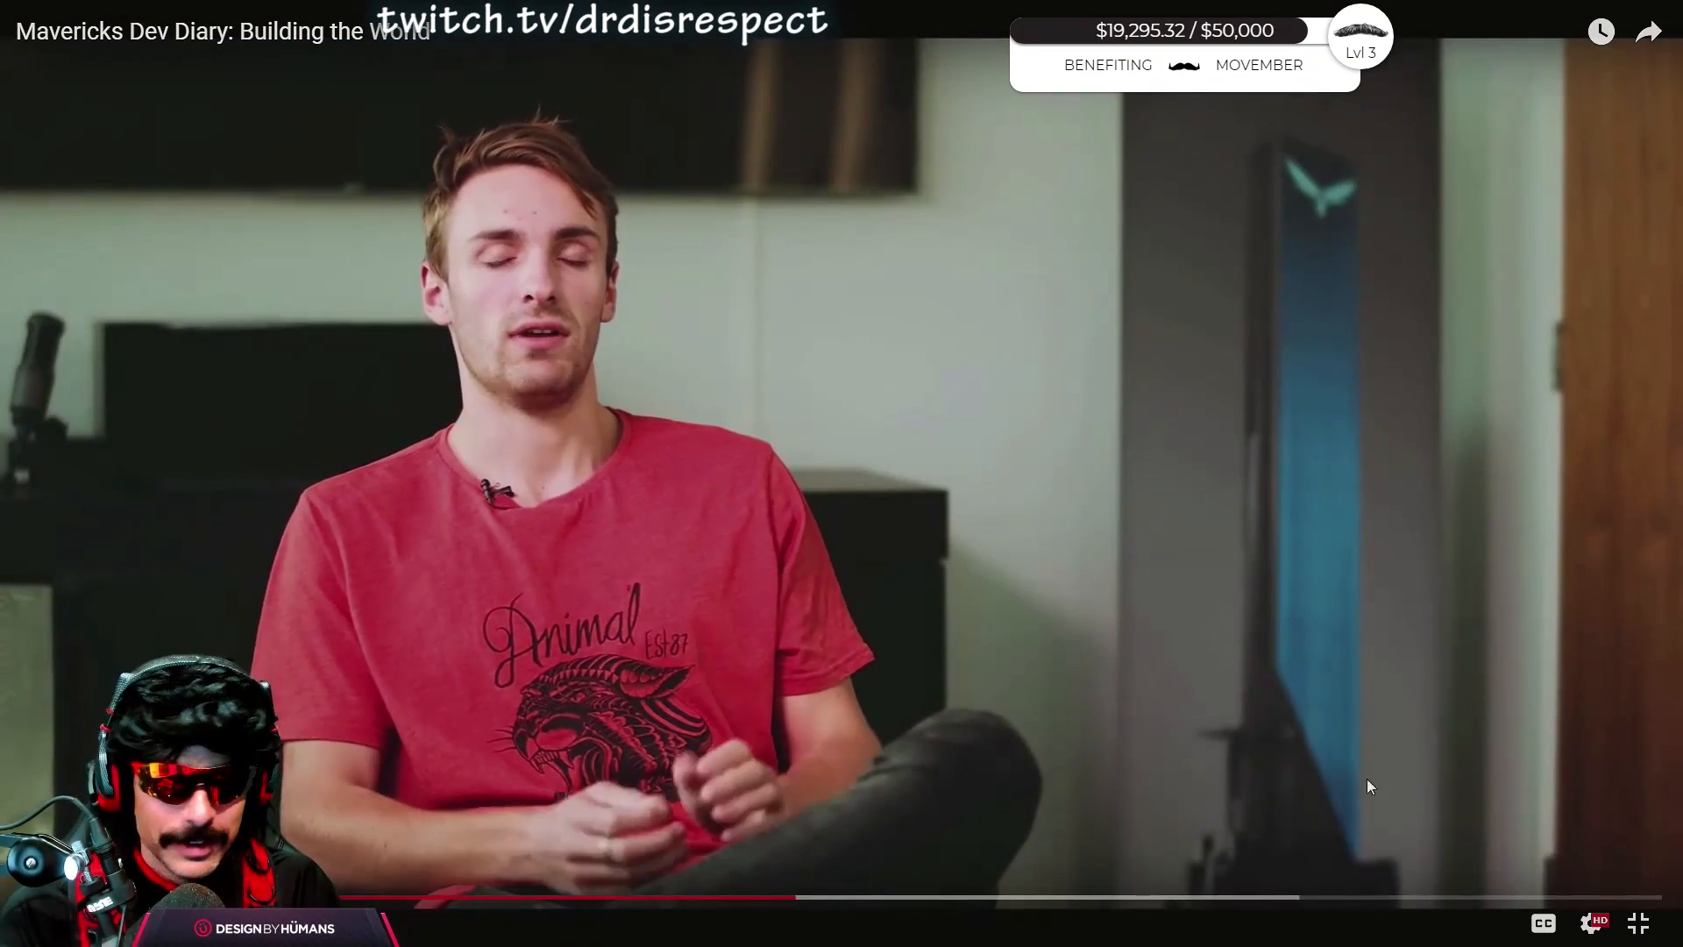
click(1593, 923)
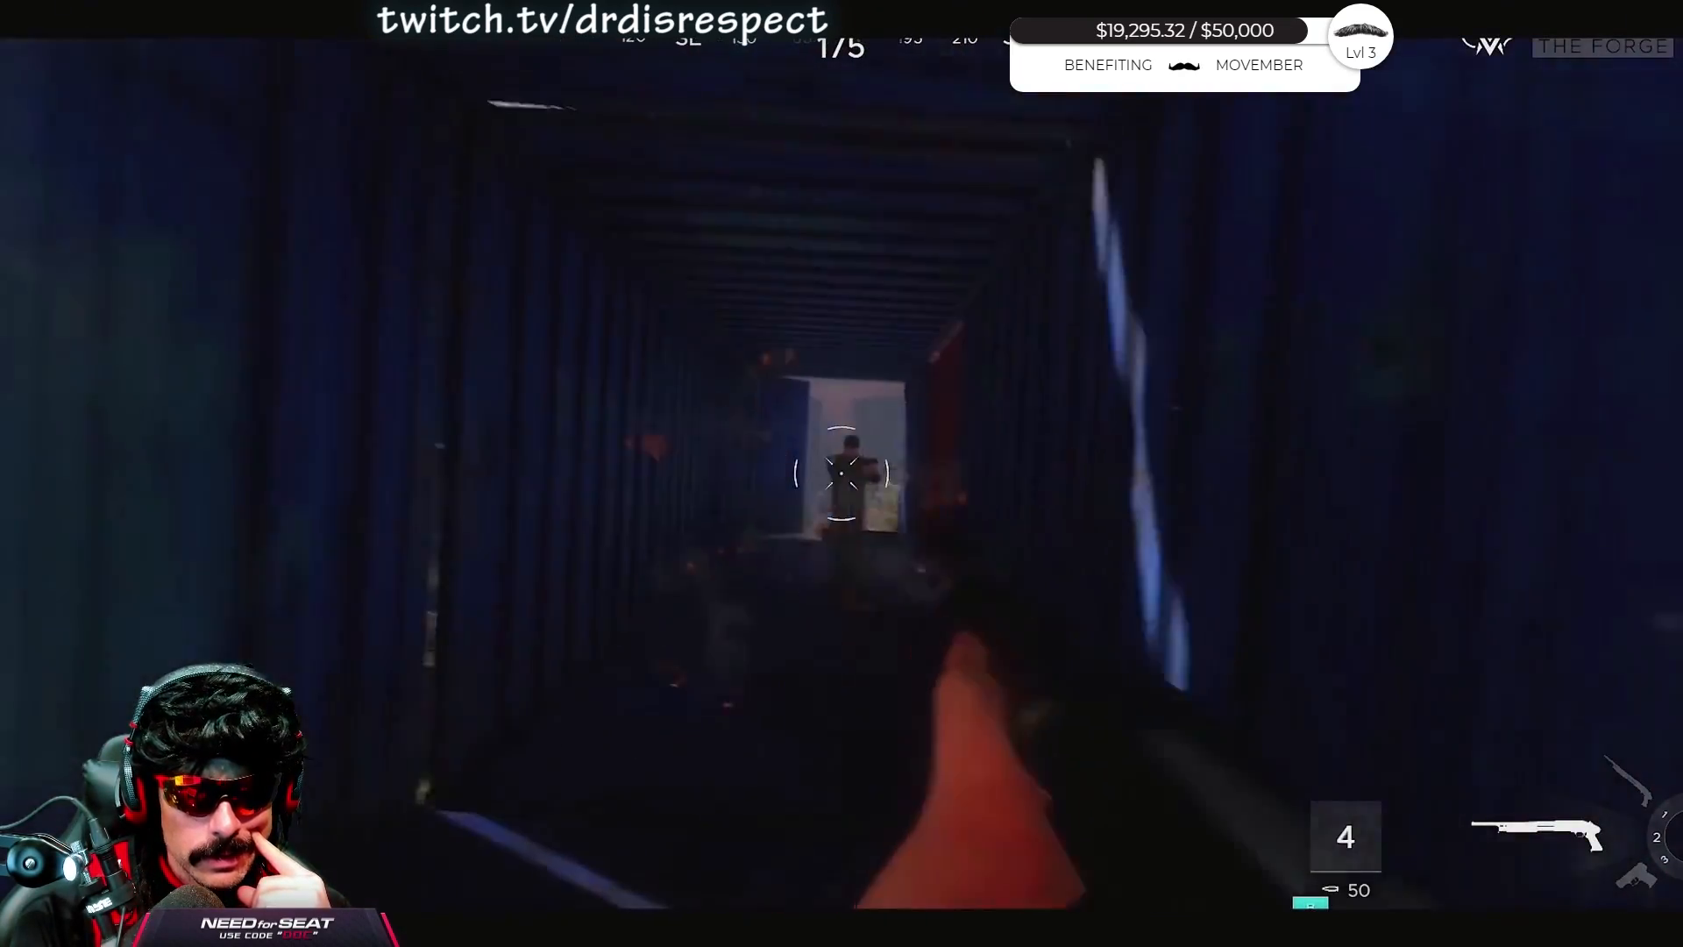
click(842, 473)
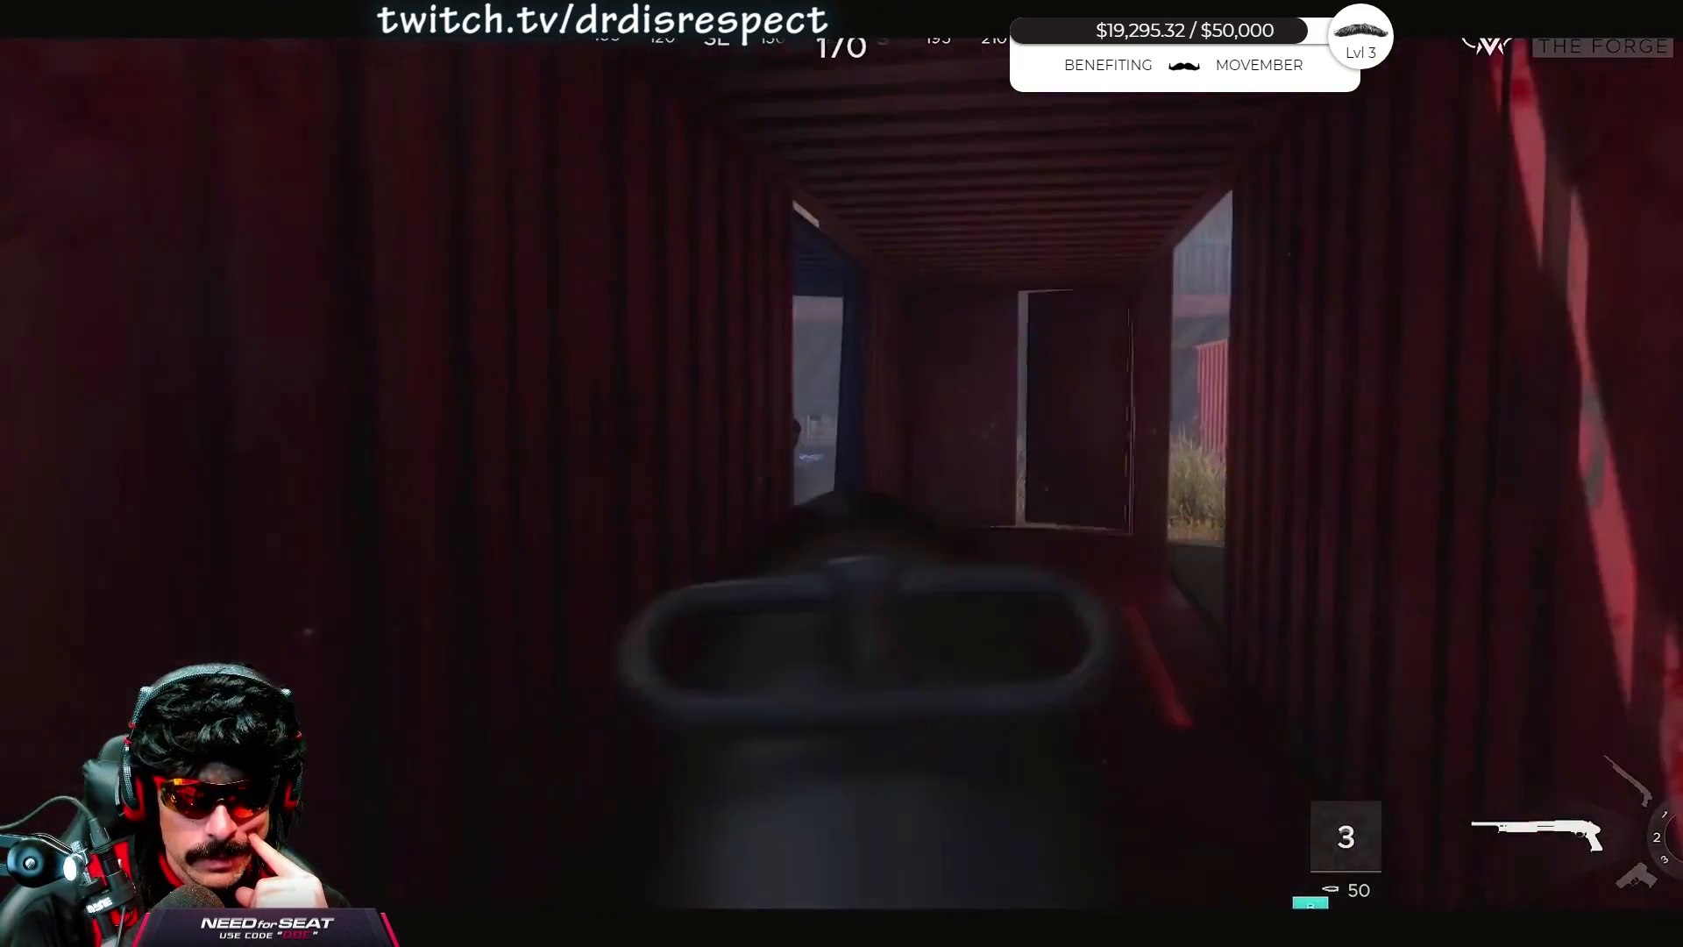